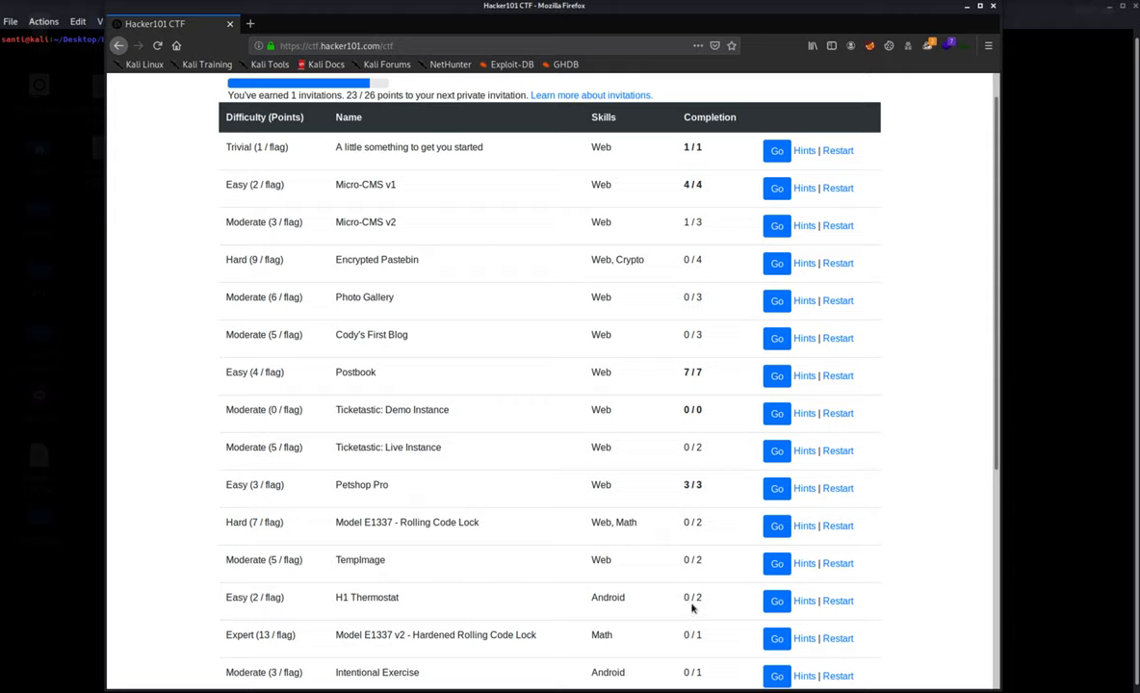
{"action": "mouse_move", "coordinate": [489, 498]}
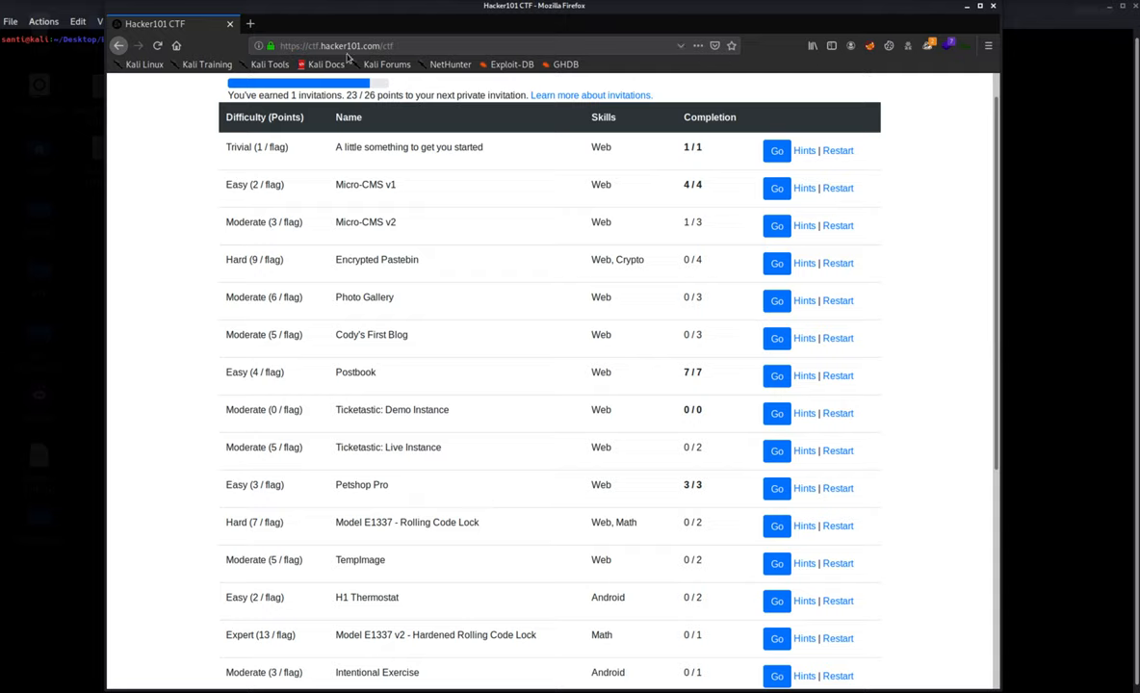
{"action": "mouse_move", "coordinate": [351, 493]}
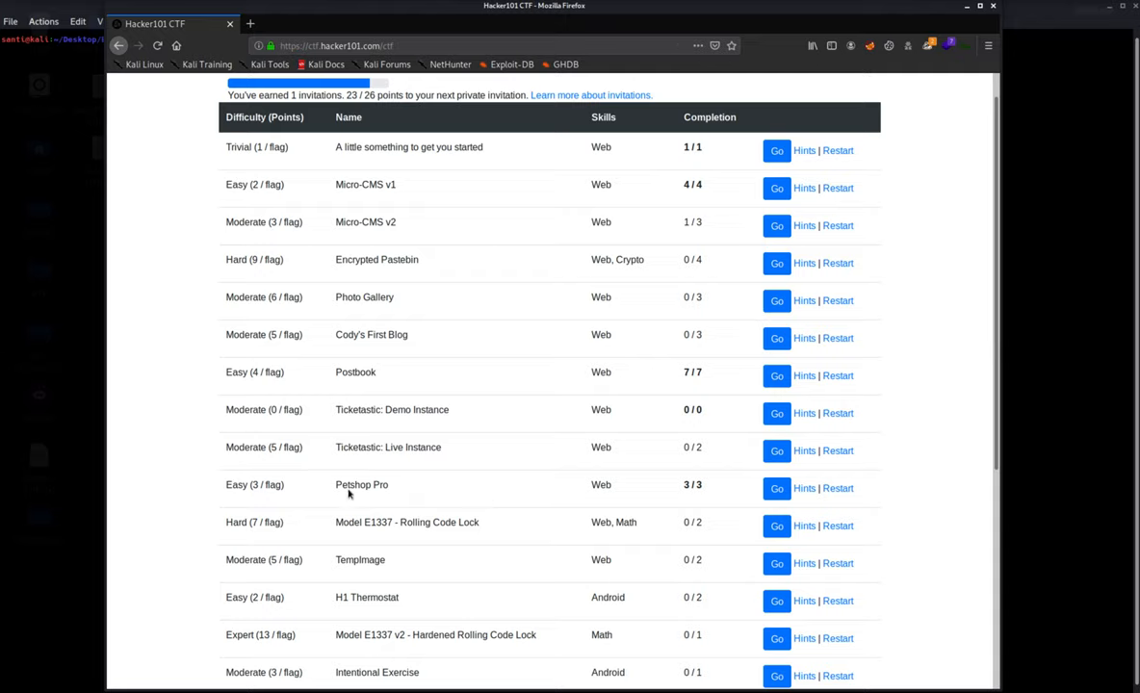
{"action": "mouse_move", "coordinate": [389, 485]}
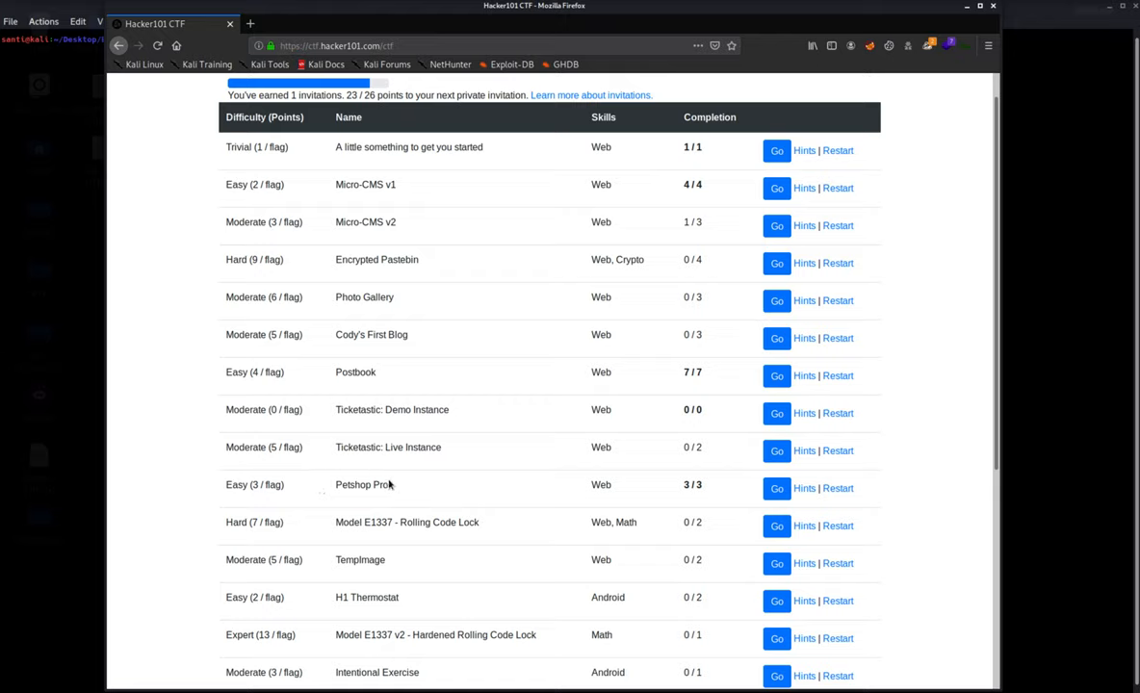
{"action": "mouse_move", "coordinate": [256, 485]}
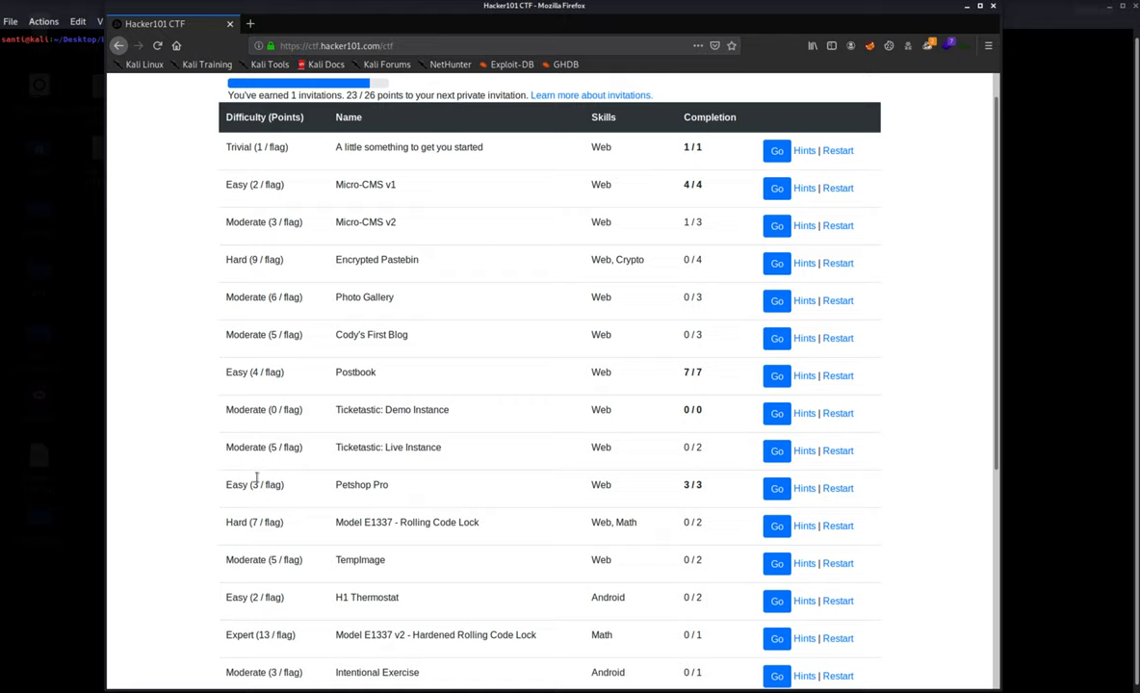
{"action": "mouse_move", "coordinate": [255, 477]}
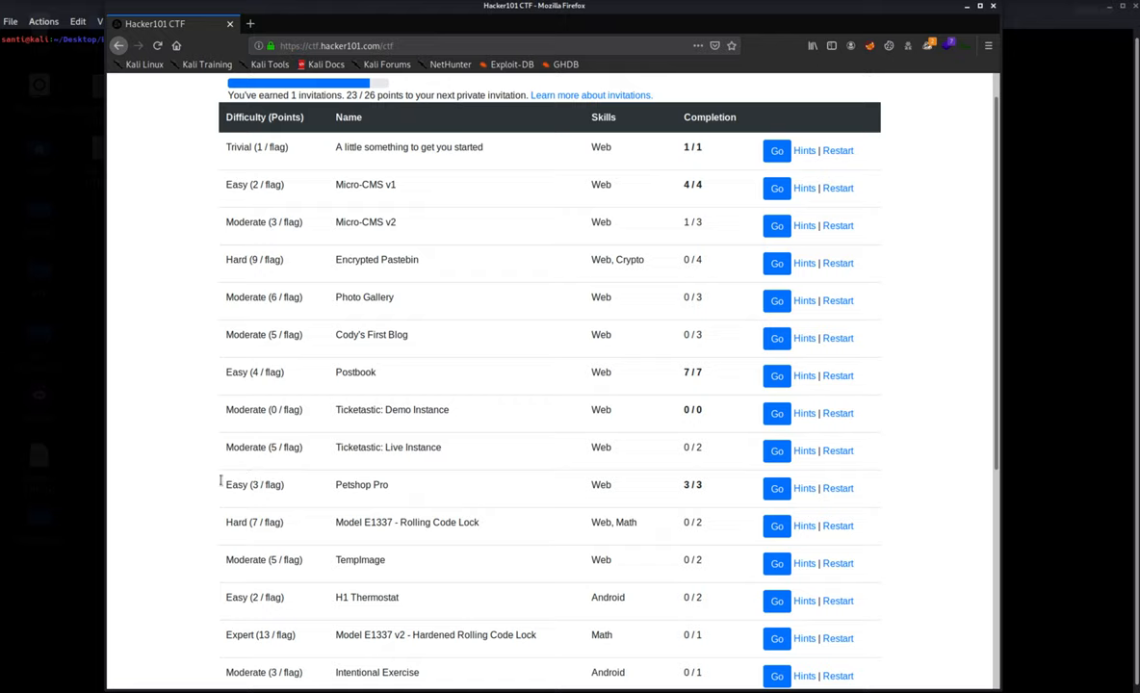
{"action": "mouse_move", "coordinate": [331, 478]}
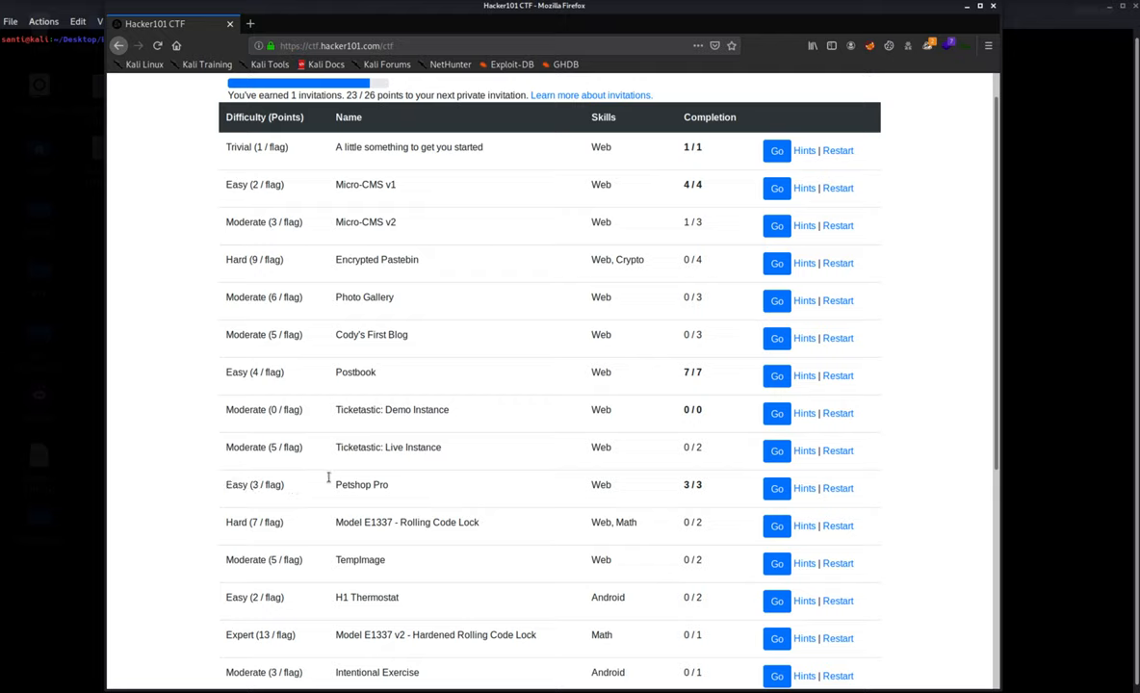
{"action": "mouse_move", "coordinate": [343, 477]}
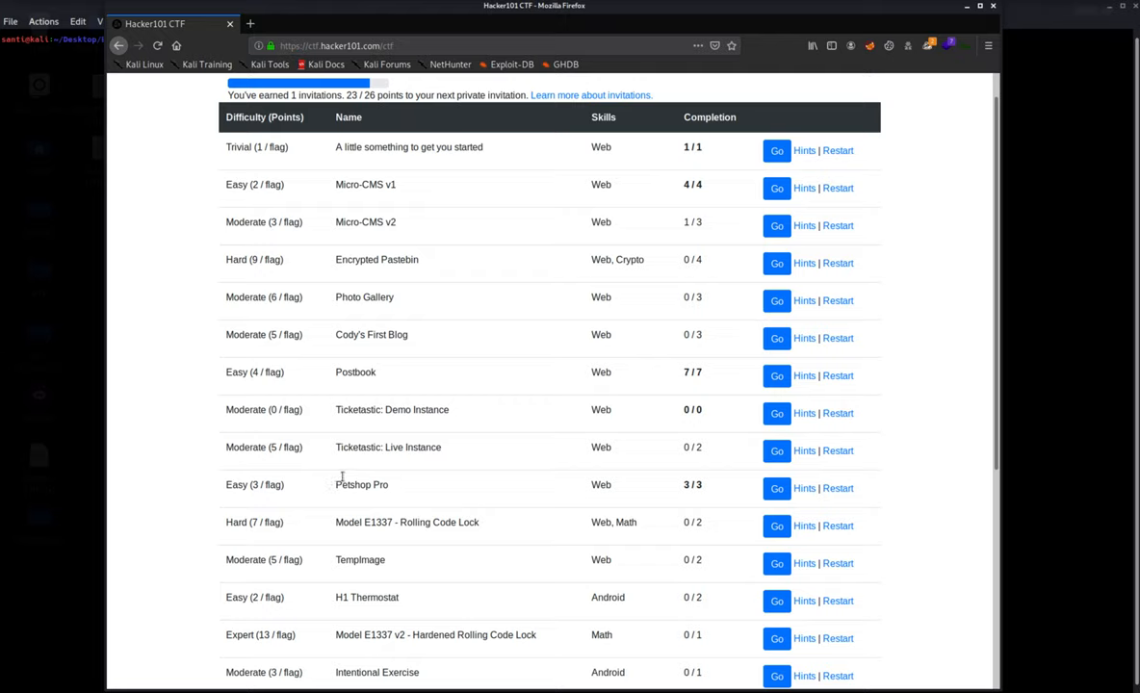
{"action": "mouse_move", "coordinate": [378, 480]}
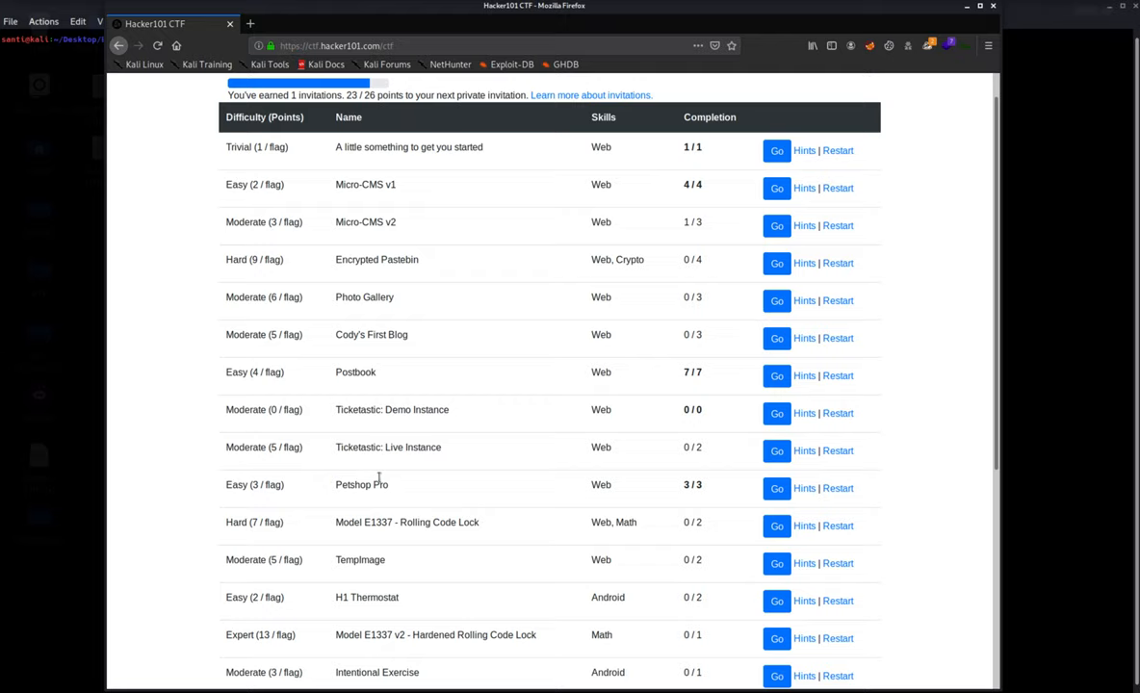
Launch the Petshop Pro challenge and view the shopping cart holding one Kitten at $8.95
{"action": "double_click", "coordinate": [691, 485]}
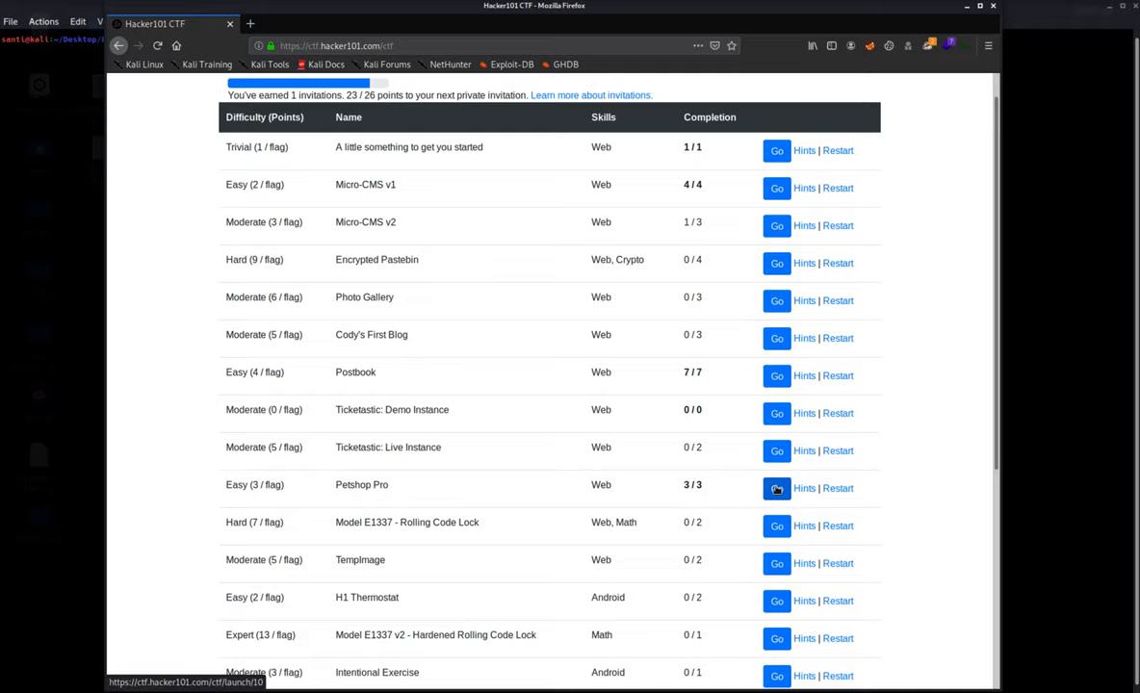
{"action": "left_click", "coordinate": [776, 489]}
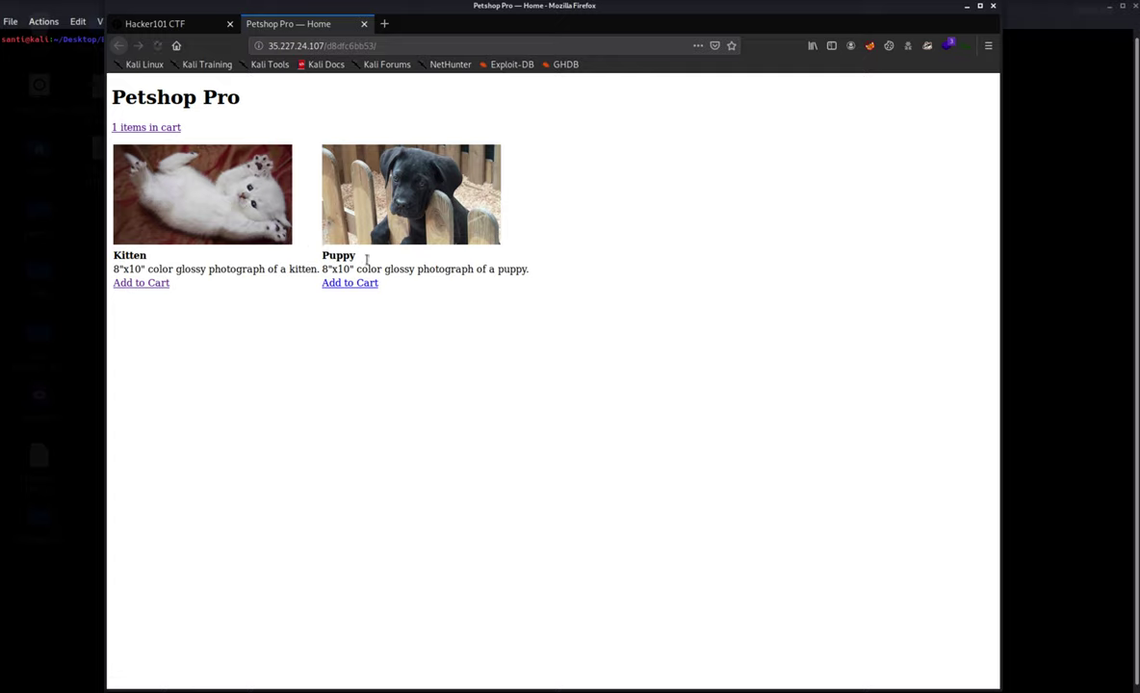
{"action": "mouse_move", "coordinate": [147, 127]}
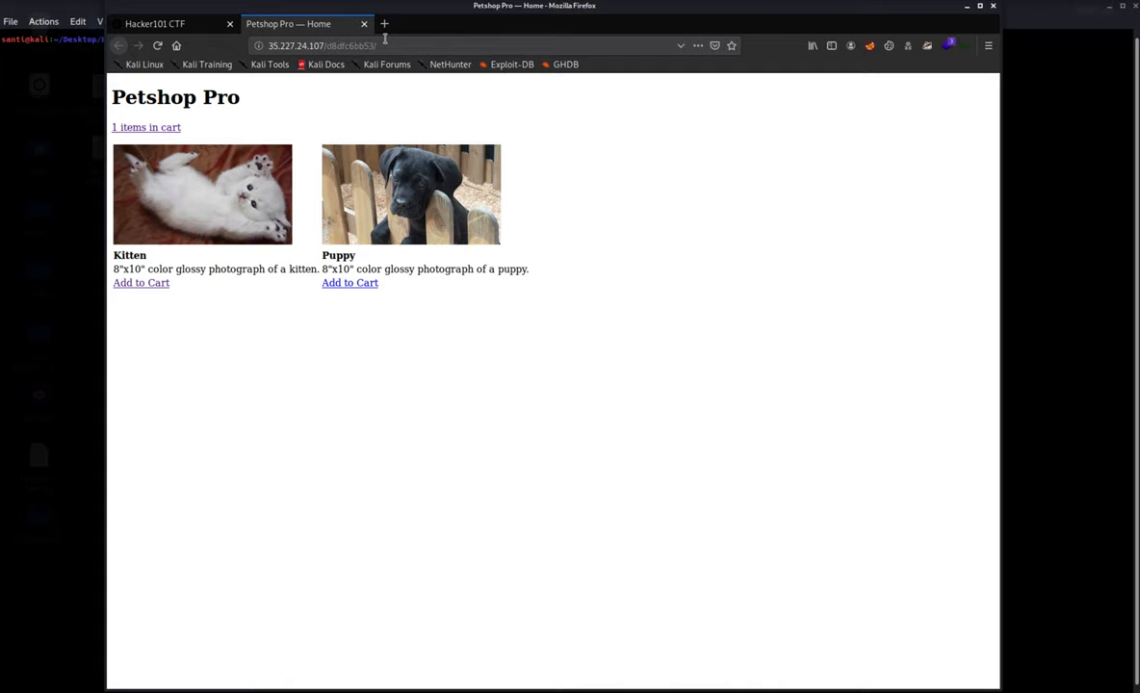
{"action": "mouse_move", "coordinate": [150, 96]}
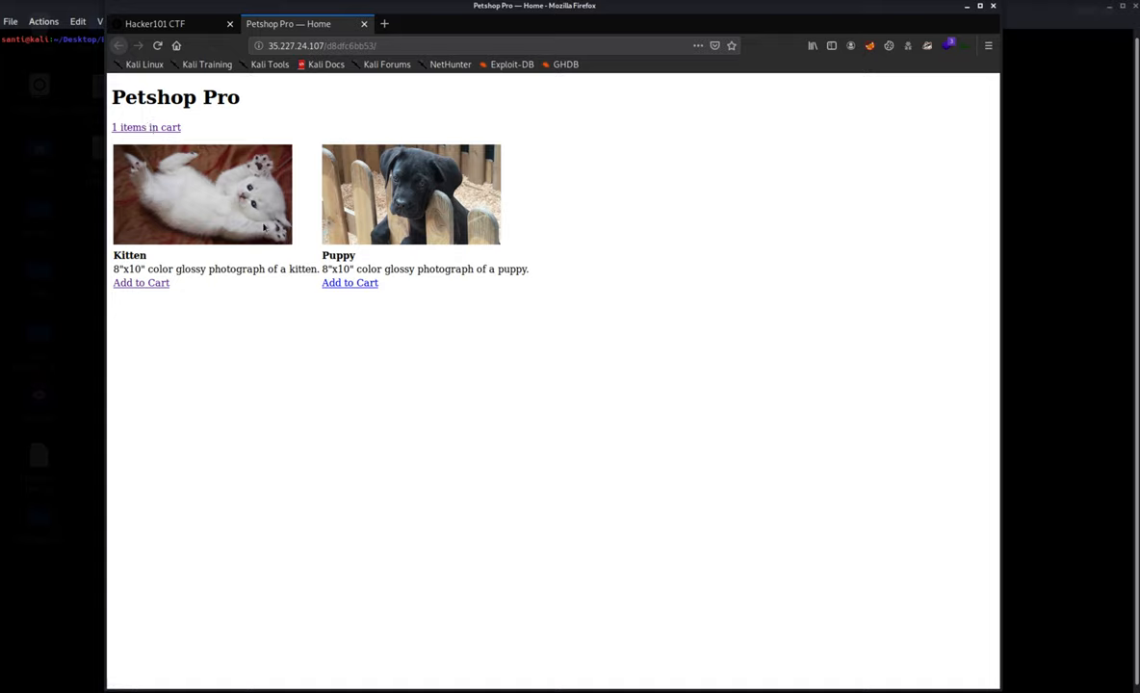
{"action": "mouse_move", "coordinate": [448, 262]}
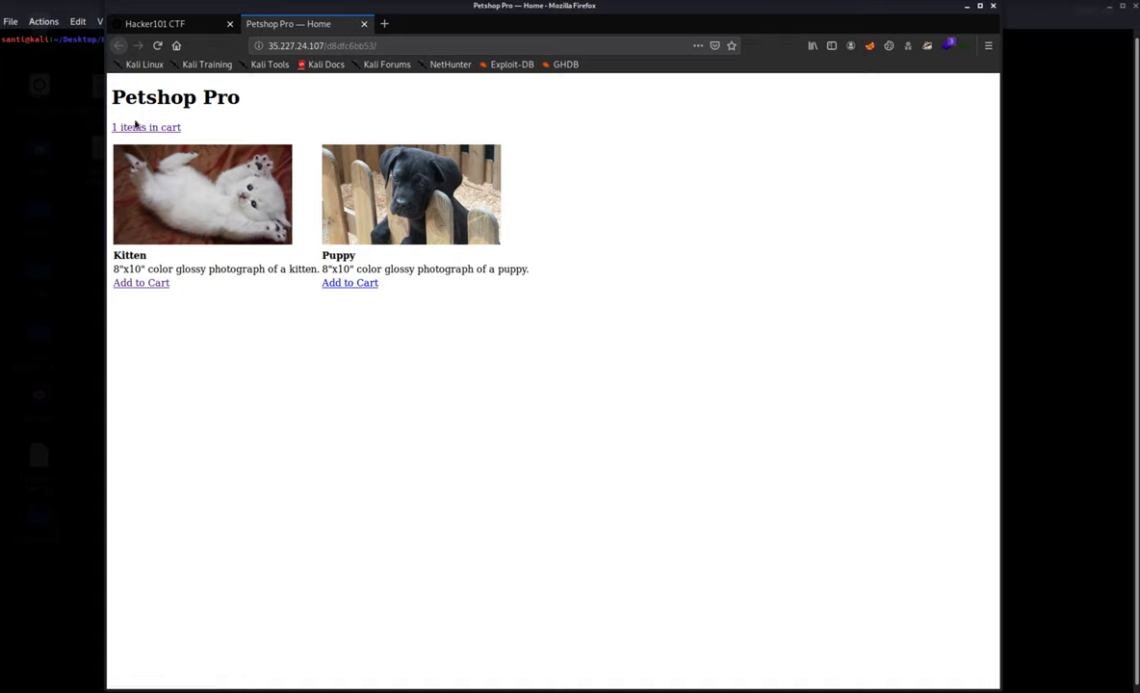
{"action": "left_click", "coordinate": [146, 127]}
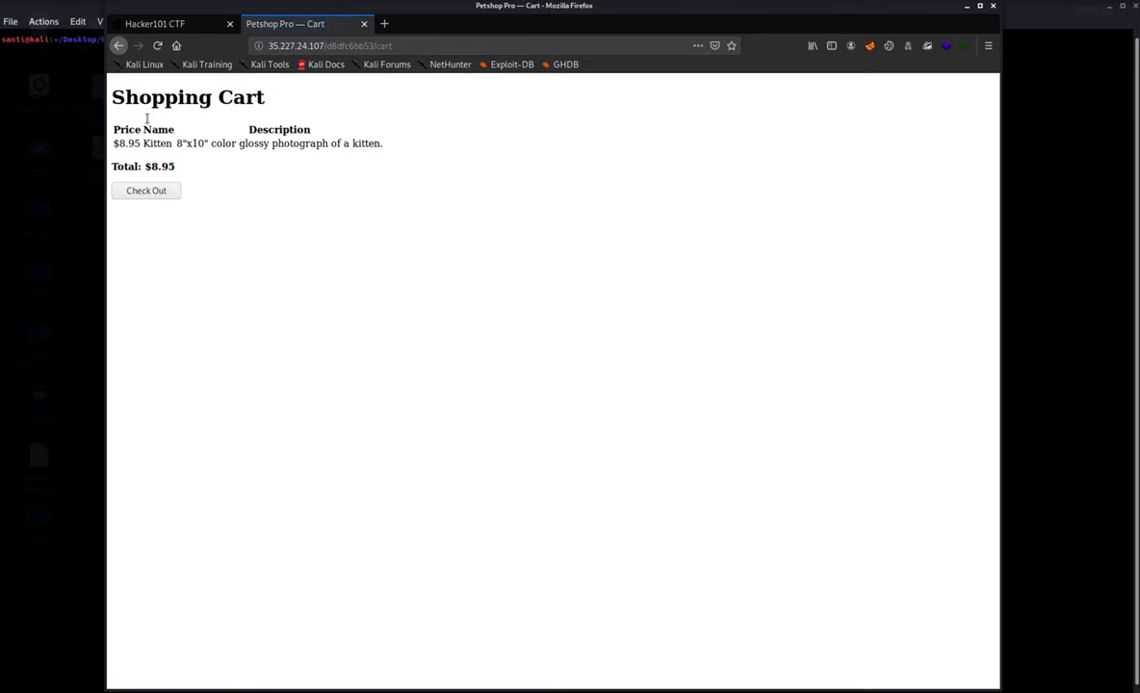
{"action": "mouse_move", "coordinate": [201, 204]}
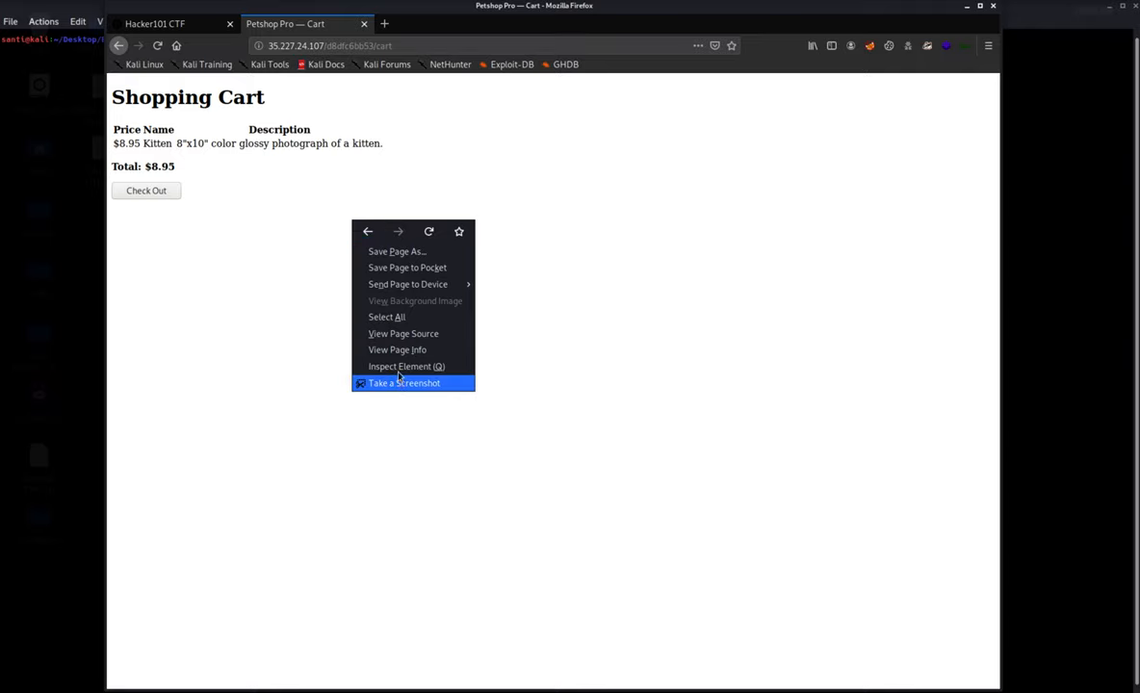
Inspect the cart form, expose its hidden cart-data field and edit the Kitten's price to 0
{"action": "left_click", "coordinate": [400, 366]}
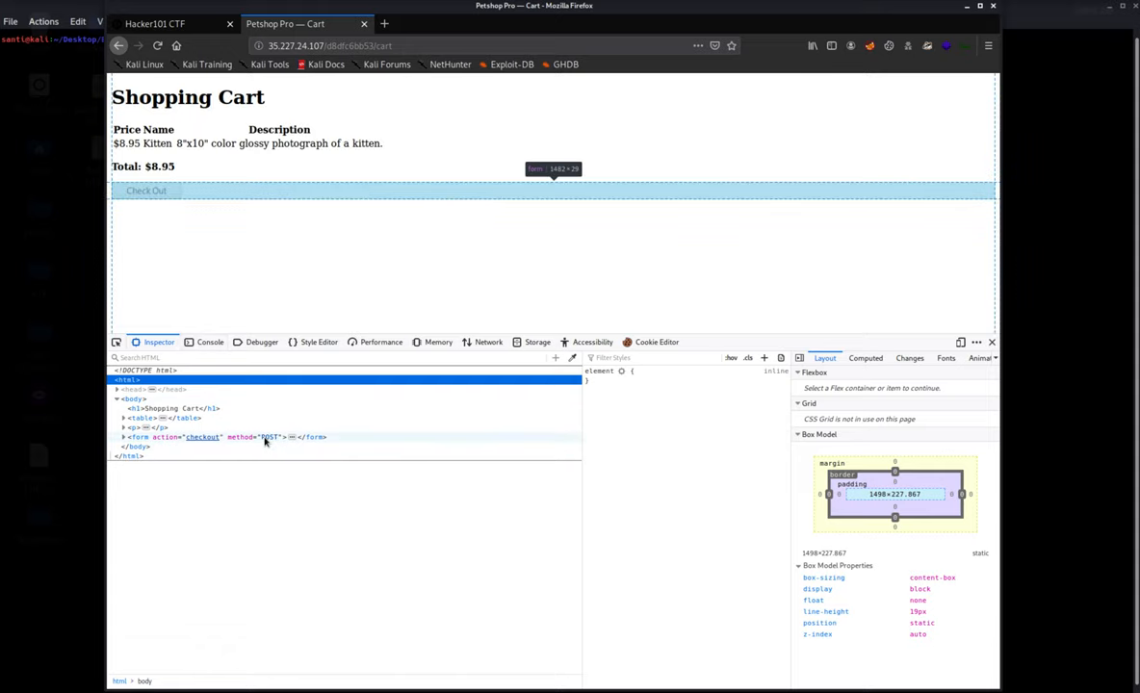
{"action": "left_click", "coordinate": [123, 437]}
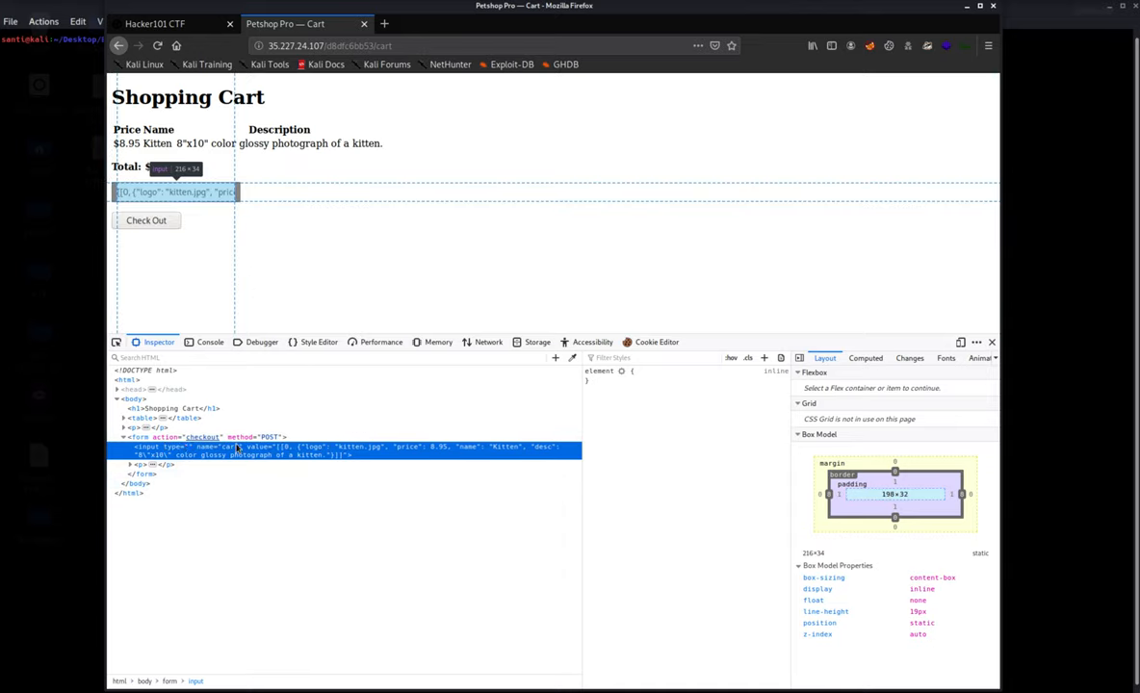
{"action": "mouse_move", "coordinate": [371, 455]}
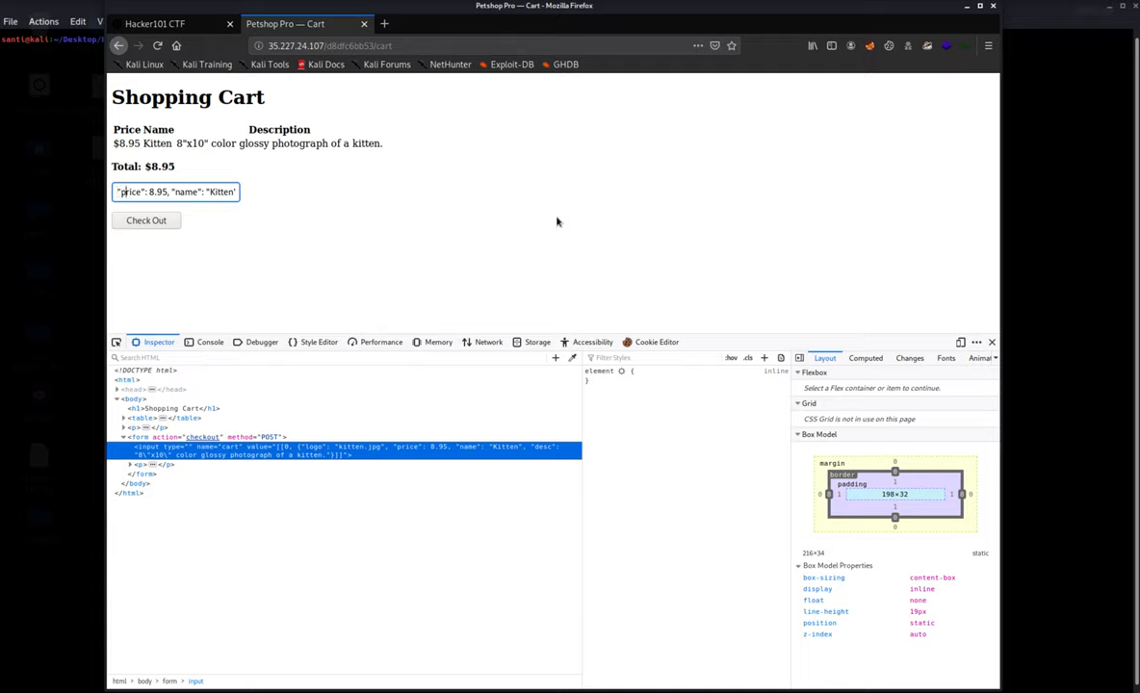
{"action": "left_click", "coordinate": [142, 192]}
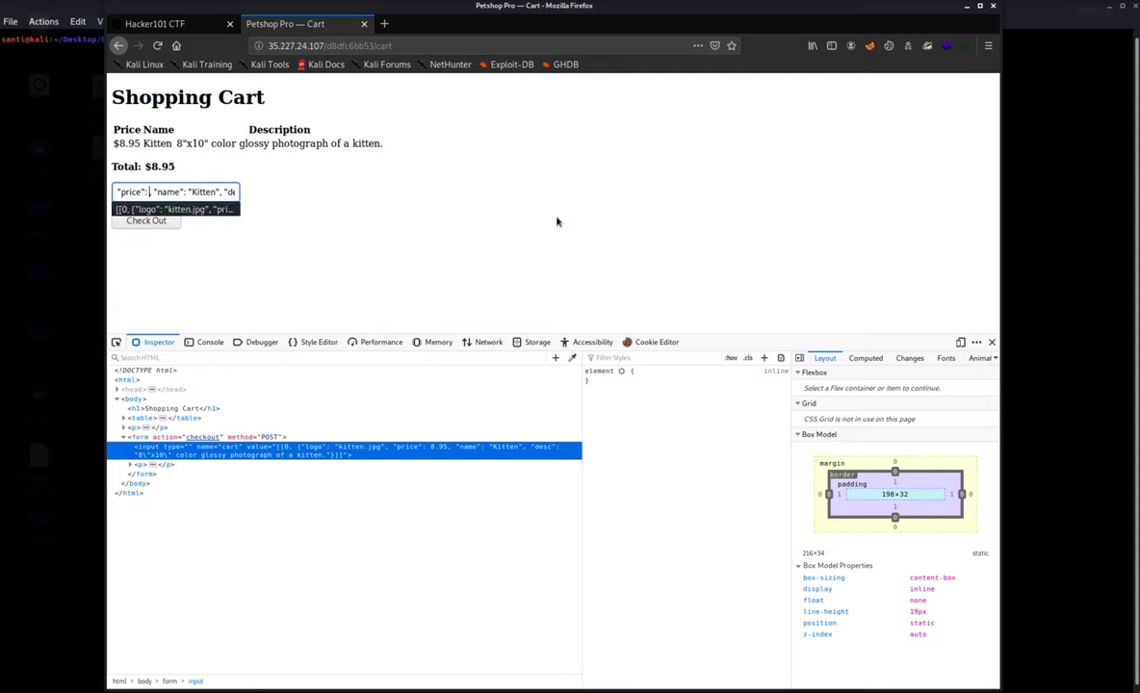
{"action": "type", "text": "0"}
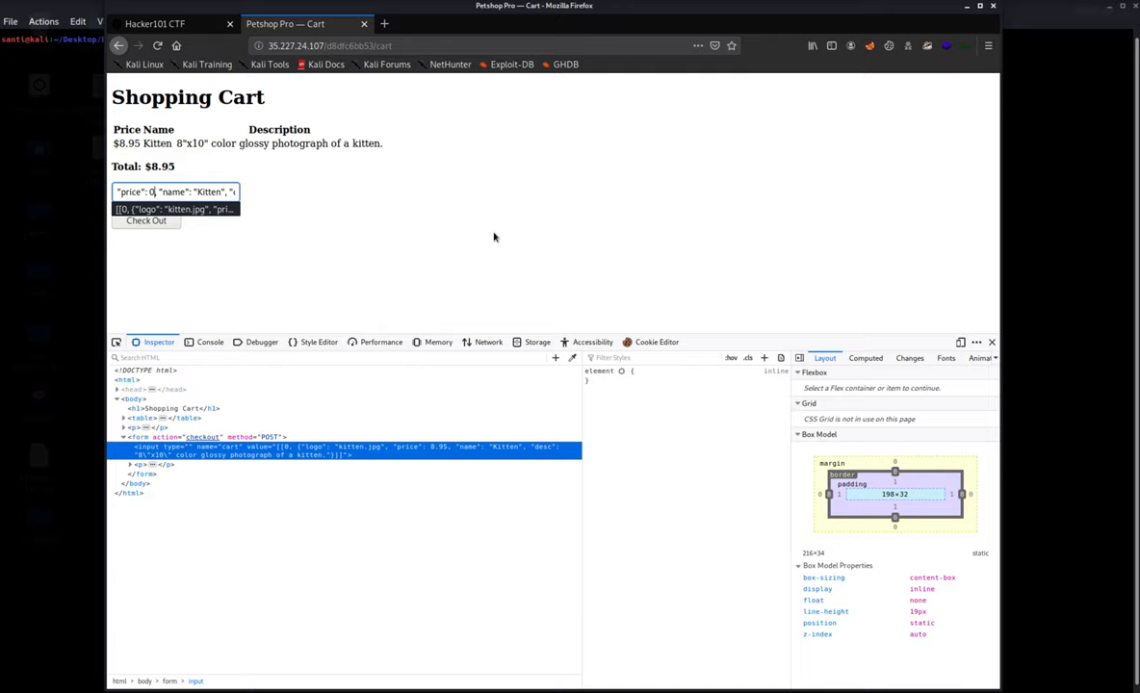
{"action": "type", "text": ","}
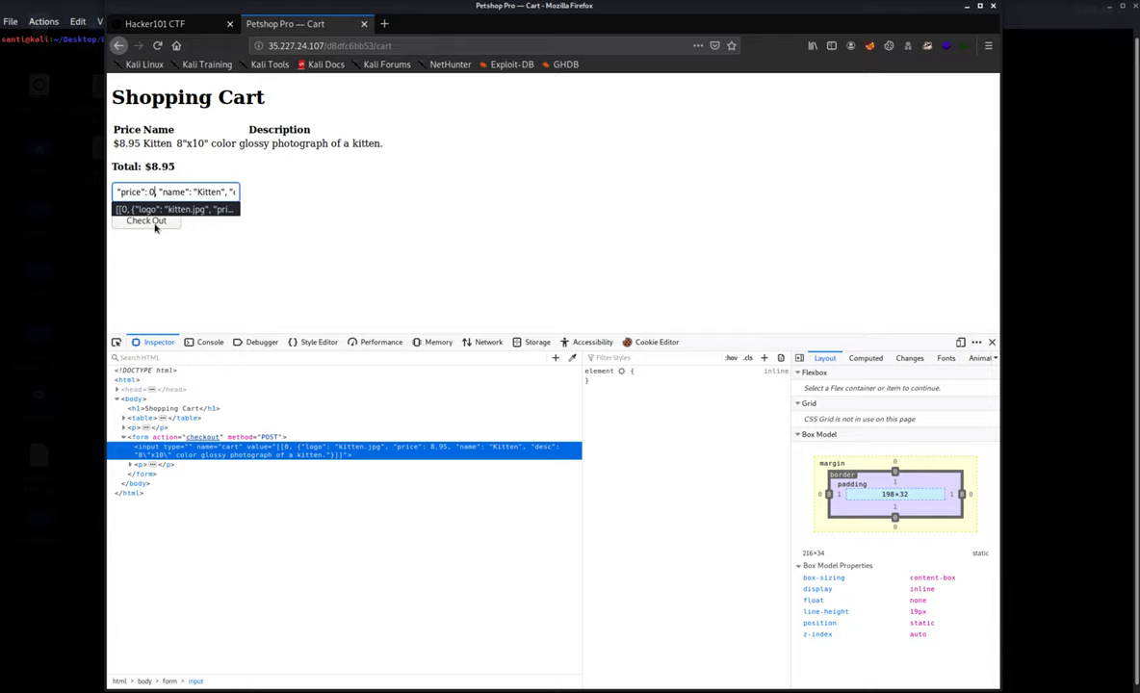
Check out with the altered cart so the Kitten totals $0 and a flag is revealed
{"action": "left_click", "coordinate": [146, 219]}
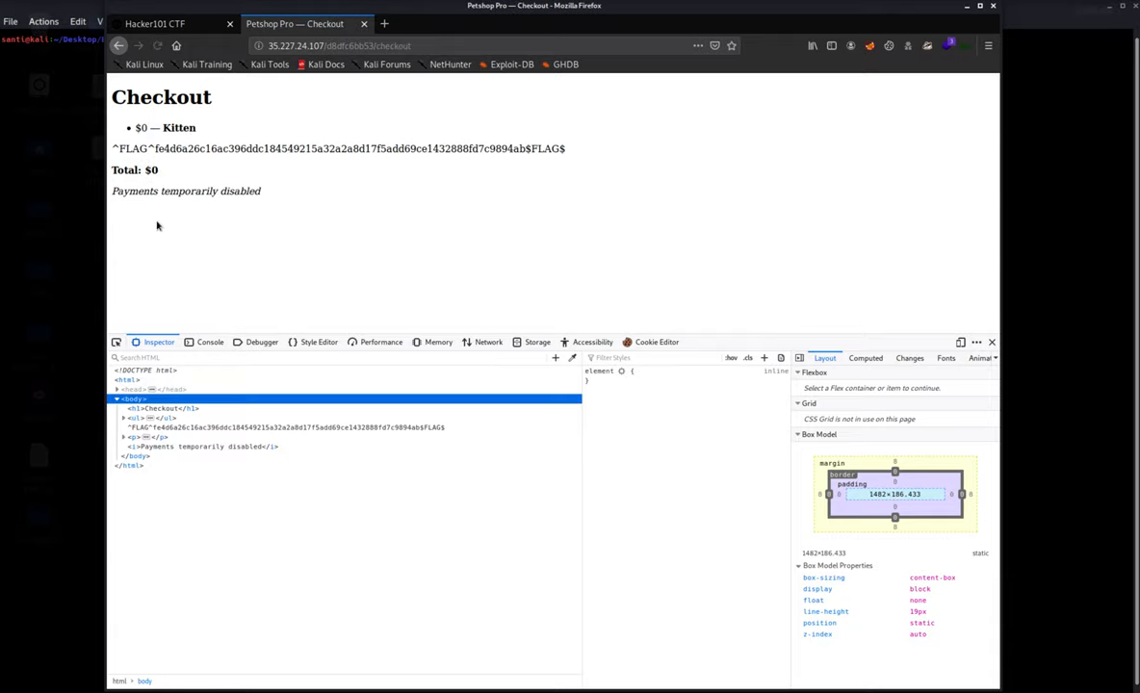
{"action": "mouse_move", "coordinate": [147, 169]}
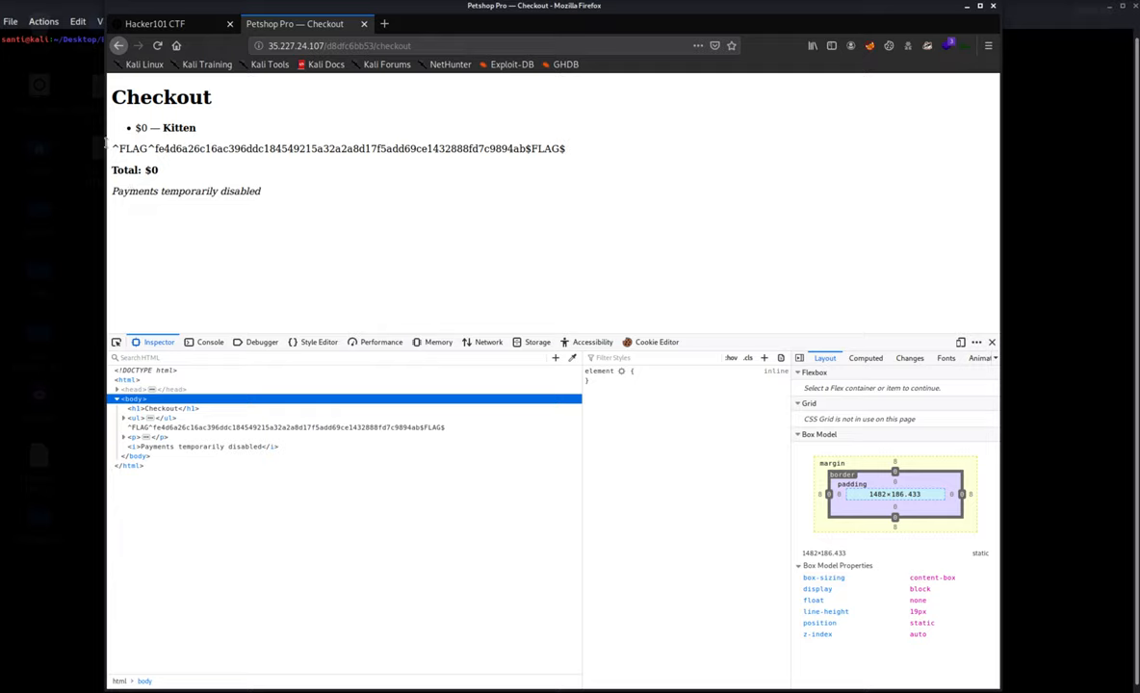
{"action": "mouse_move", "coordinate": [1122, 360]}
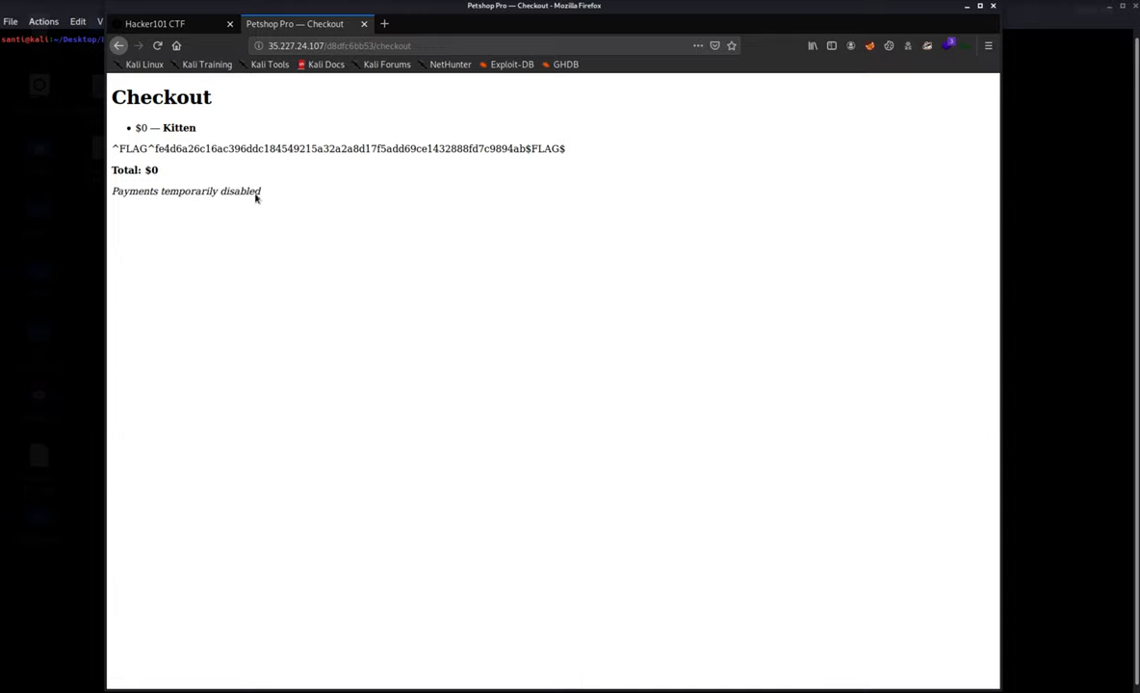
{"action": "mouse_move", "coordinate": [270, 65]}
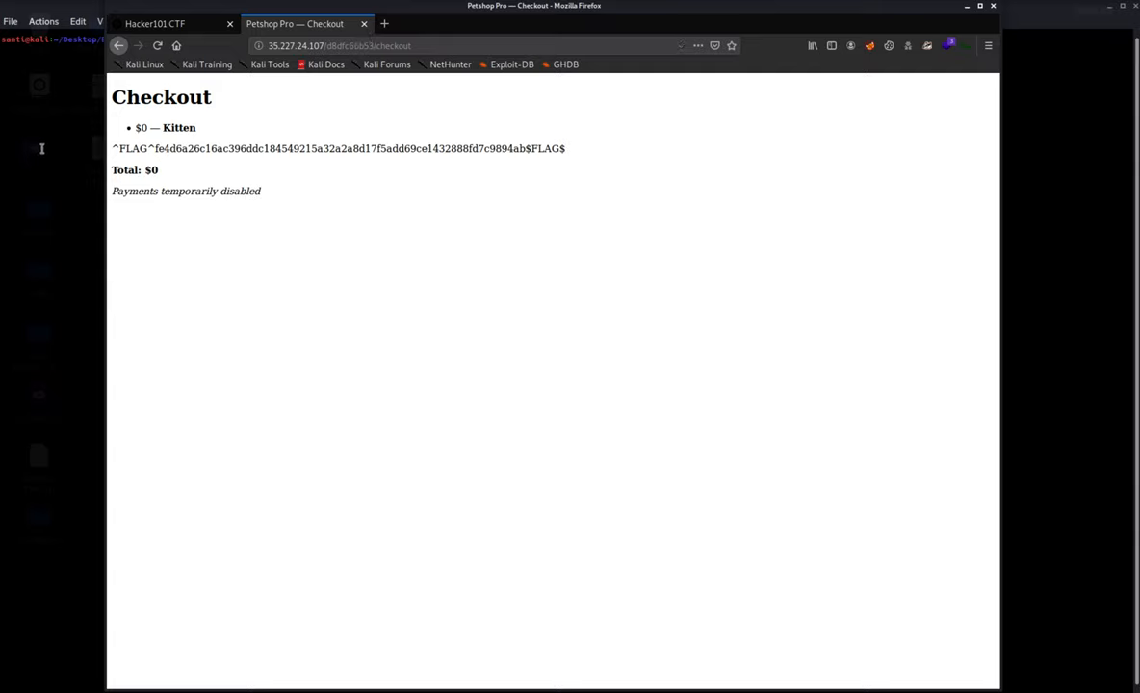
{"action": "mouse_move", "coordinate": [50, 143]}
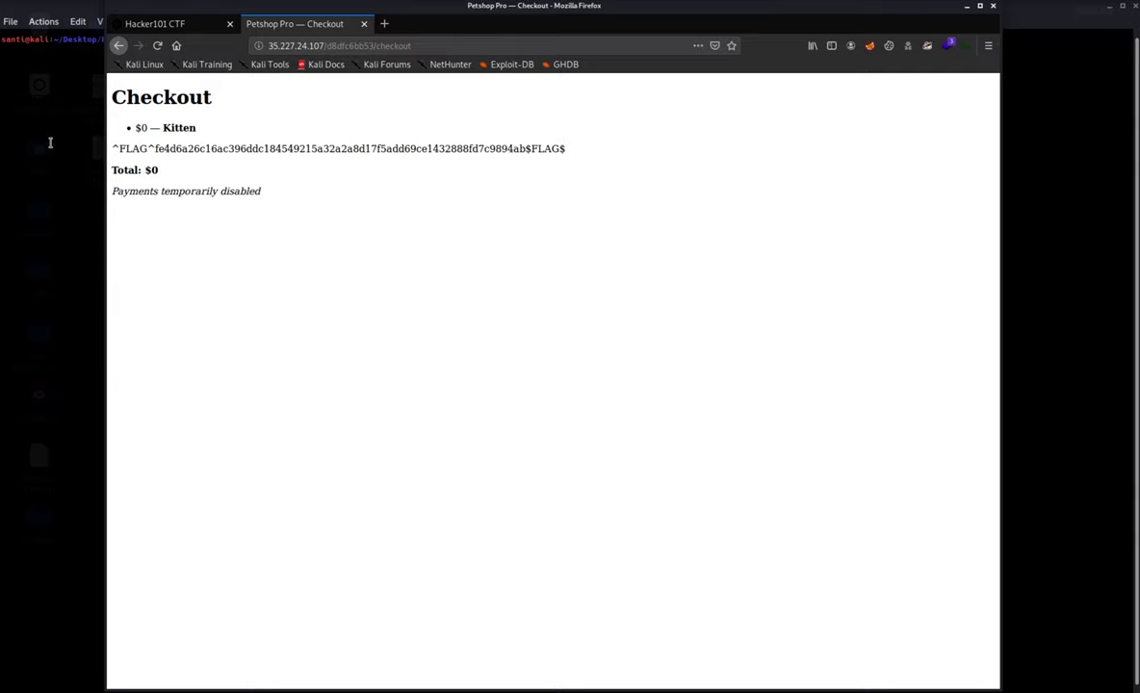
{"action": "mouse_move", "coordinate": [537, 349]}
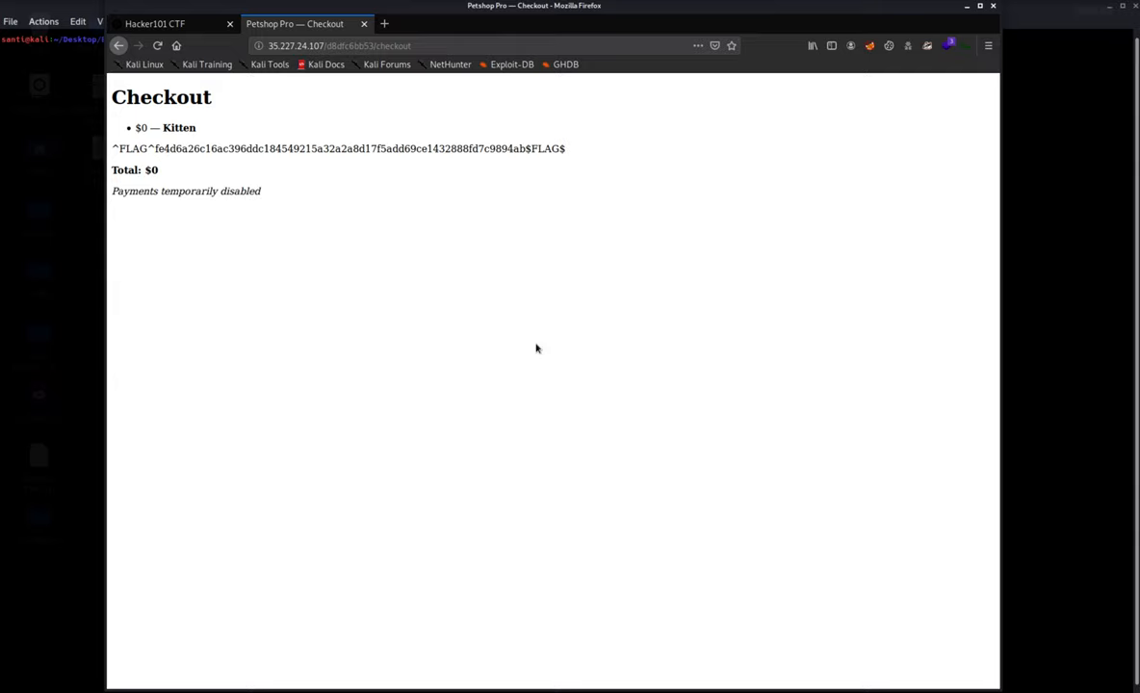
{"action": "mouse_move", "coordinate": [266, 250]}
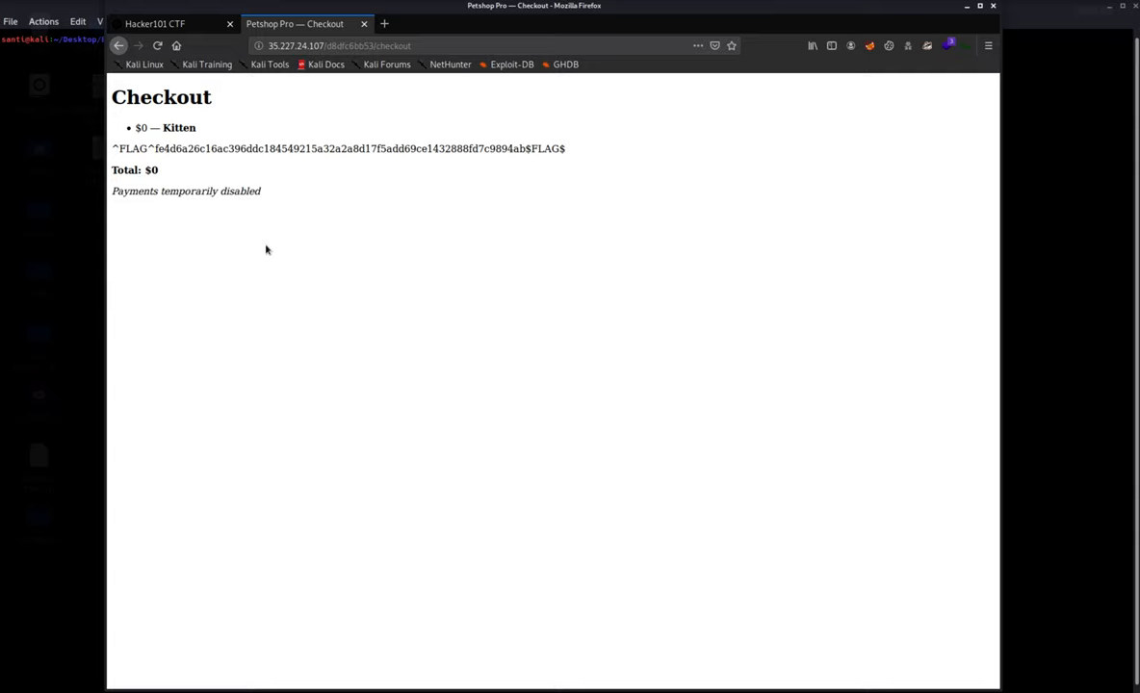
{"action": "mouse_move", "coordinate": [556, 435]}
{"action": "type", "text": "admin"}
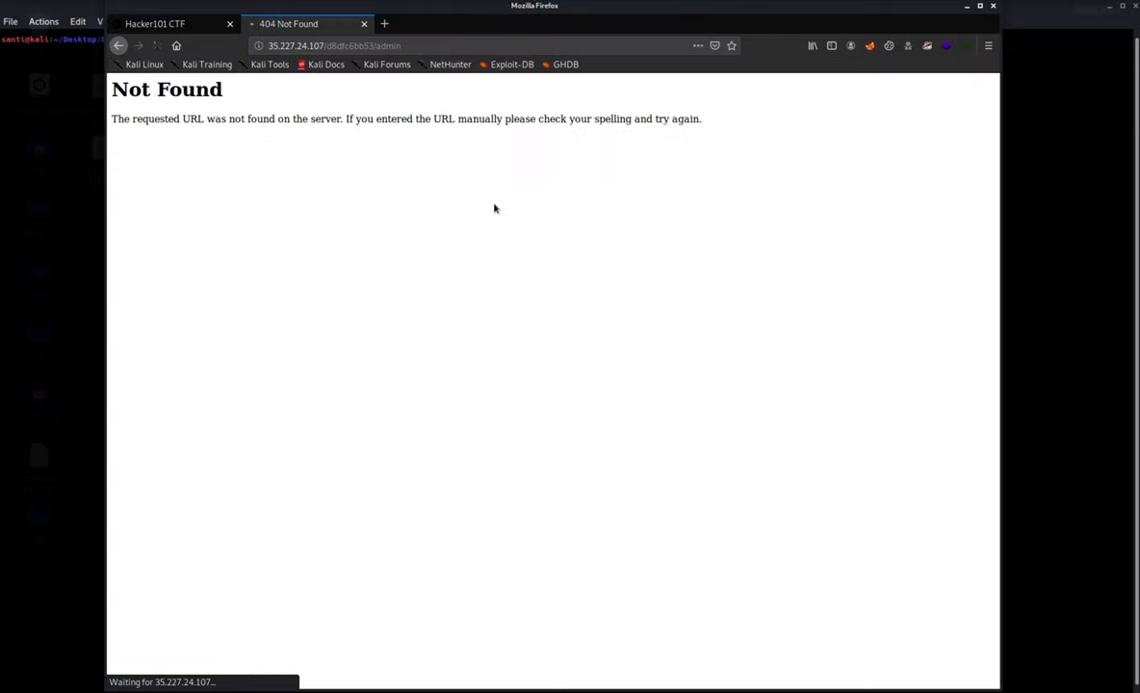
{"action": "left_click", "coordinate": [118, 46]}
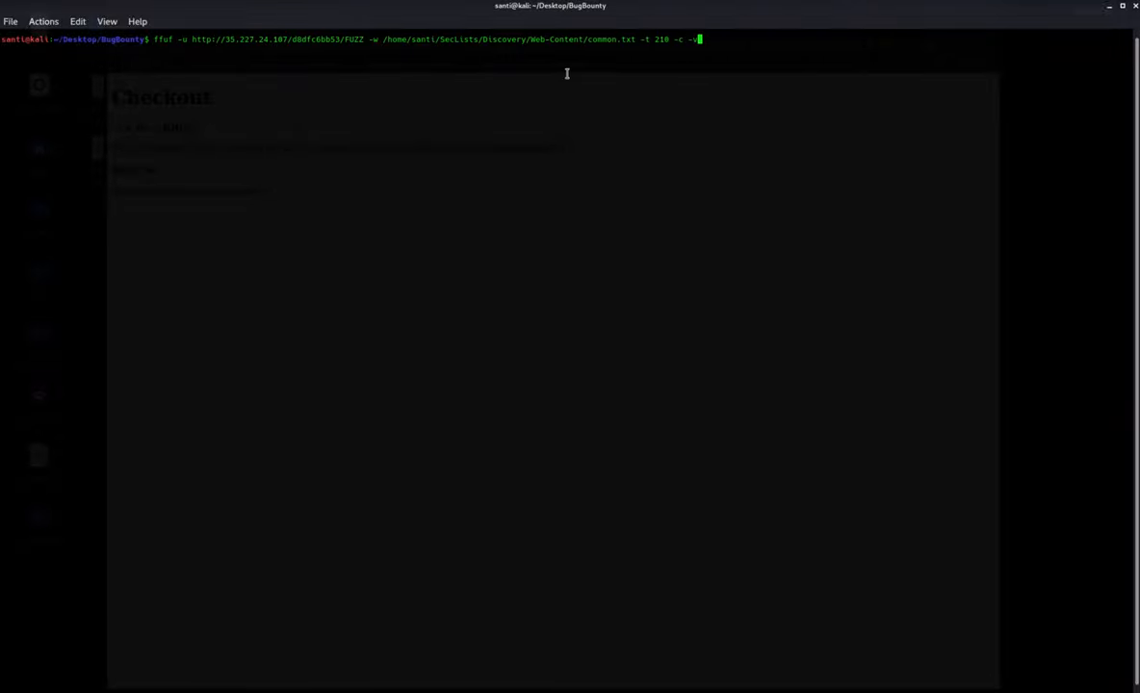
{"action": "mouse_move", "coordinate": [177, 35]}
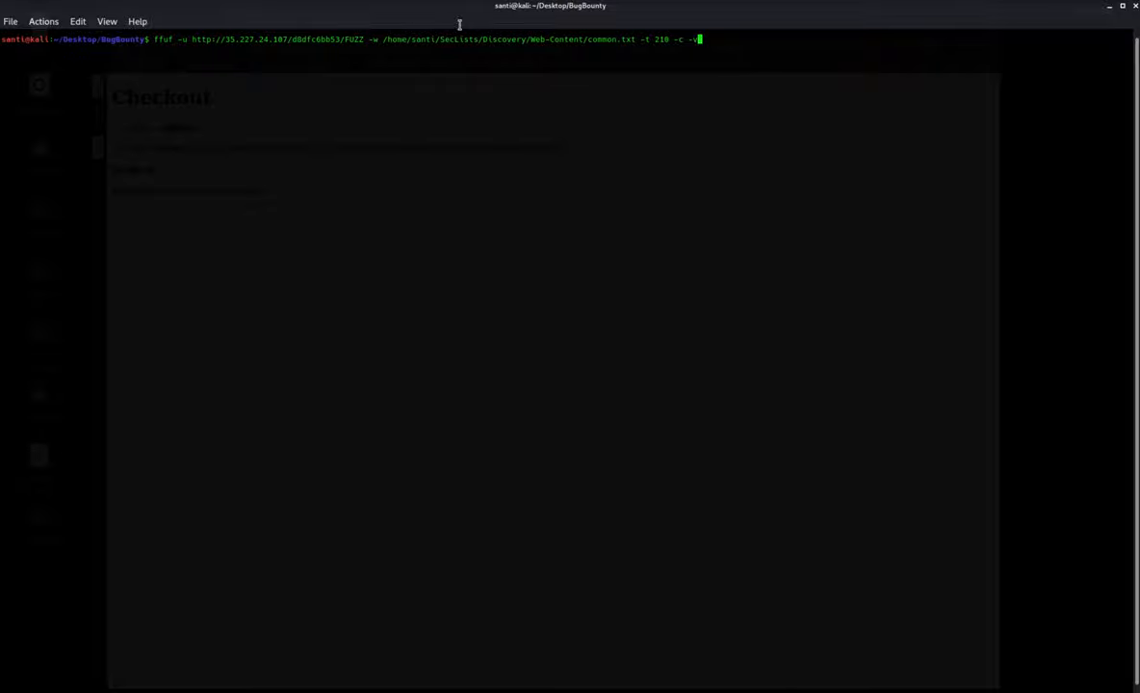
{"action": "mouse_move", "coordinate": [420, 51]}
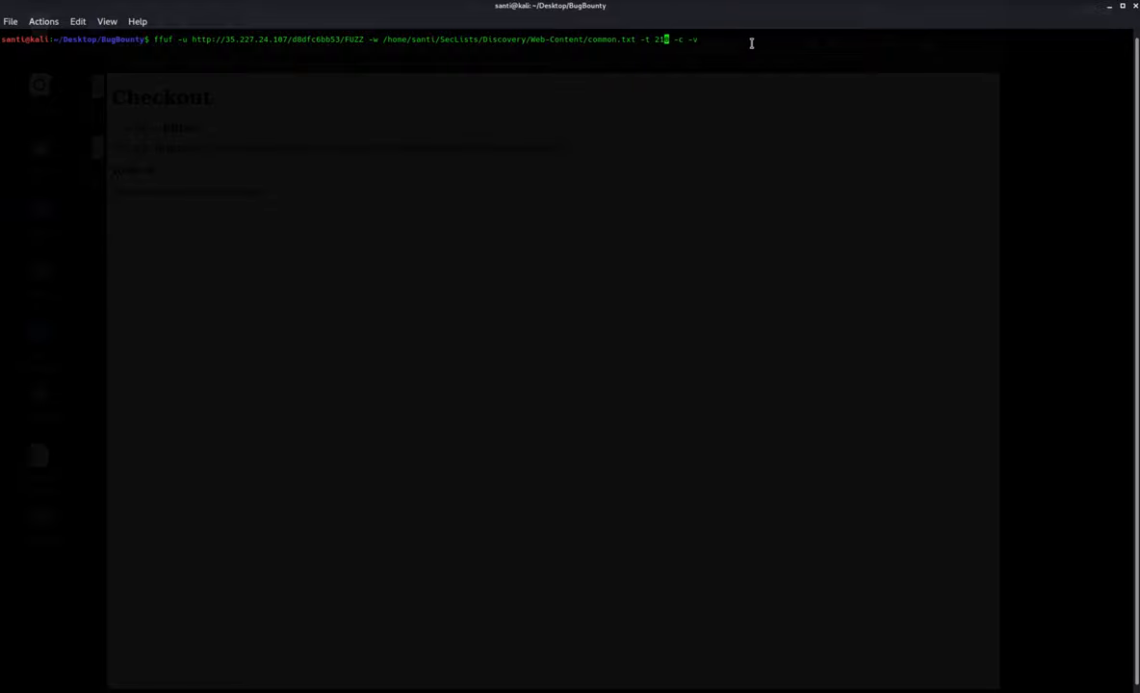
Adjust the trailing option of the ffuf command before running it
{"action": "key", "text": "BackSpace"}
{"action": "type", "text": "5"}
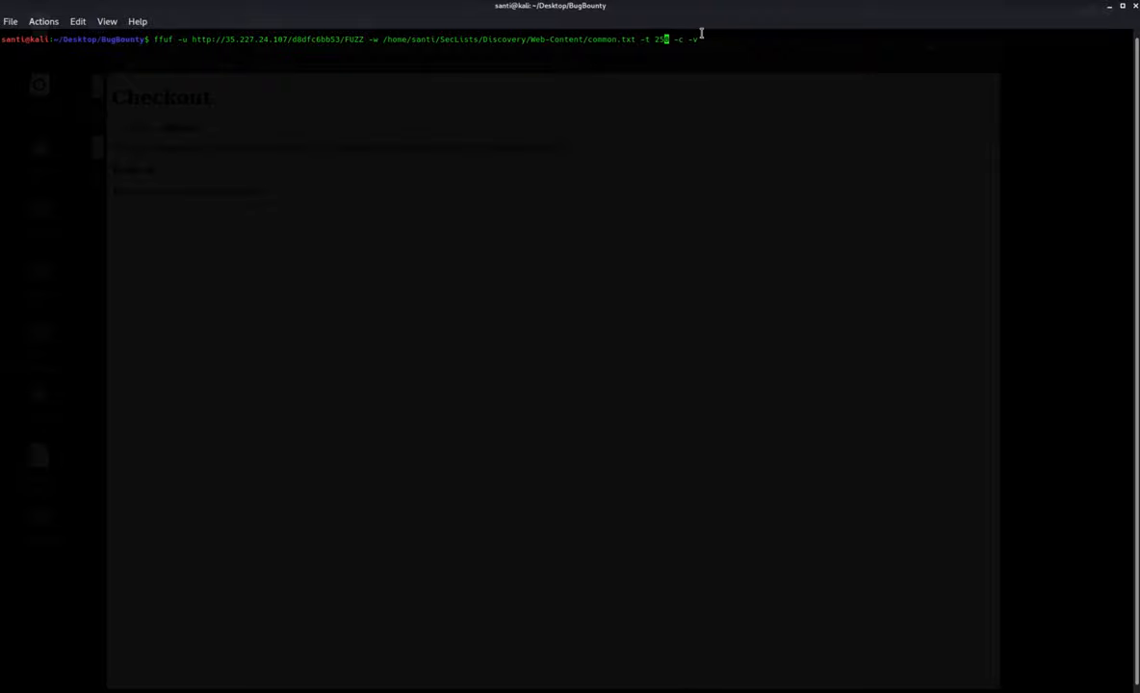
Run the ffuf directory scan with common.txt against the Petshop Pro URL
{"action": "key", "text": "Return"}
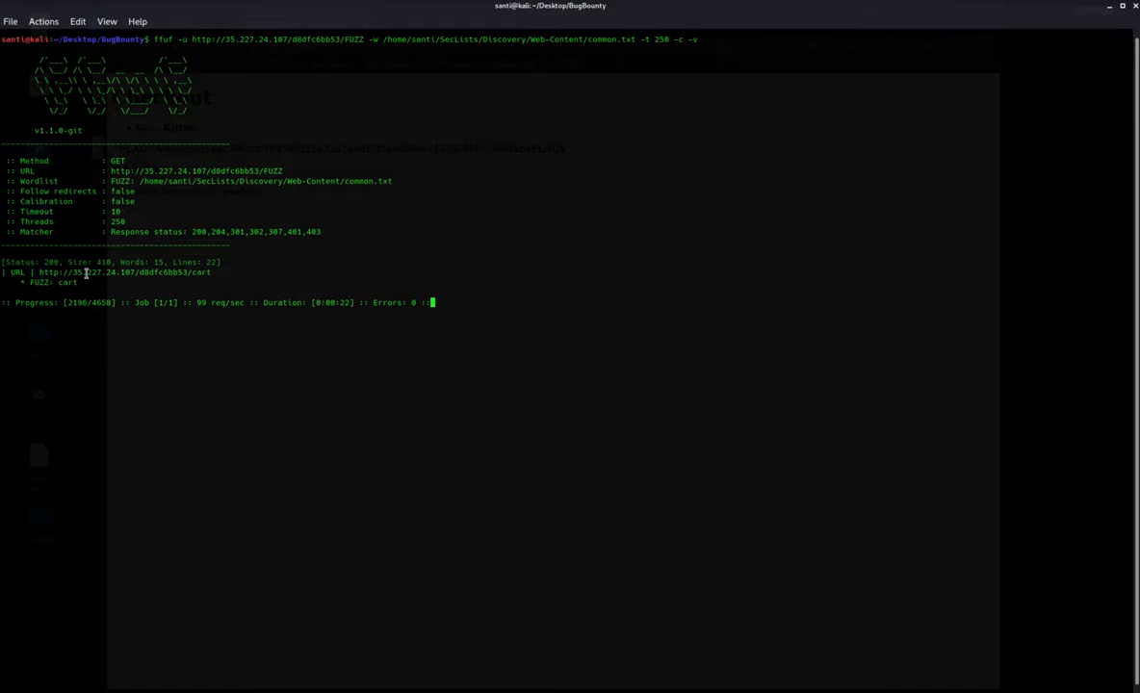
{"action": "mouse_move", "coordinate": [651, 308]}
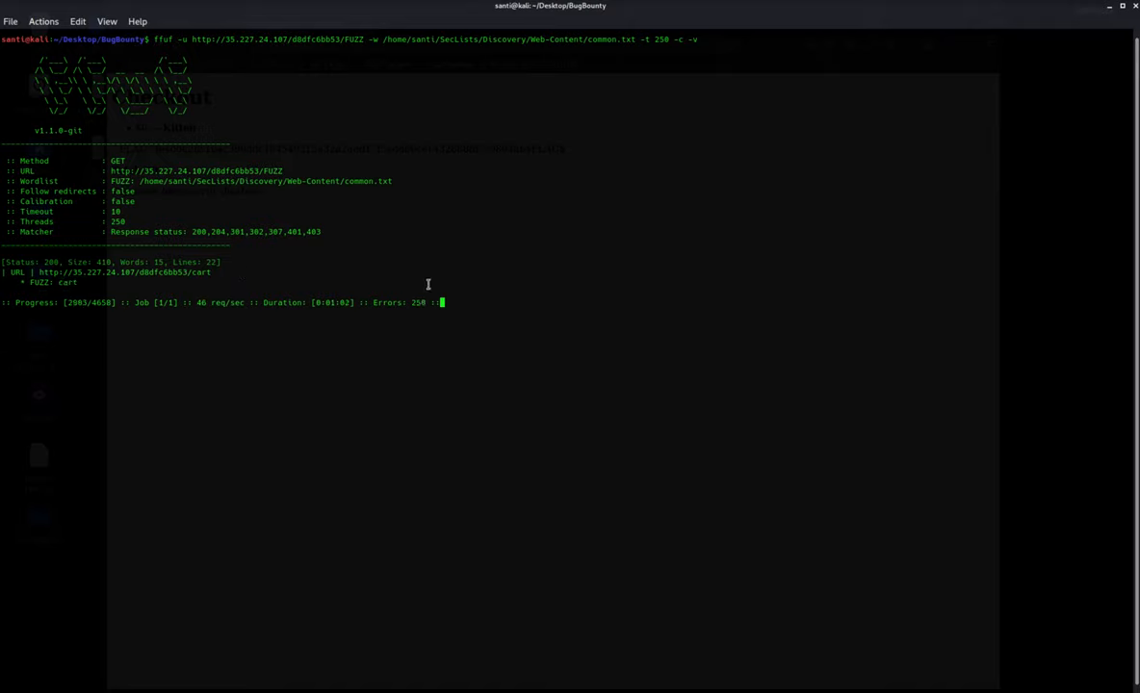
{"action": "mouse_move", "coordinate": [500, 299]}
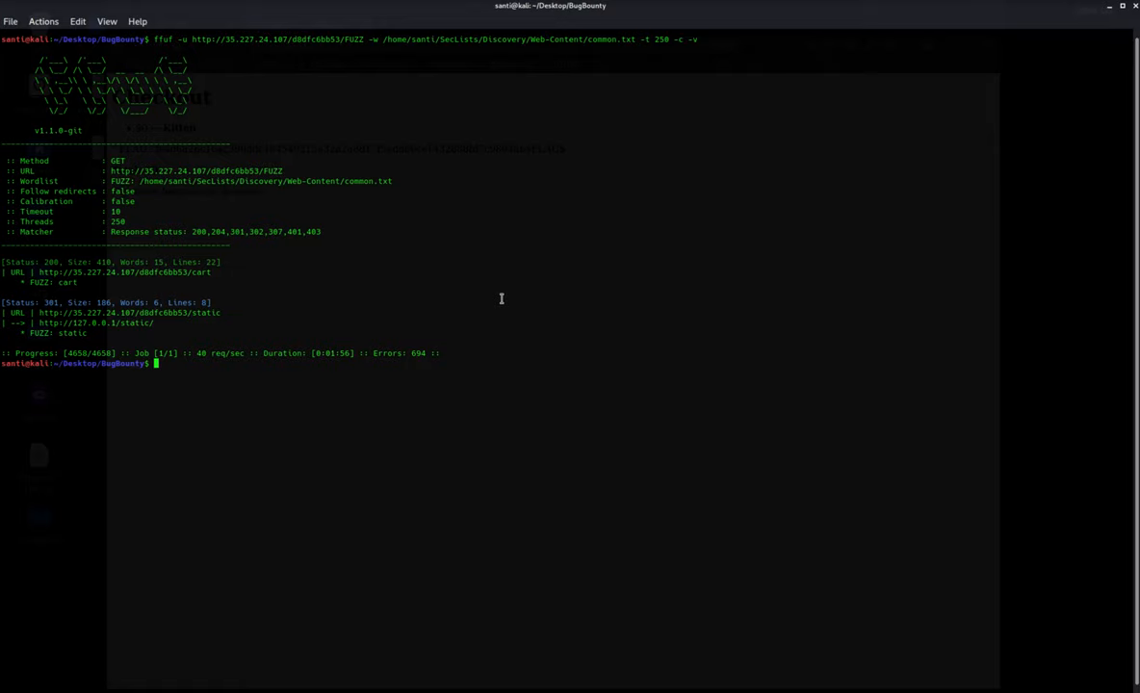
{"action": "mouse_move", "coordinate": [135, 335]}
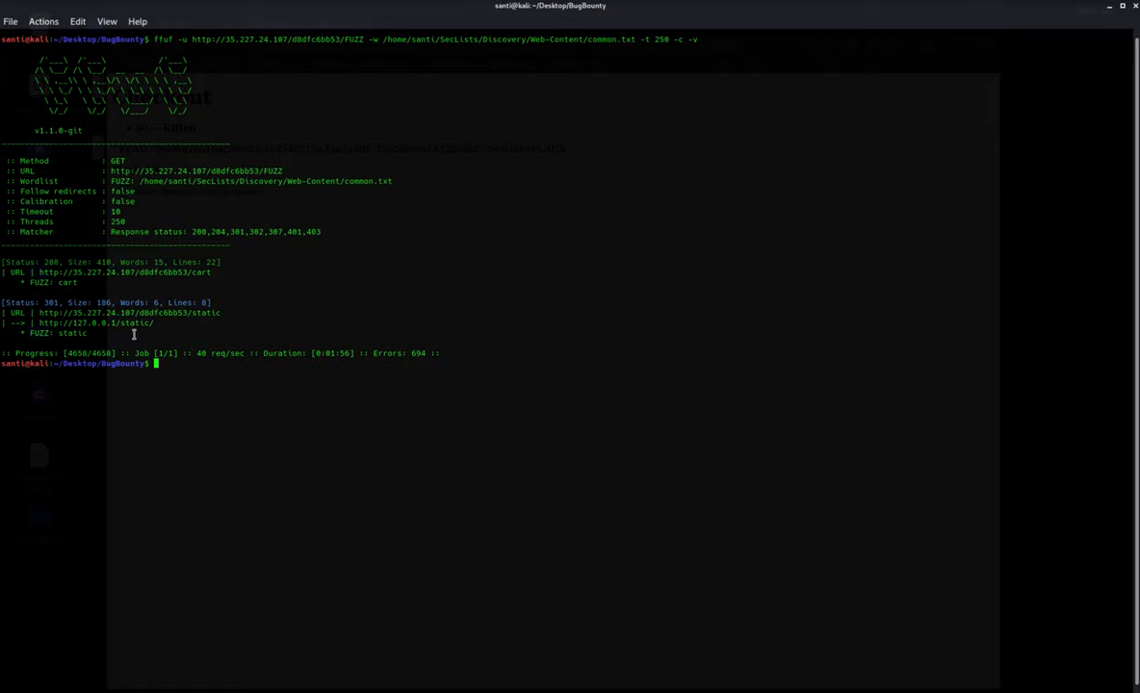
{"action": "mouse_move", "coordinate": [204, 4]}
{"action": "type", "text": "ffuf -u http://35.227.24.107/d8dfc6bb53/FUZZ -w /home/santi/SecLists/Discovery/Web-Content/common.txt -t 250 -c -v"}
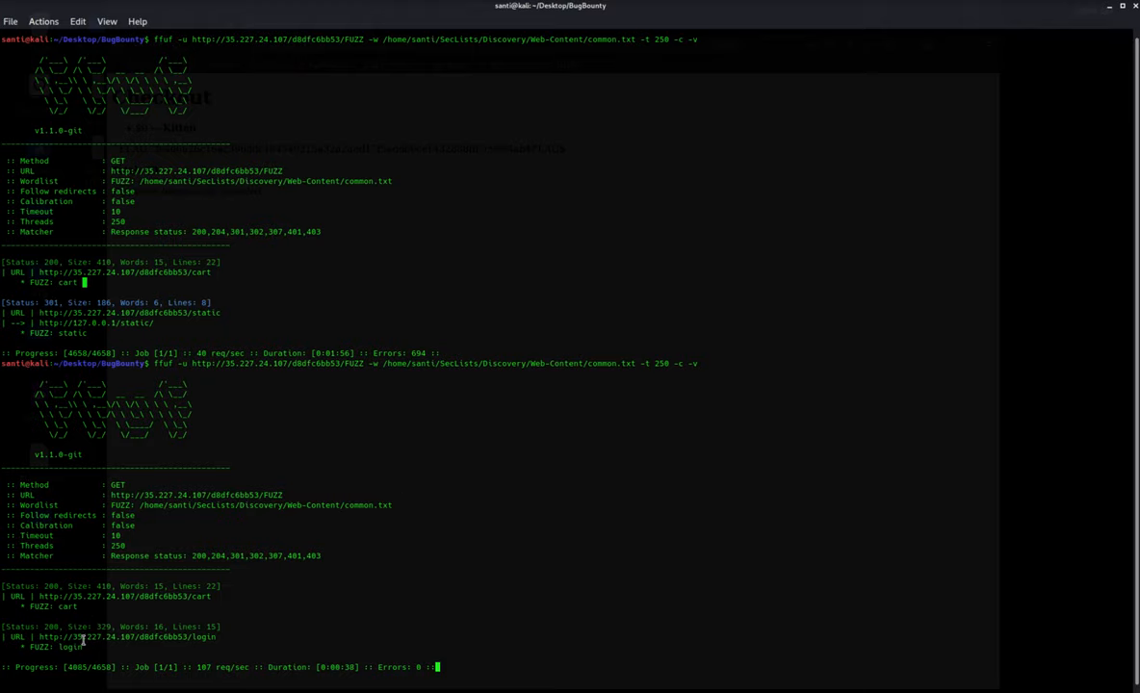
Review the finished ffuf results listing the cart, login and static paths
{"action": "scroll", "scroll_direction": "down", "scroll_amount": 3}
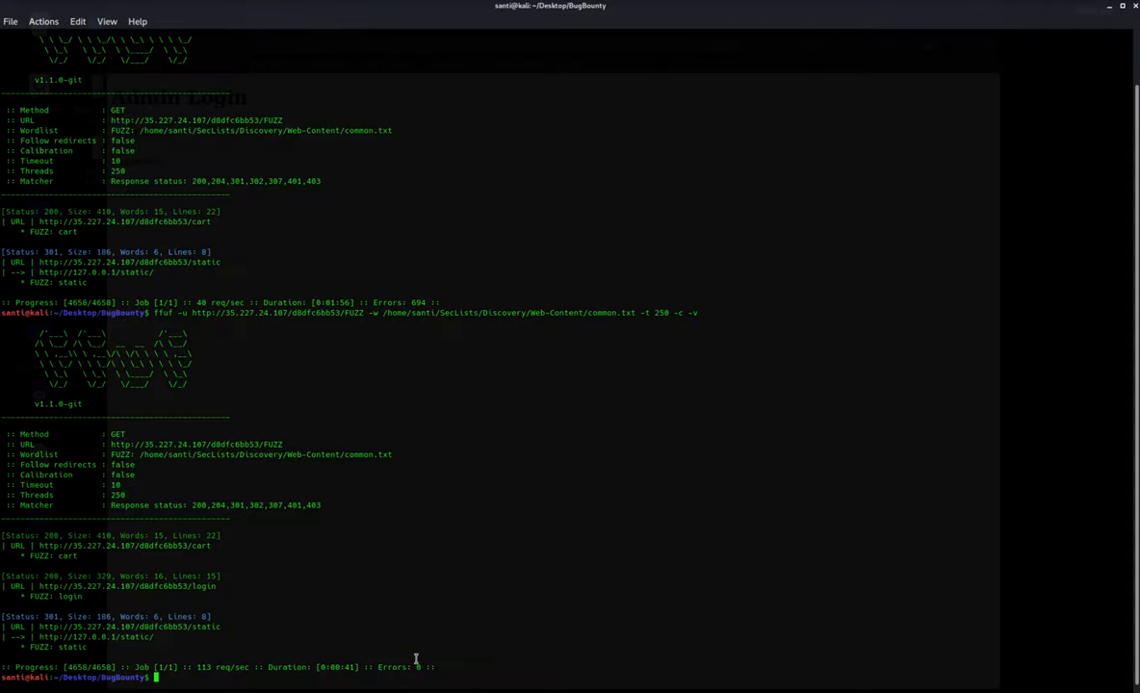
{"action": "mouse_move", "coordinate": [298, 474]}
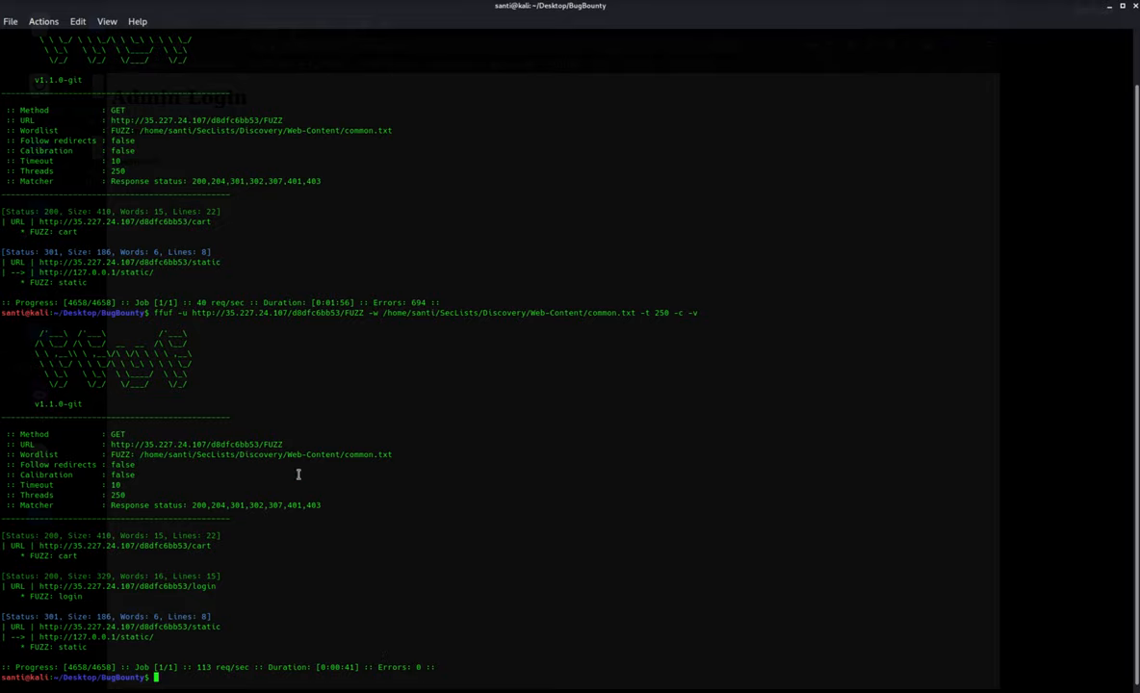
{"action": "mouse_move", "coordinate": [479, 250]}
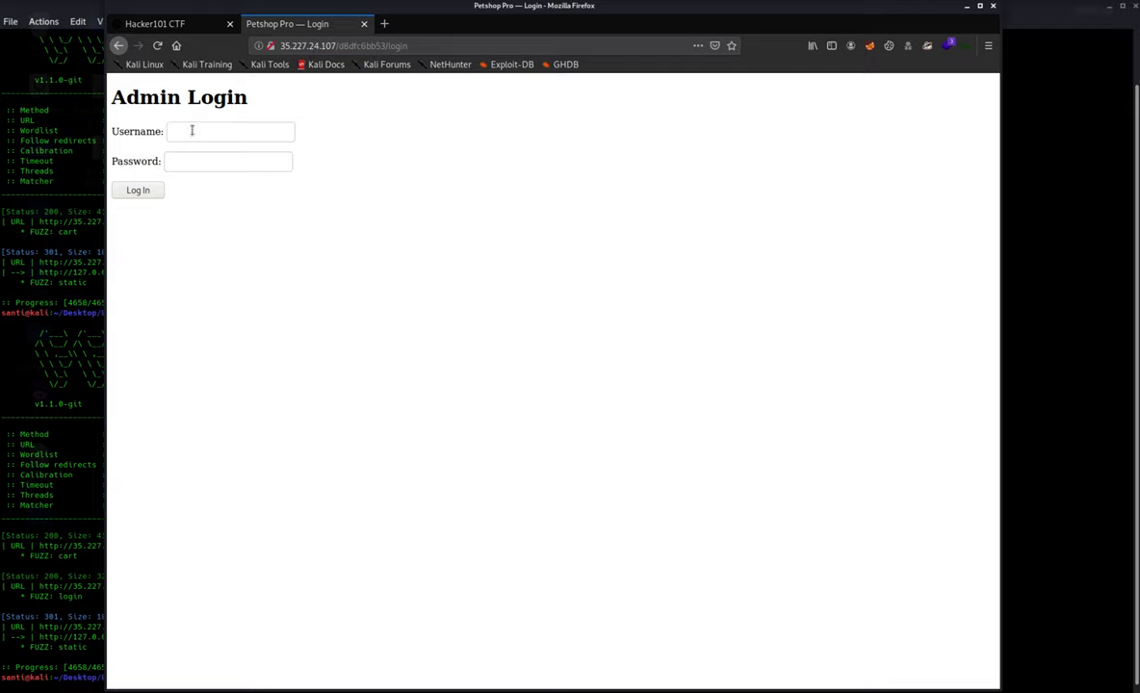
{"action": "mouse_move", "coordinate": [327, 374]}
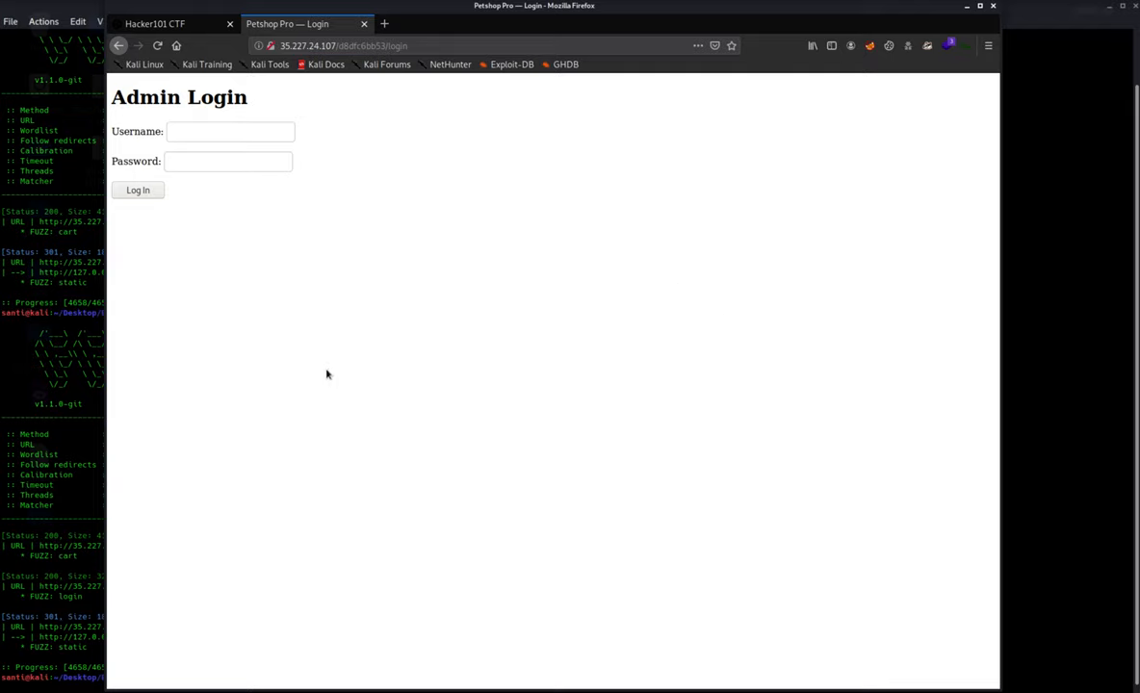
Attempt an admin login on /login and decline saving the credentials
{"action": "left_click", "coordinate": [229, 131]}
{"action": "type", "text": "admin"}
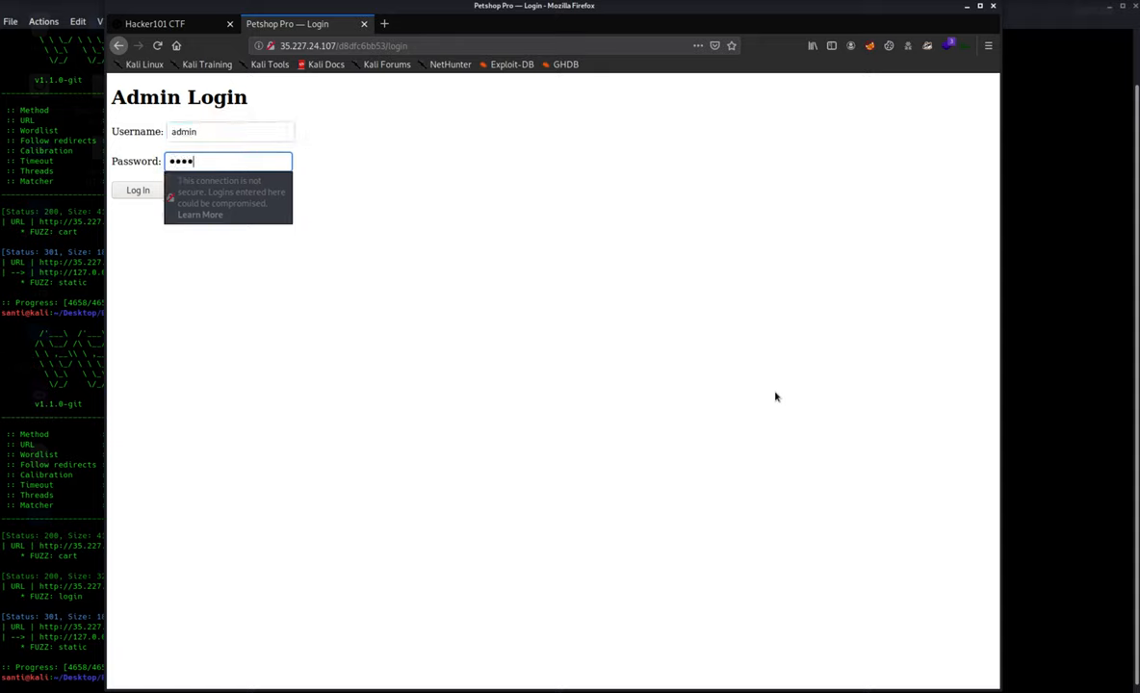
{"action": "left_click", "coordinate": [139, 190]}
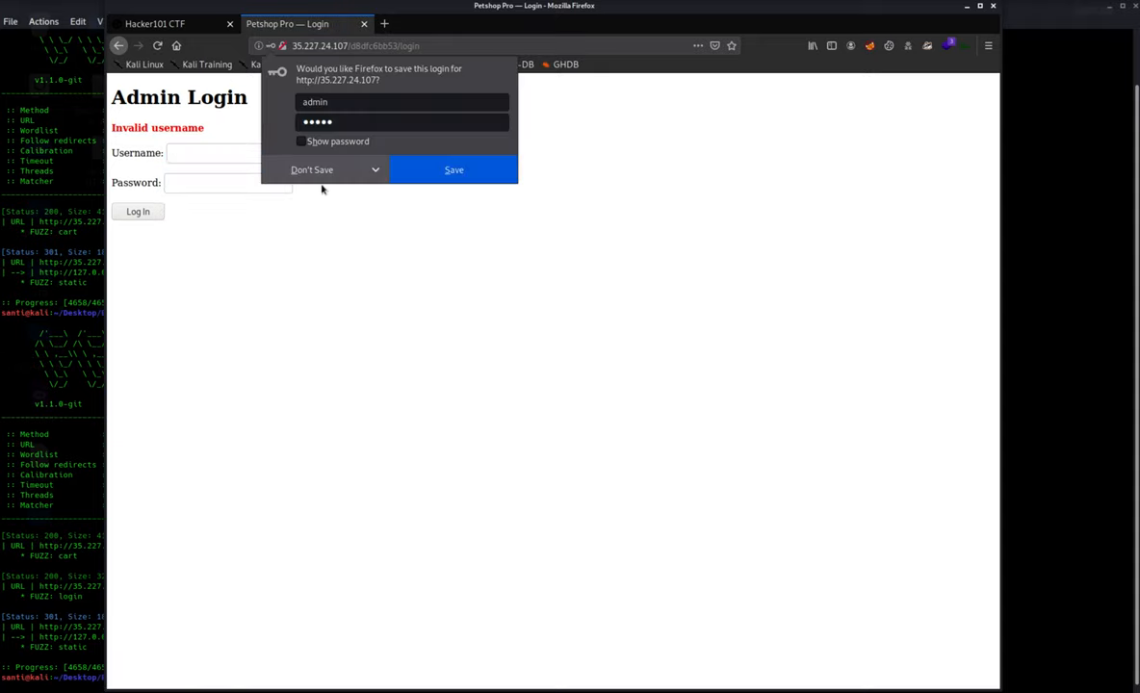
{"action": "left_click", "coordinate": [312, 169]}
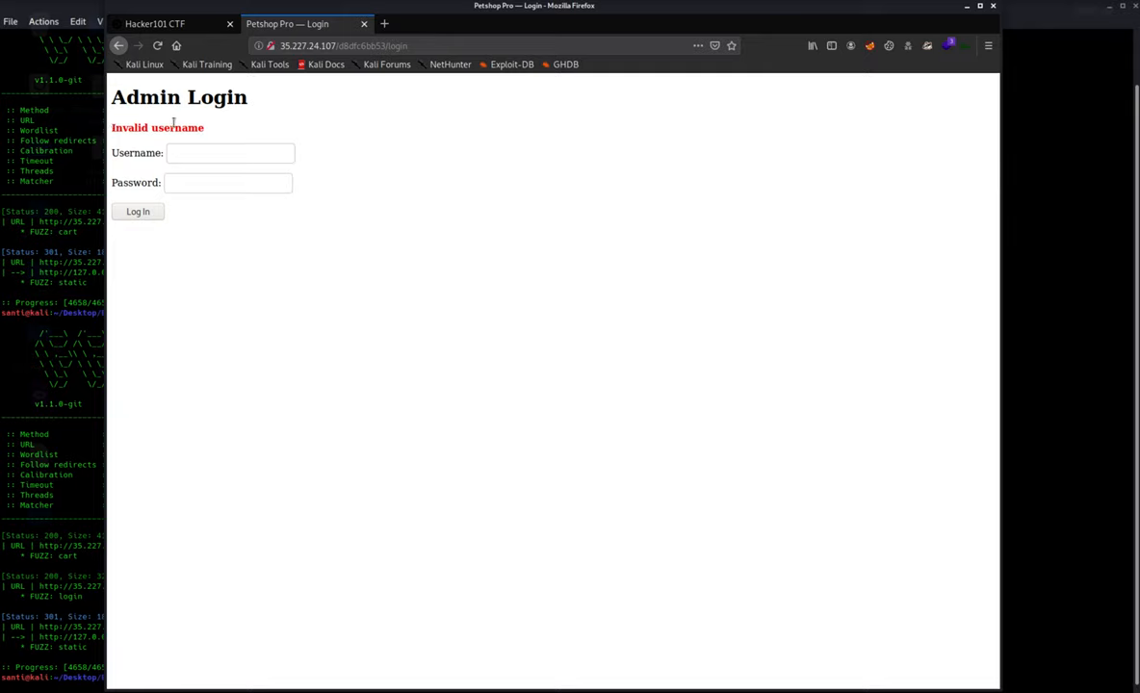
{"action": "mouse_move", "coordinate": [134, 73]}
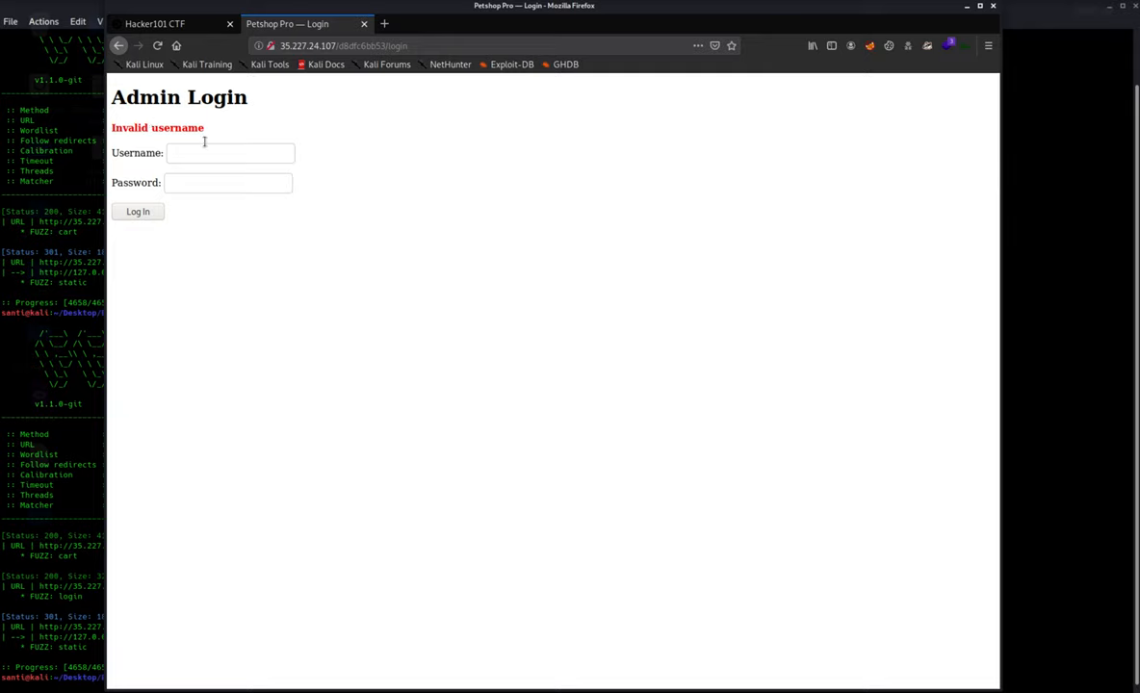
Try SQL-injection usernames admin' or 1=1-- and admin' or 1=1#, getting Invalid username
{"action": "left_click", "coordinate": [229, 152]}
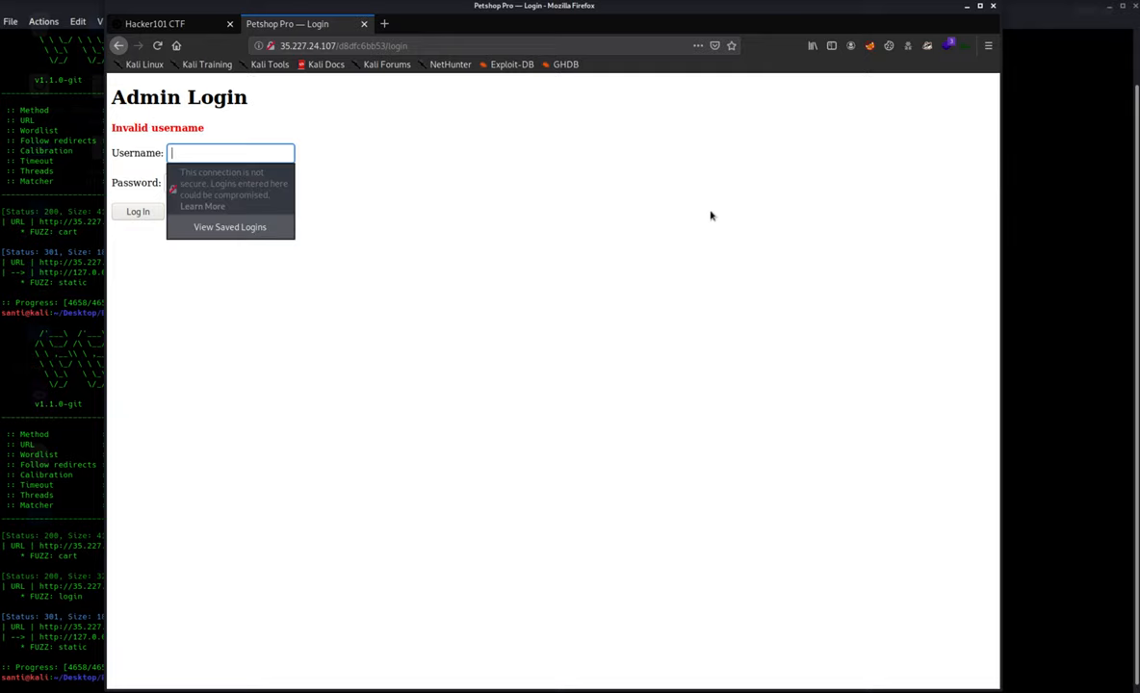
{"action": "type", "text": "admin"}
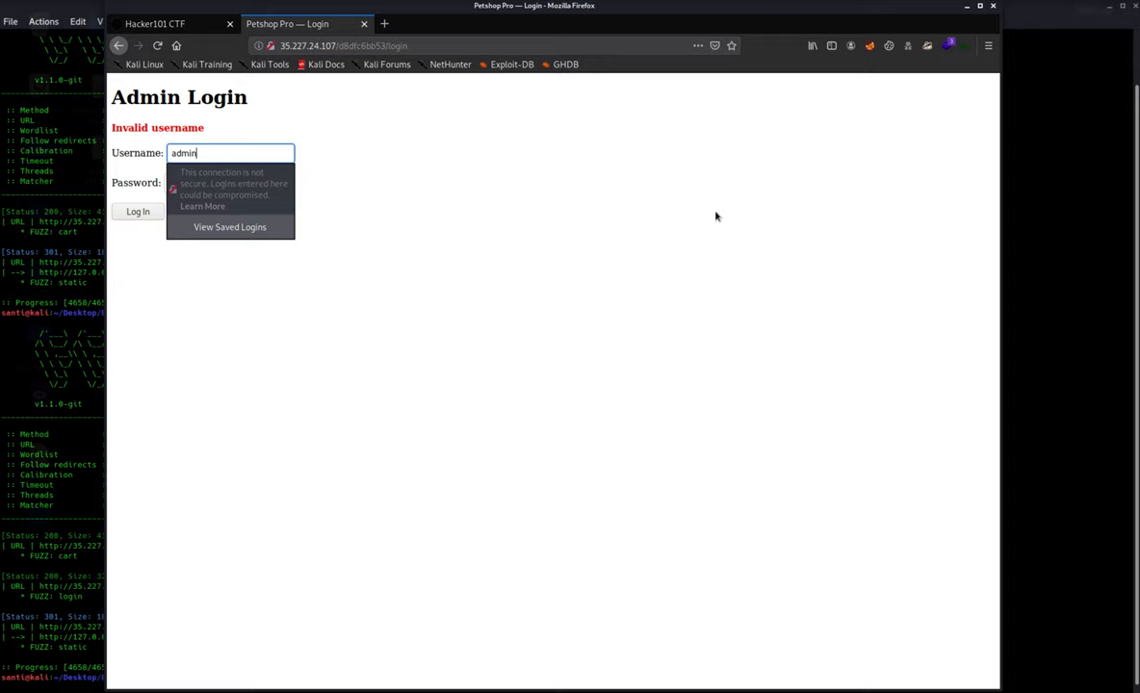
{"action": "type", "text": "'"}
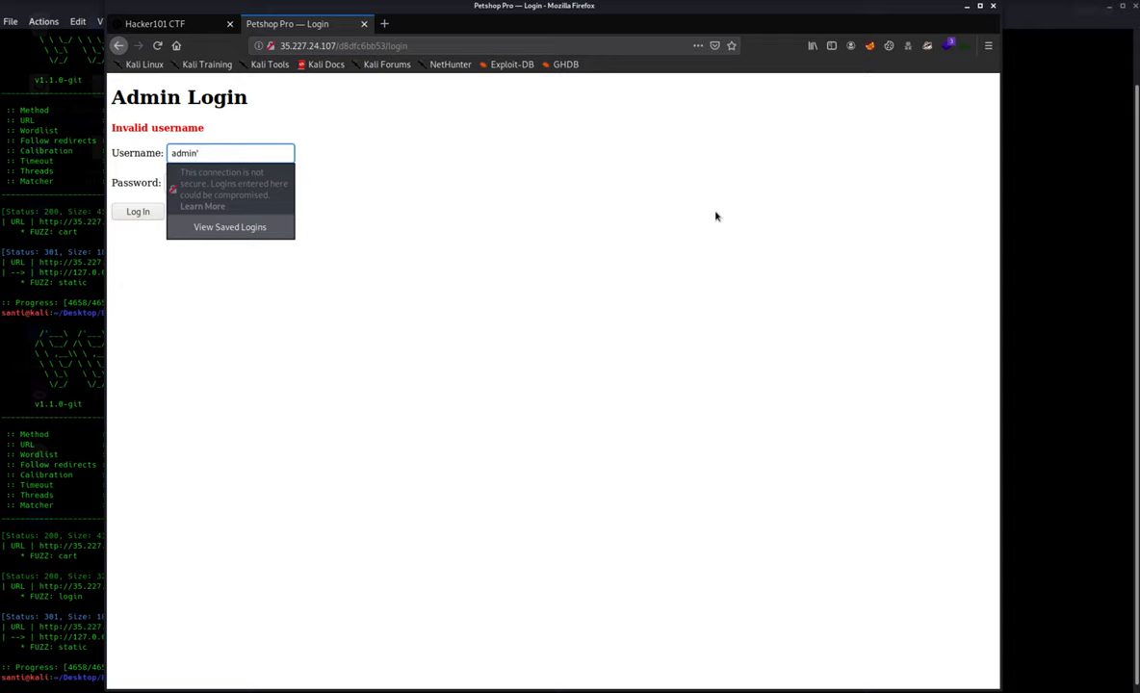
{"action": "type", "text": "or 1--"}
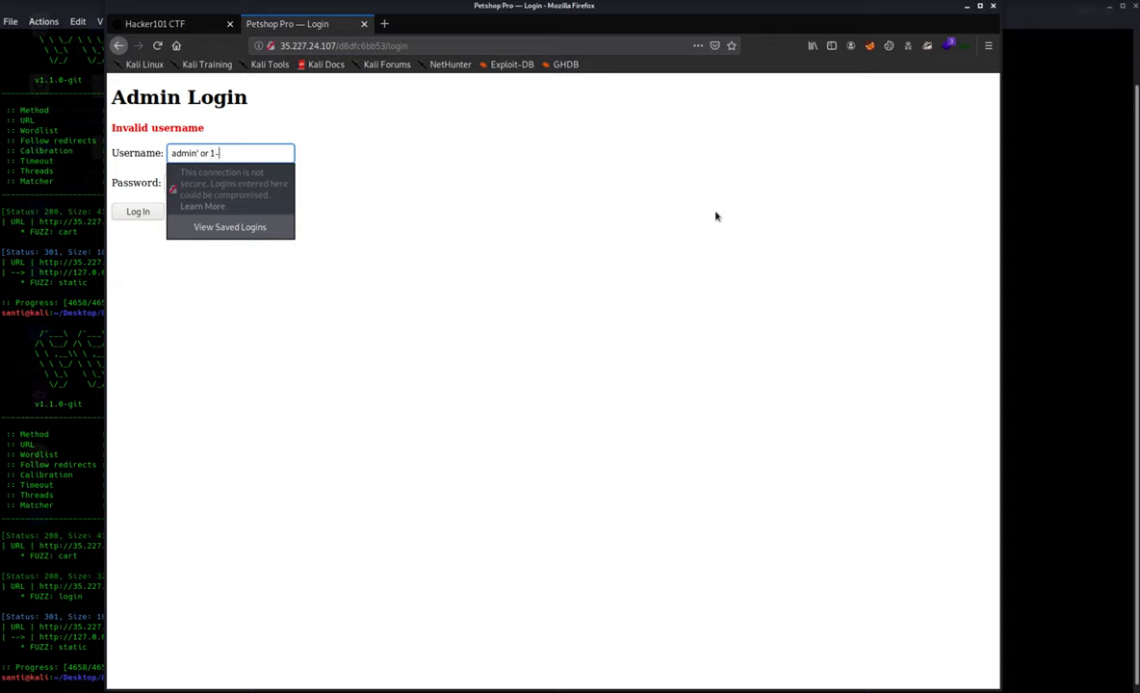
{"action": "type", "text": "=1--"}
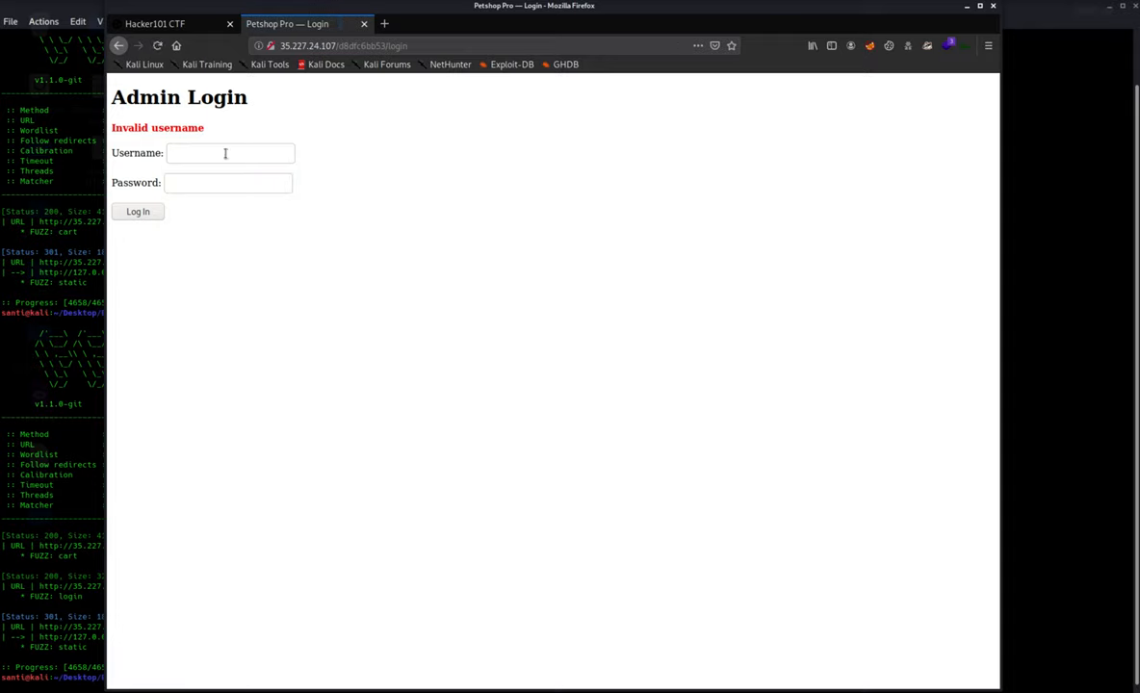
{"action": "type", "text": "admin'"}
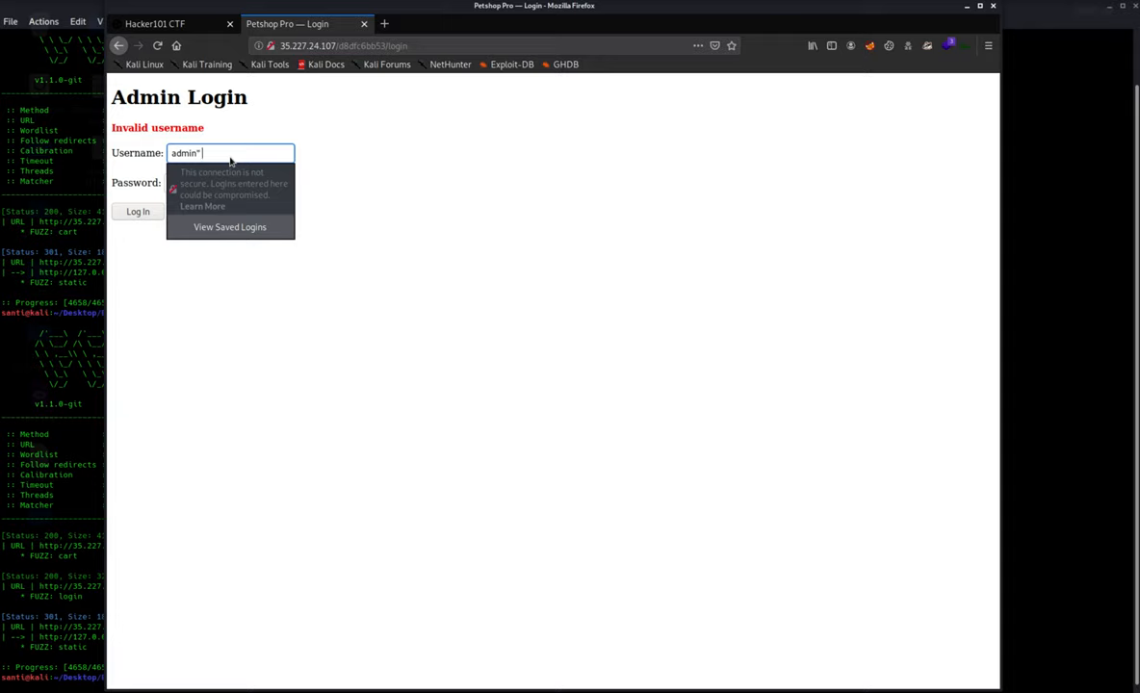
{"action": "type", "text": "or 1="}
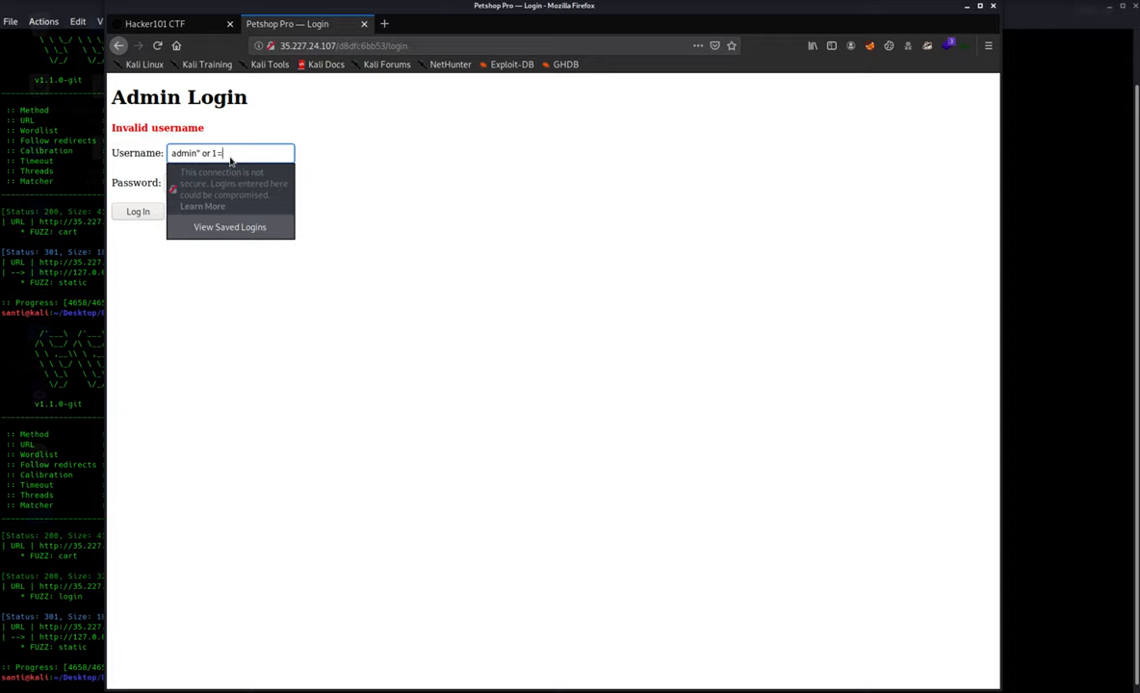
{"action": "type", "text": "1#"}
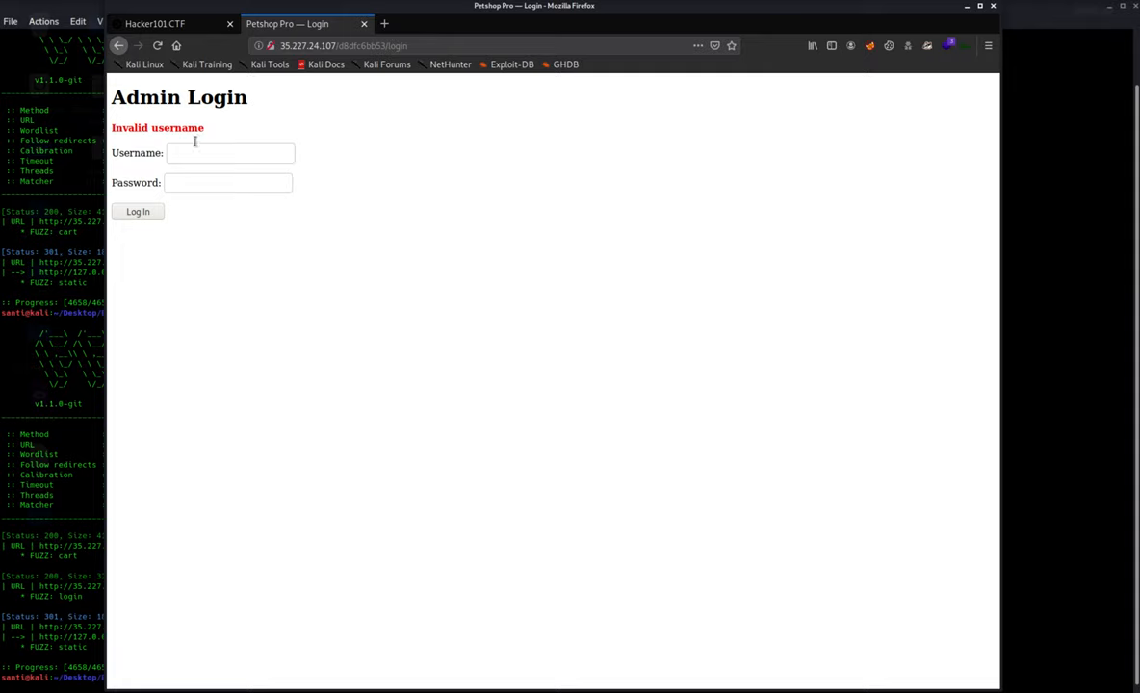
{"action": "mouse_move", "coordinate": [173, 138]}
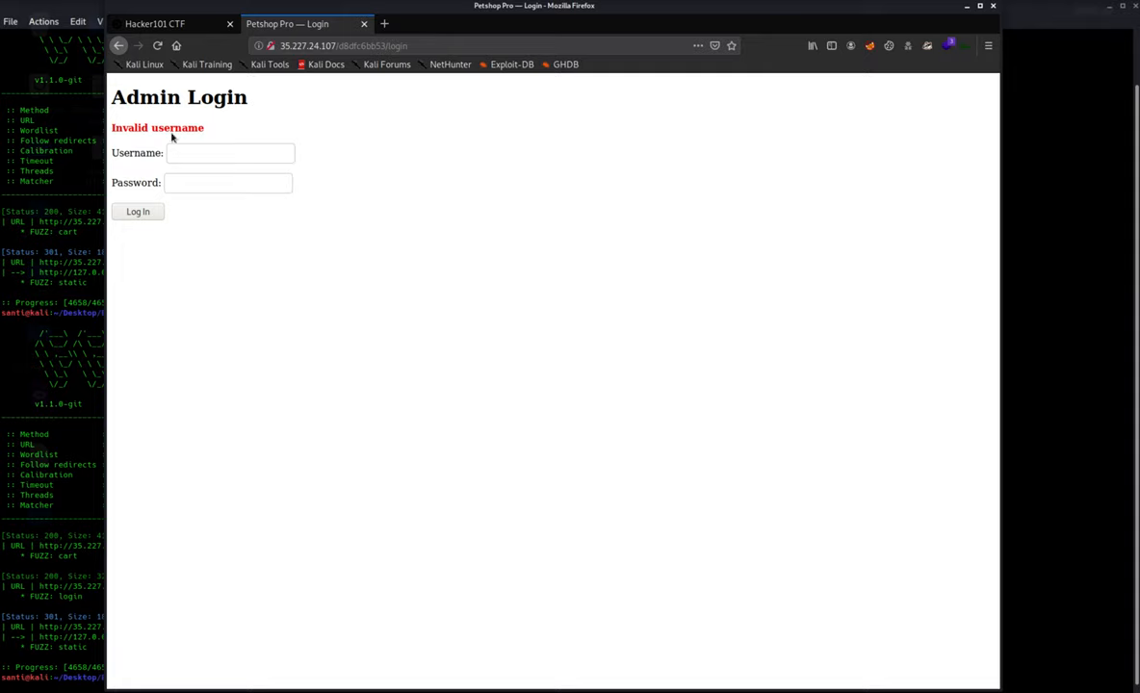
{"action": "mouse_move", "coordinate": [206, 145]}
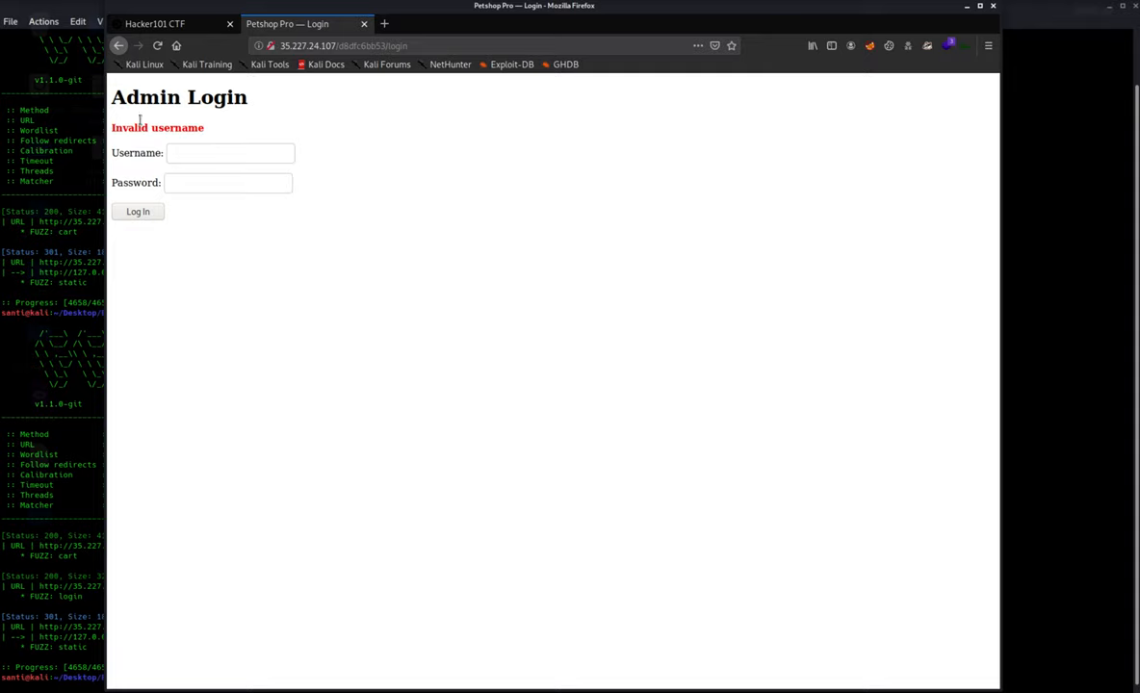
{"action": "mouse_move", "coordinate": [269, 65]}
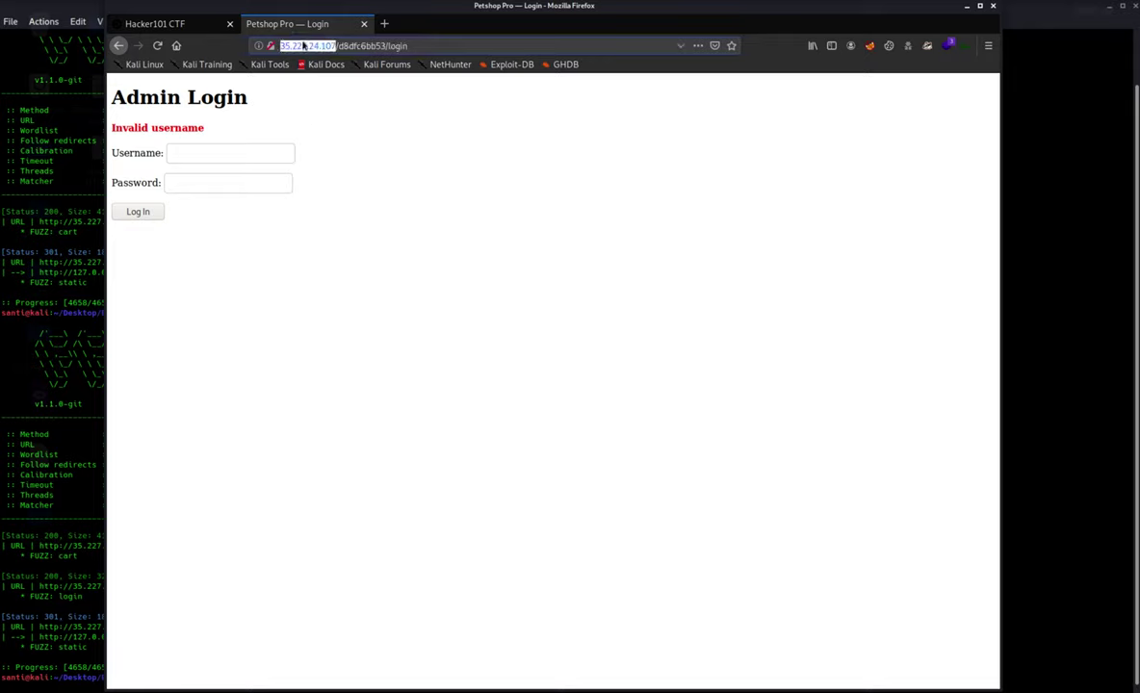
Copy the admin login page address from Firefox for the hydra command
{"action": "right_click", "coordinate": [308, 46]}
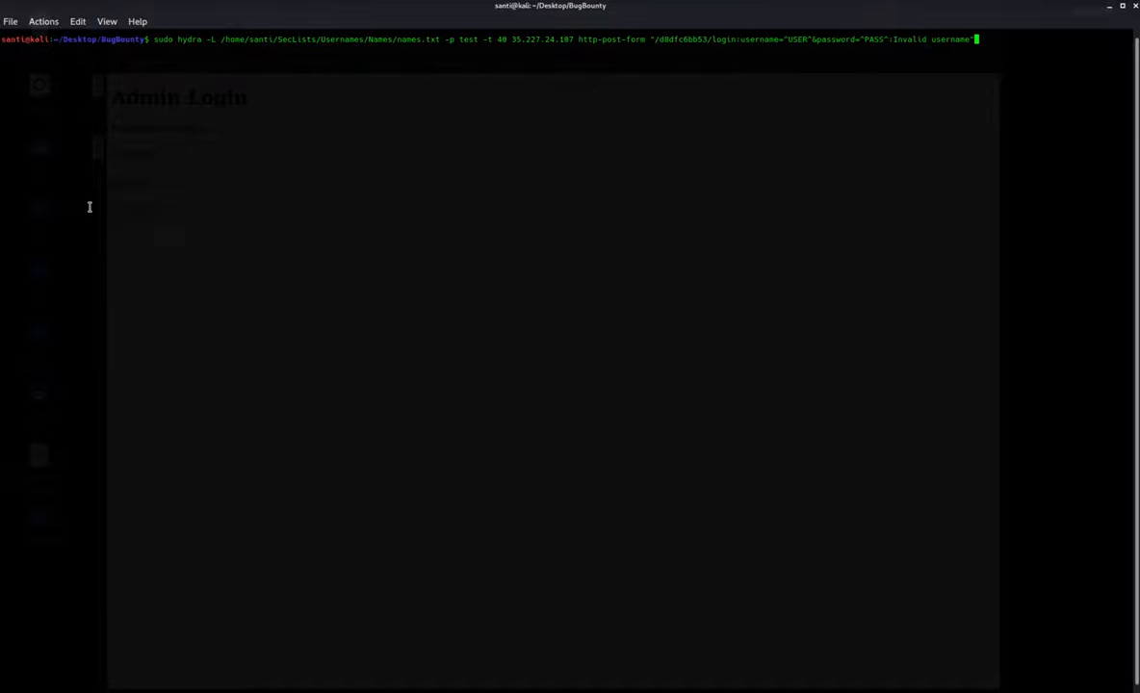
{"action": "mouse_move", "coordinate": [276, 29]}
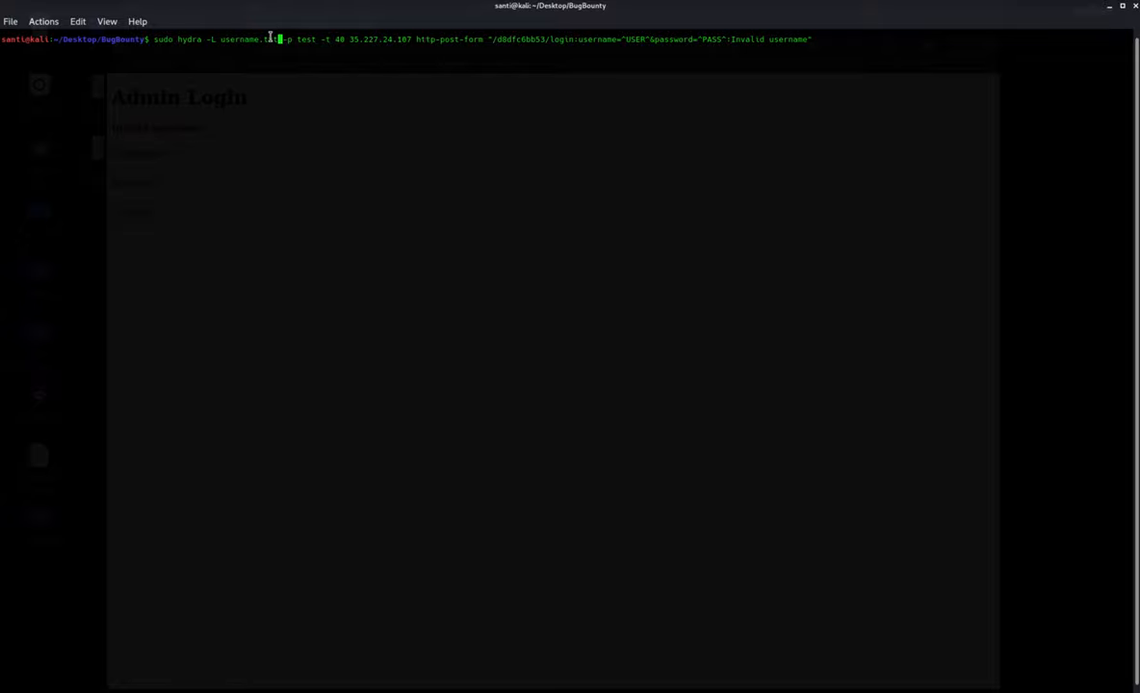
{"action": "mouse_move", "coordinate": [258, 67]}
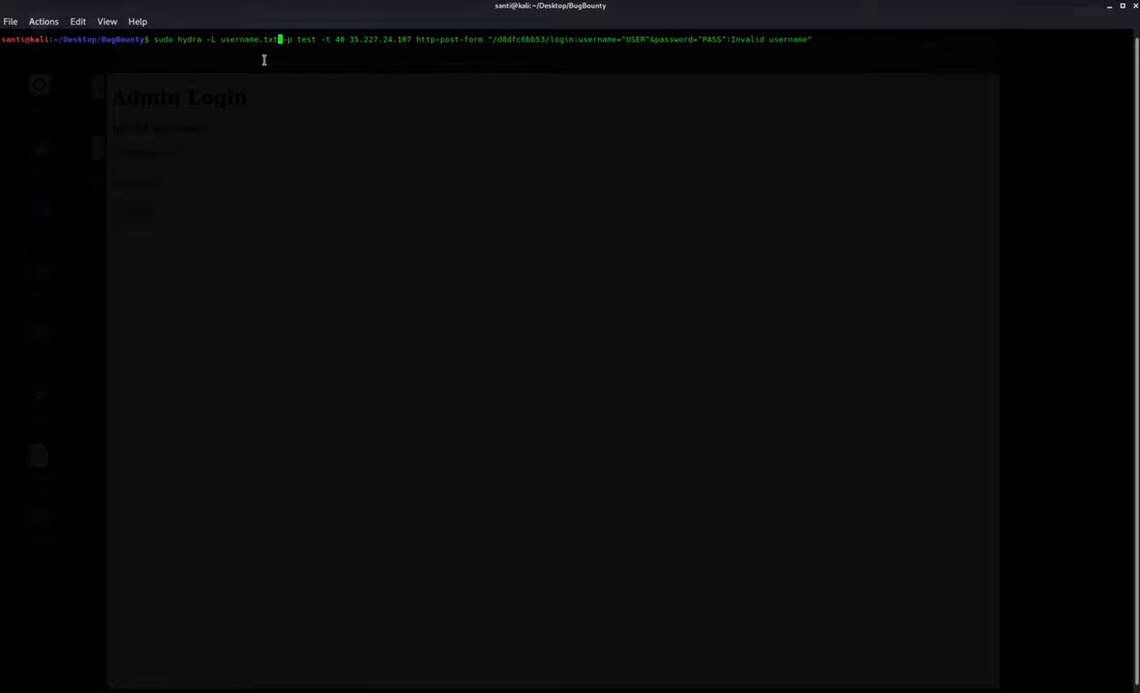
{"action": "mouse_move", "coordinate": [281, 39]}
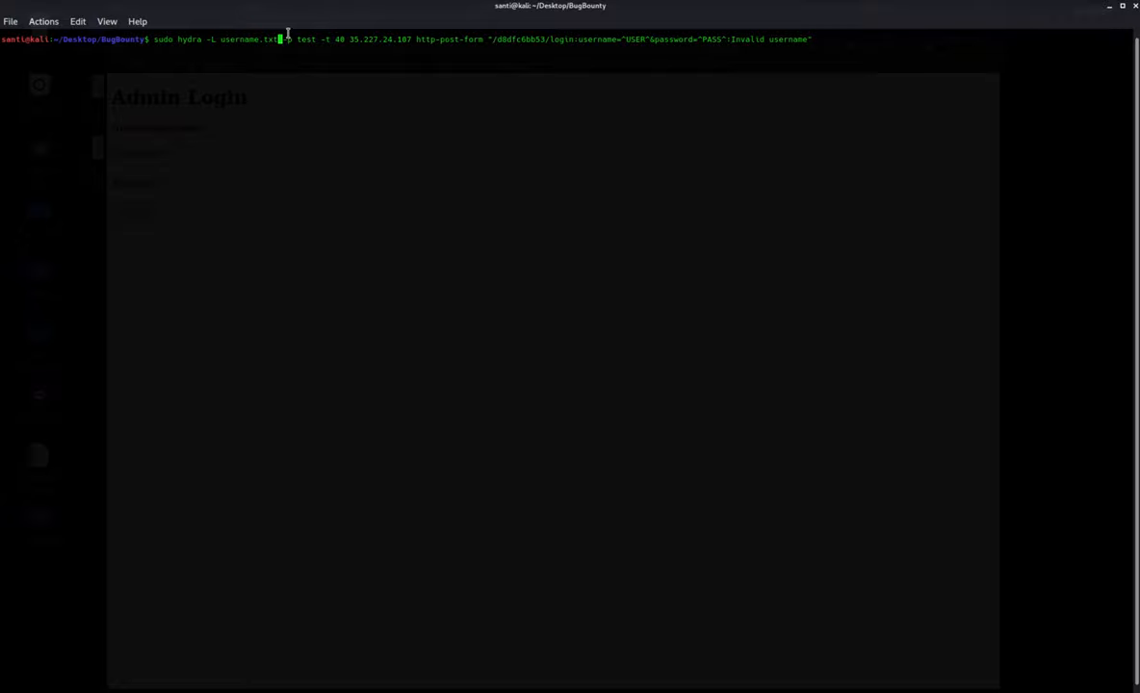
Add -t 40 to the hydra http-post-form command and verify the login path
{"action": "double_click", "coordinate": [306, 39]}
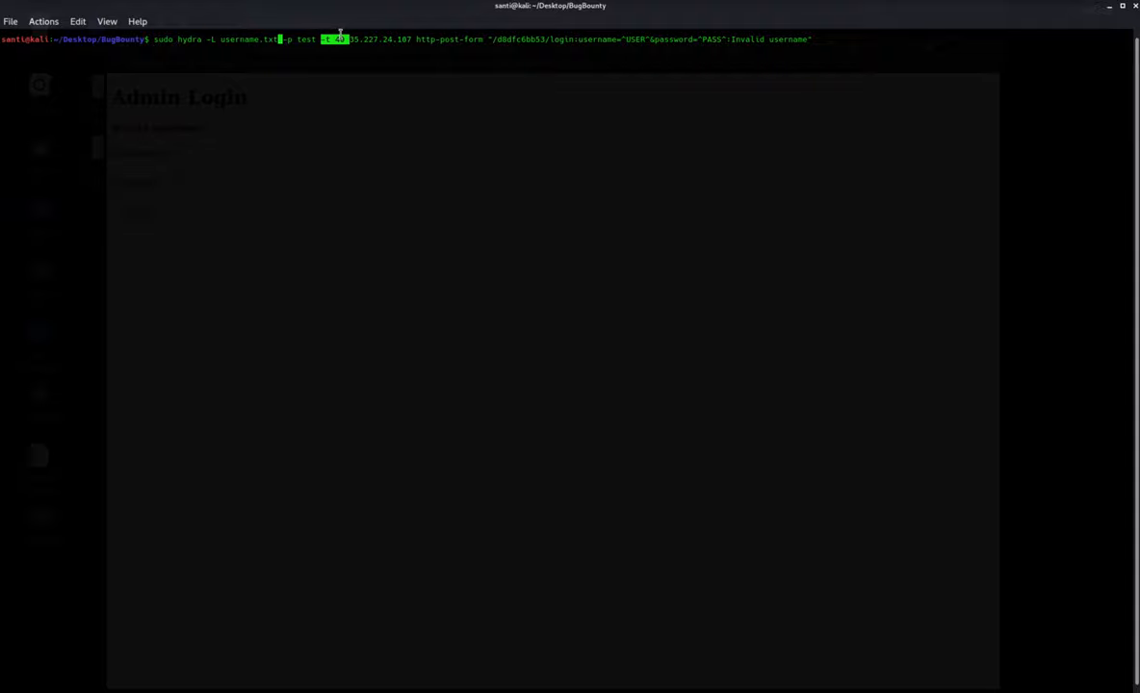
{"action": "type", "text": "-t 40"}
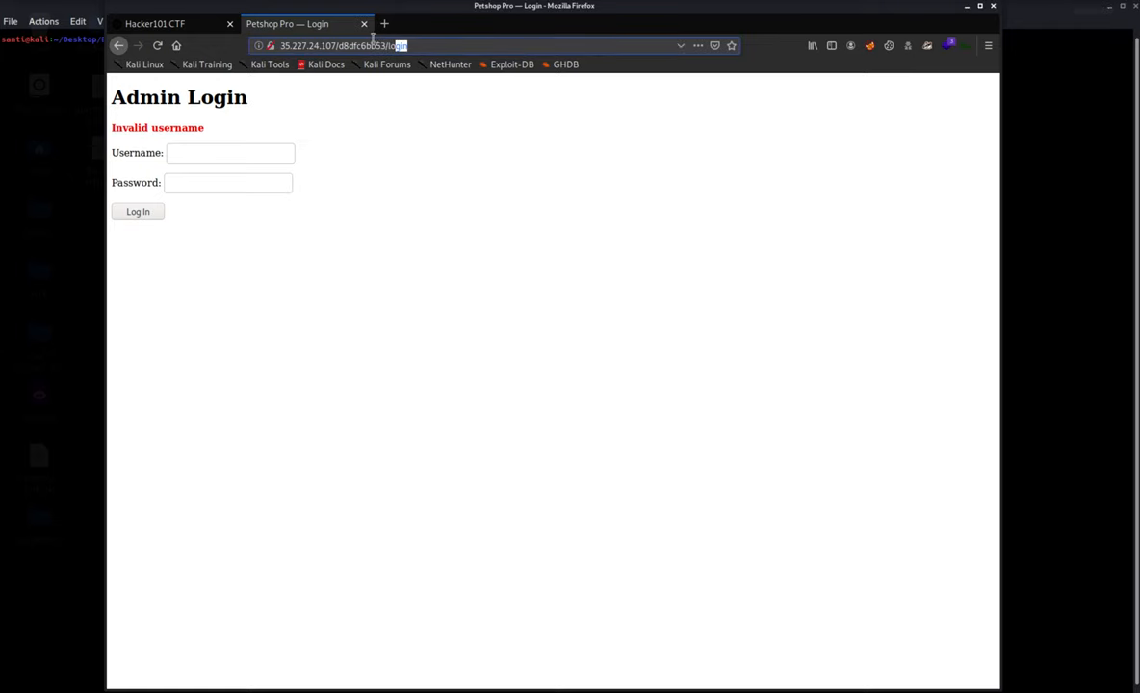
{"action": "left_click", "coordinate": [170, 24]}
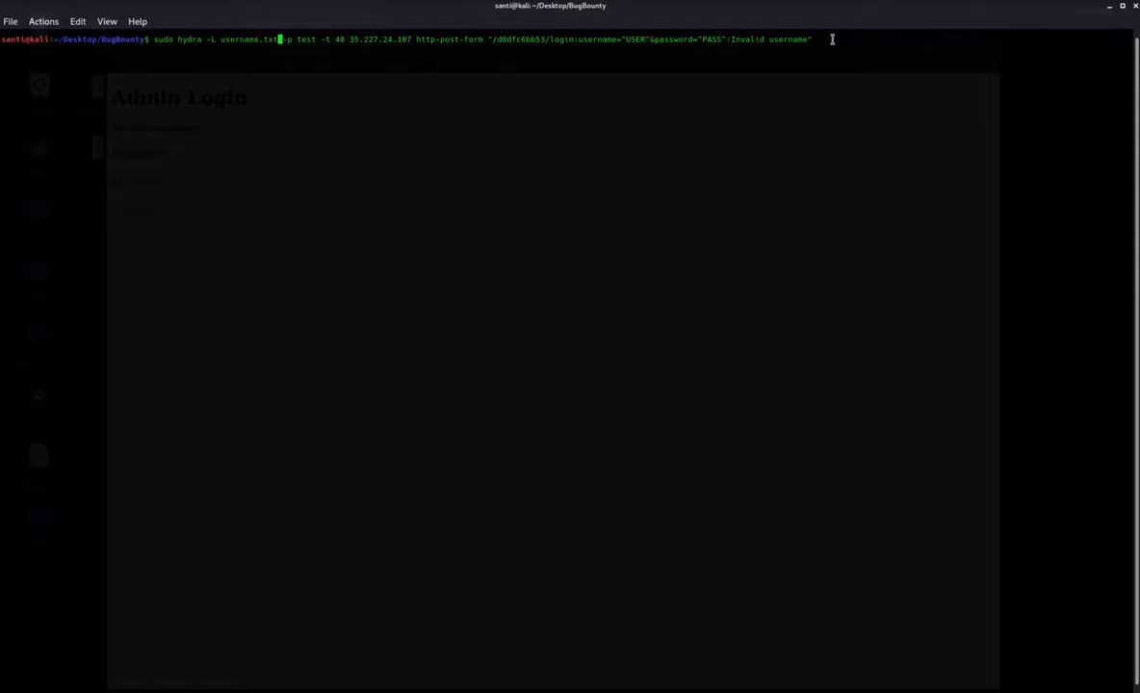
Run hydra against the admin login form to brute-force a valid username
{"action": "key", "text": "Return"}
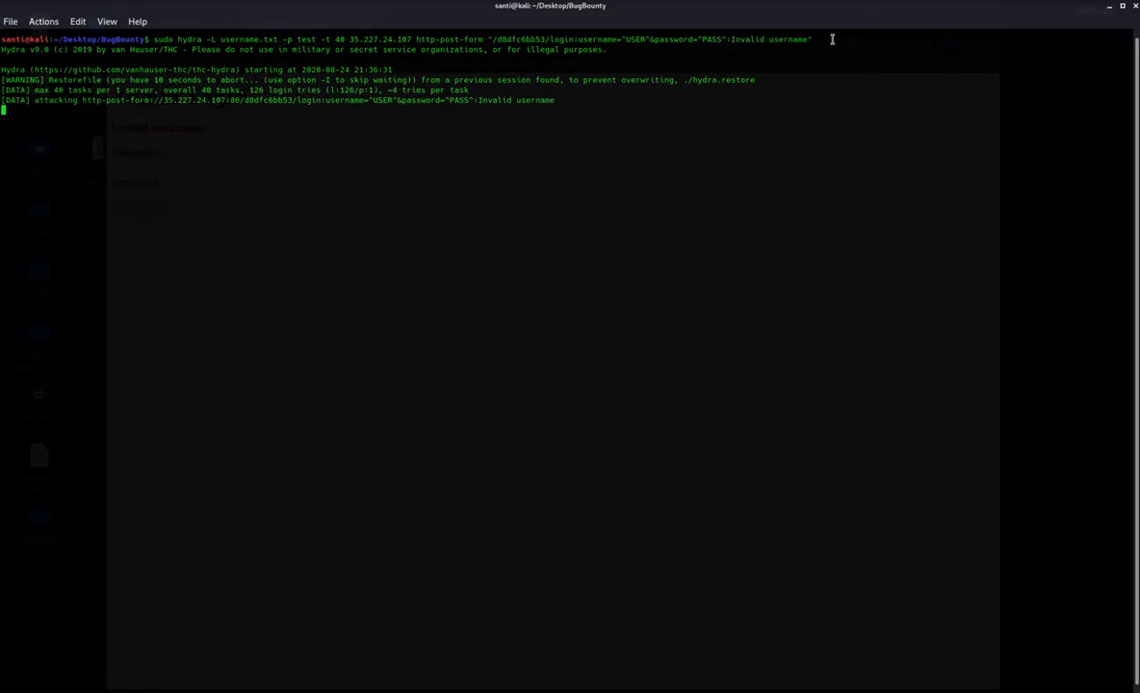
{"action": "mouse_move", "coordinate": [755, 112]}
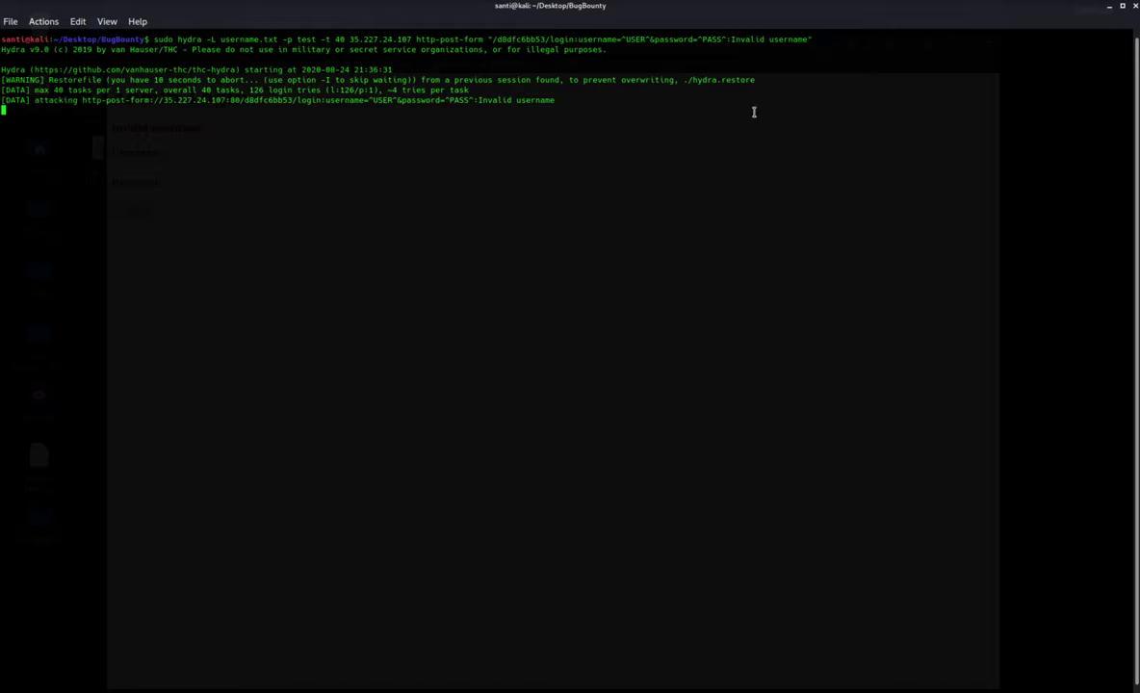
{"action": "mouse_move", "coordinate": [669, 204]}
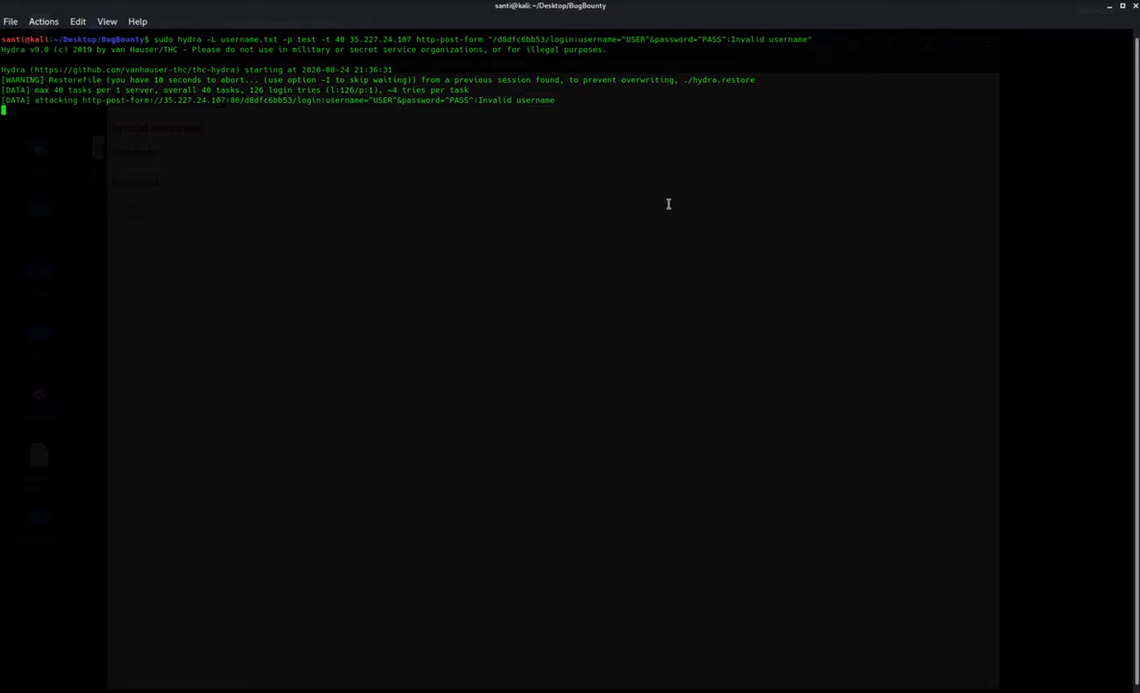
{"action": "mouse_move", "coordinate": [453, 154]}
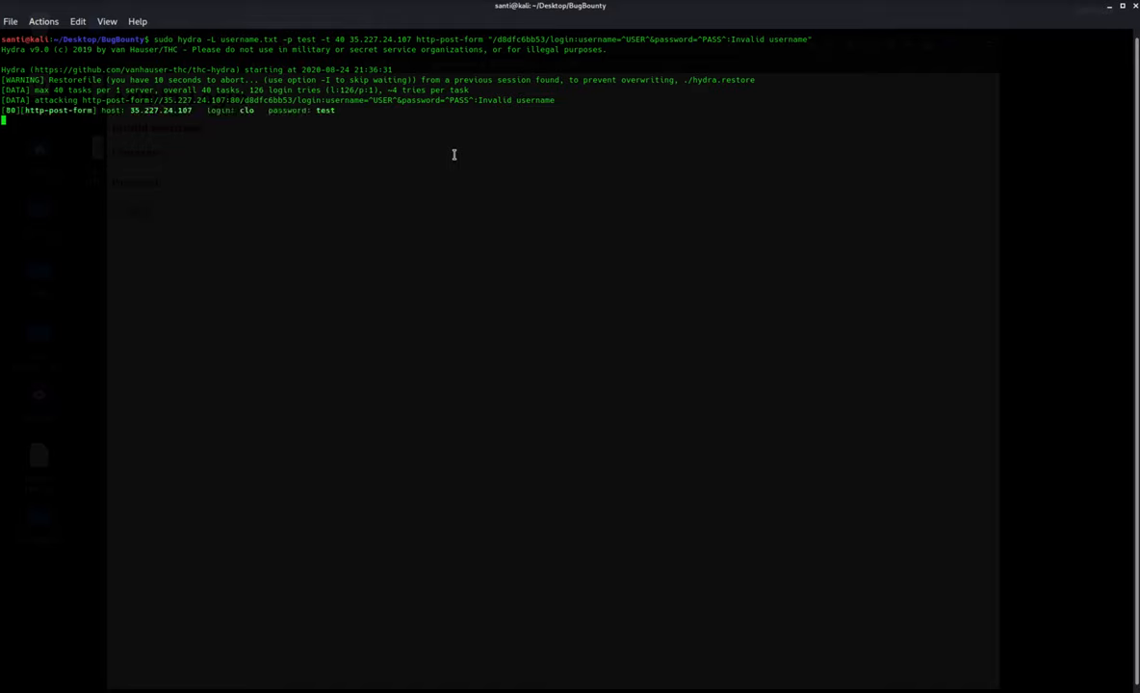
{"action": "mouse_move", "coordinate": [239, 108]}
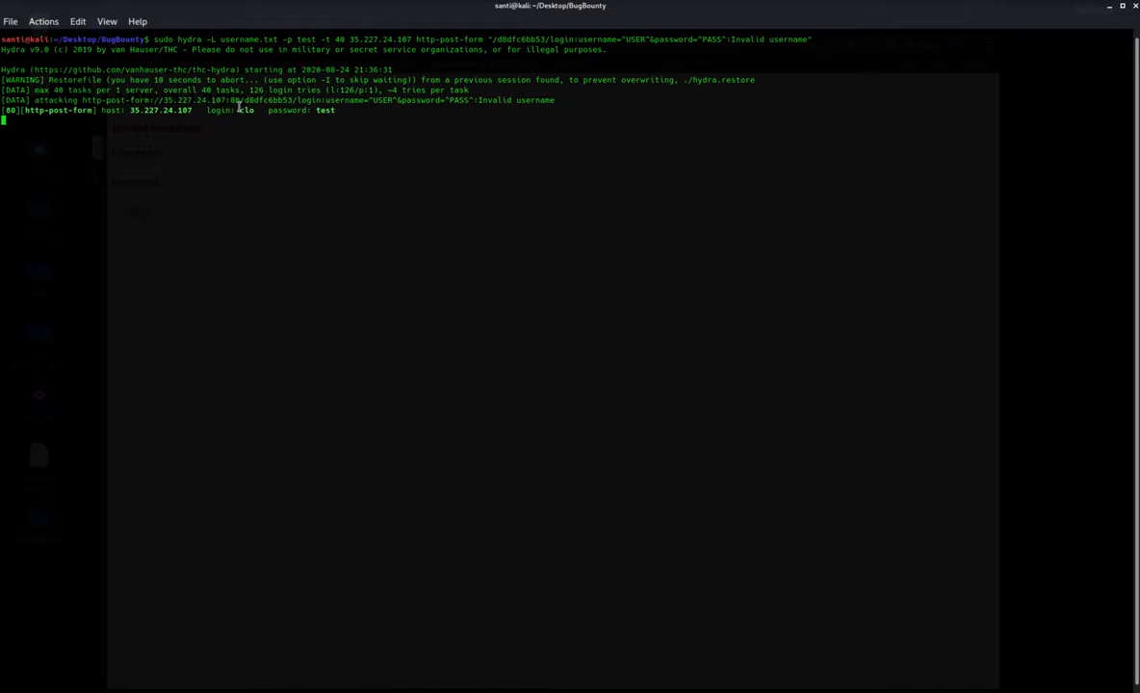
Attempt admin login as cle to confirm the username via the Invalid password response
{"action": "double_click", "coordinate": [244, 110]}
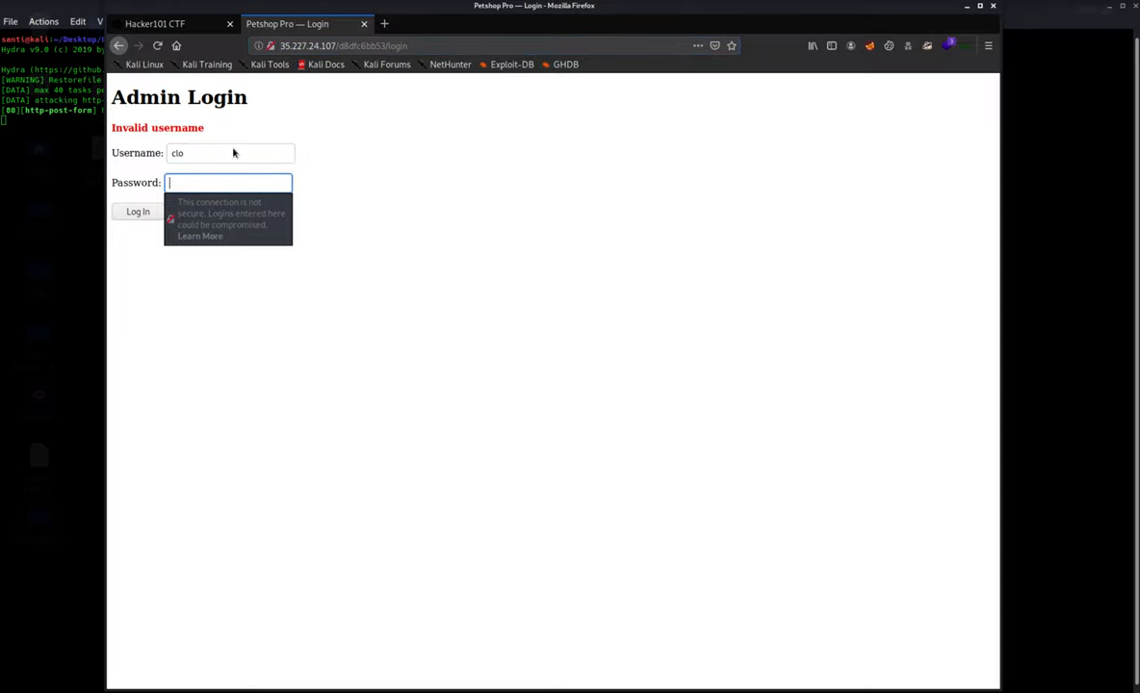
{"action": "left_click", "coordinate": [136, 210]}
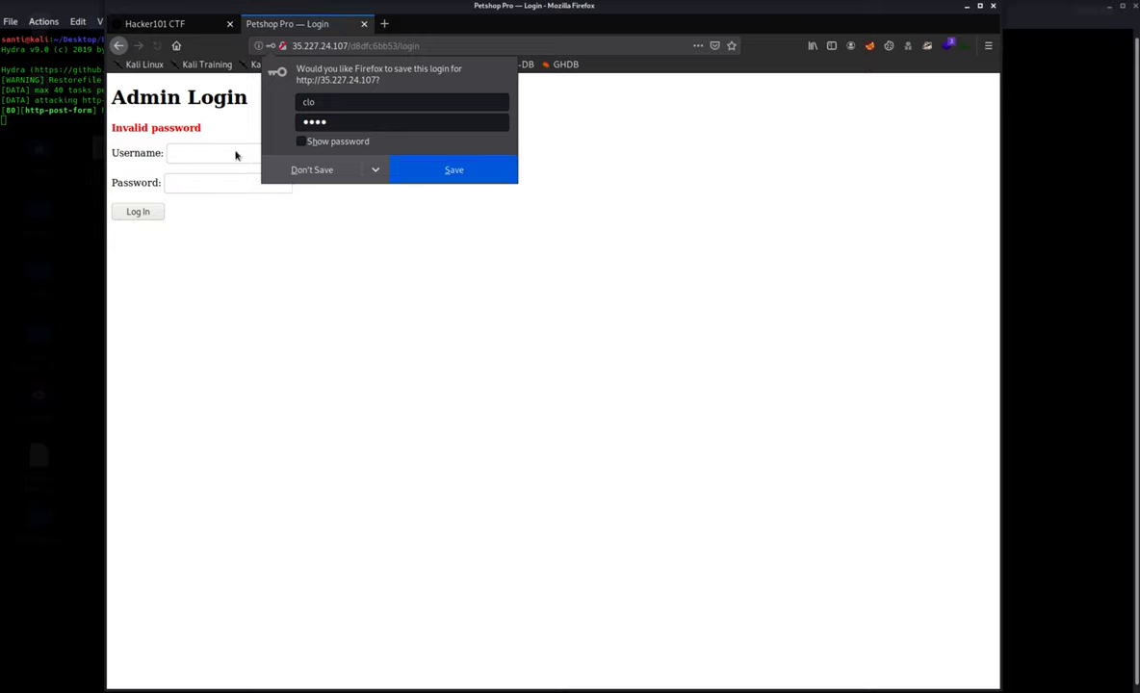
{"action": "left_click", "coordinate": [312, 170]}
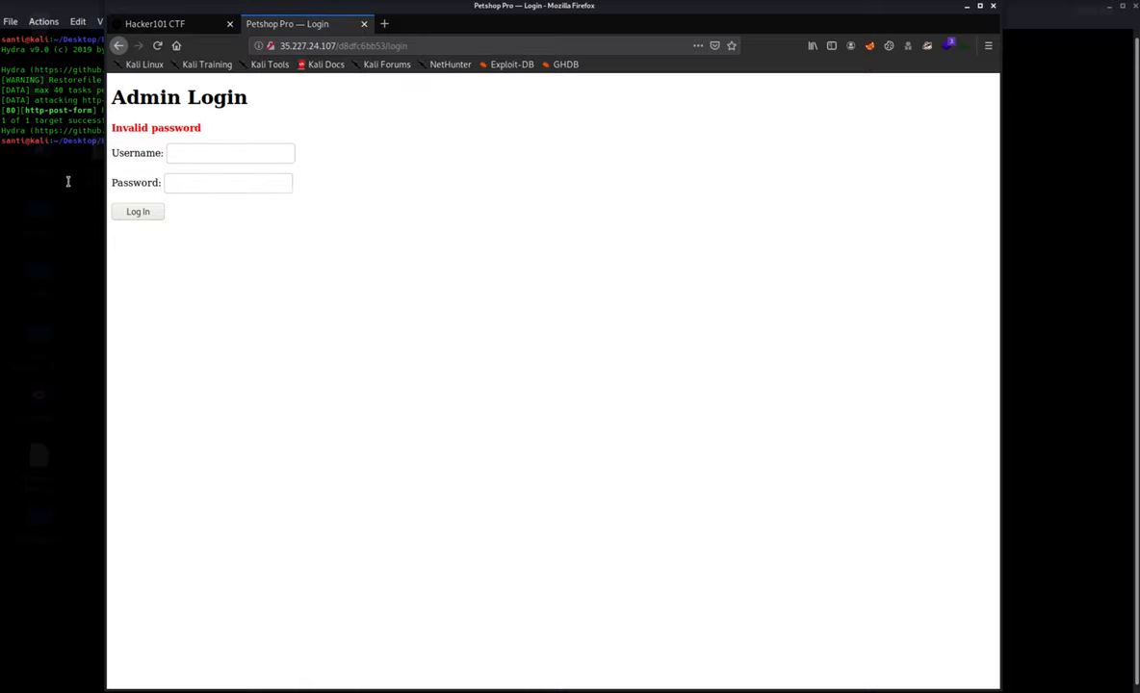
{"action": "mouse_move", "coordinate": [81, 196]}
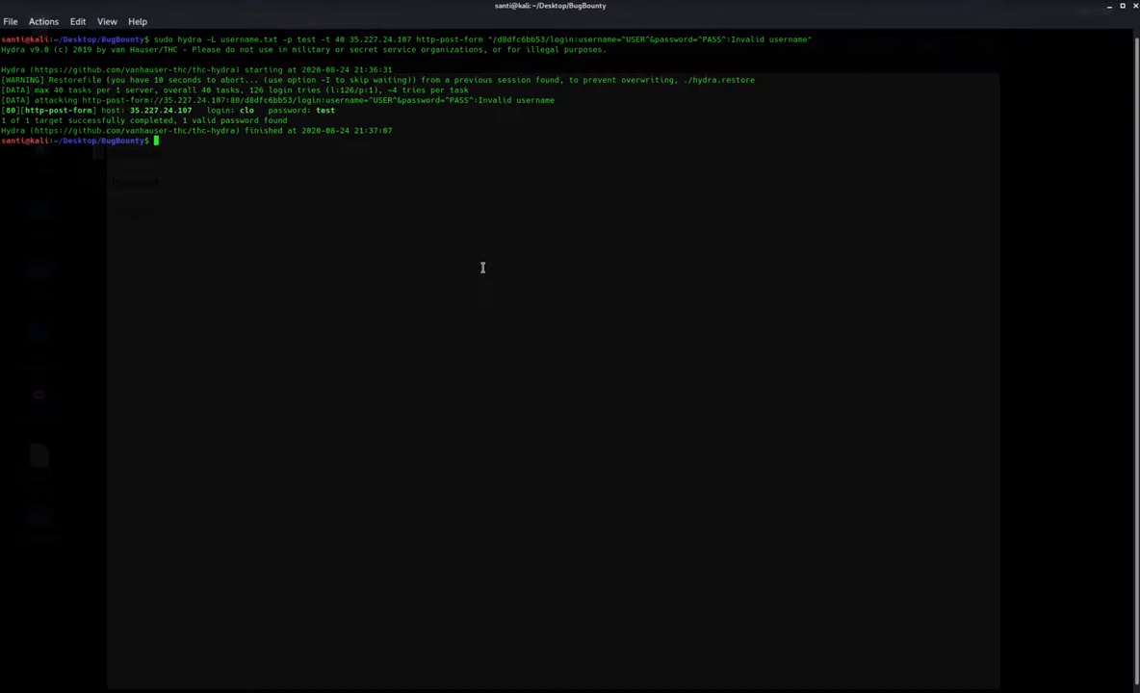
Edit the previous Hydra command to use -l cle with the passwords.txt wordlist
{"action": "key", "text": "Up"}
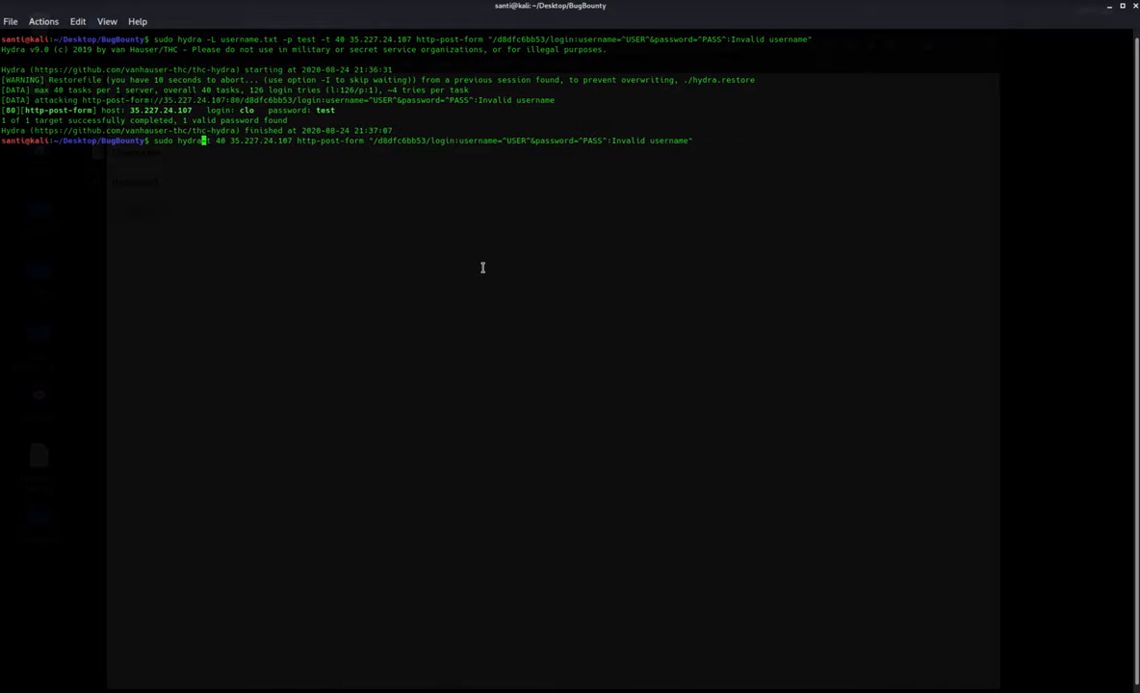
{"action": "type", "text": "-l"}
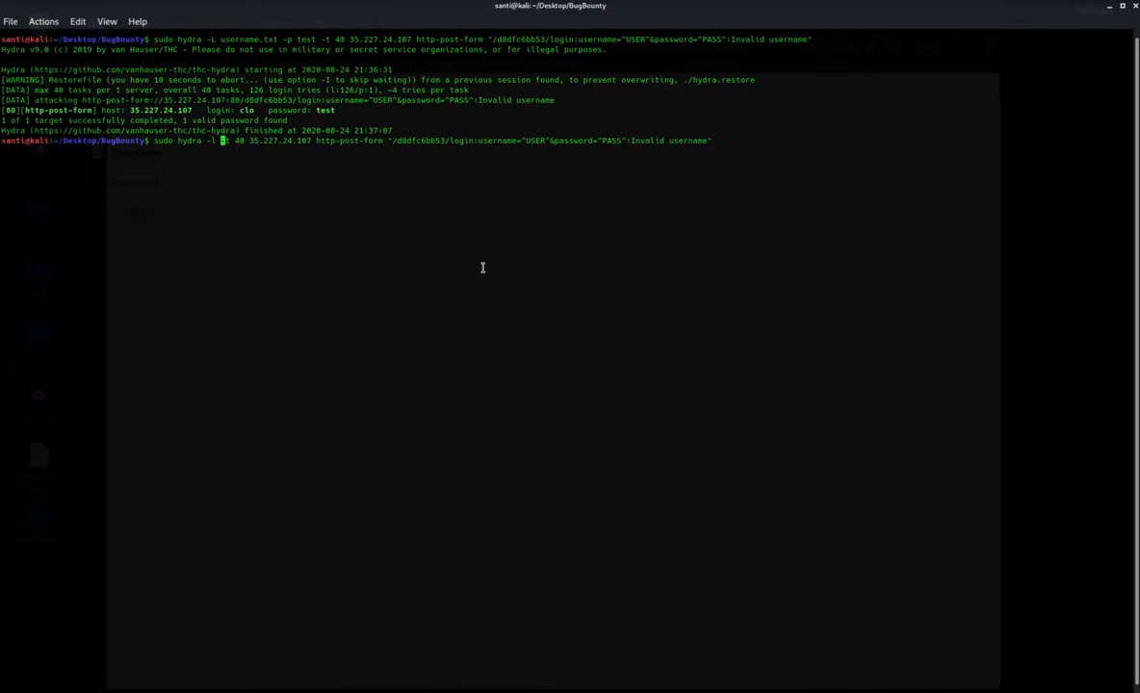
{"action": "type", "text": "clo -P"}
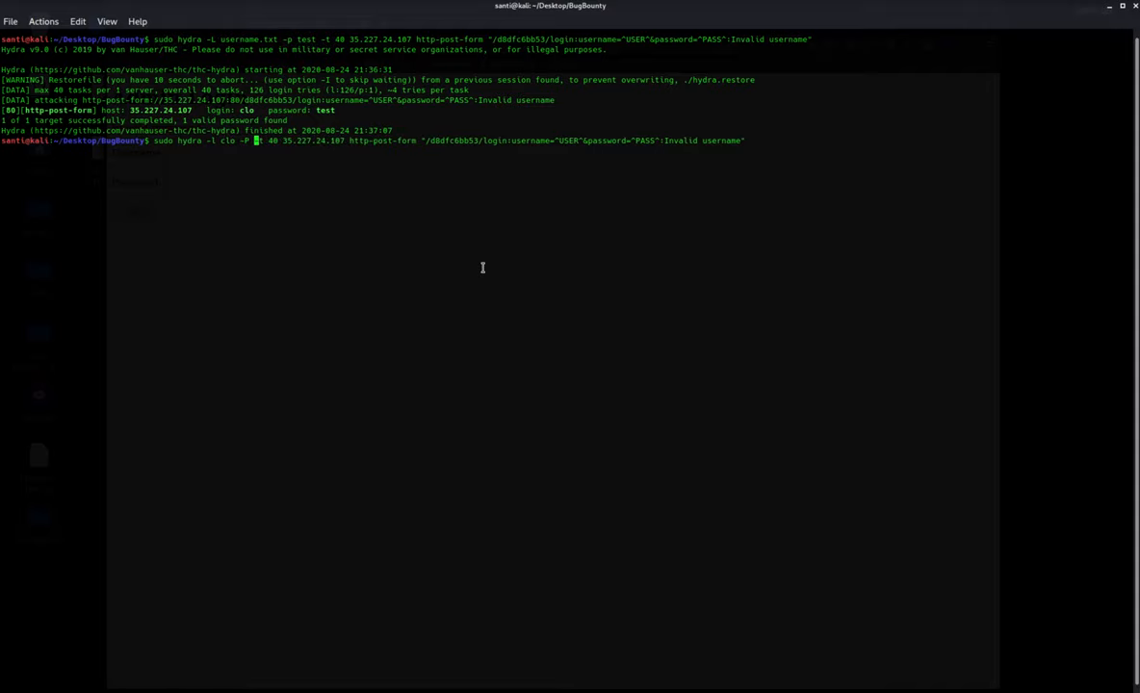
{"action": "type", "text": "passwords.txt"}
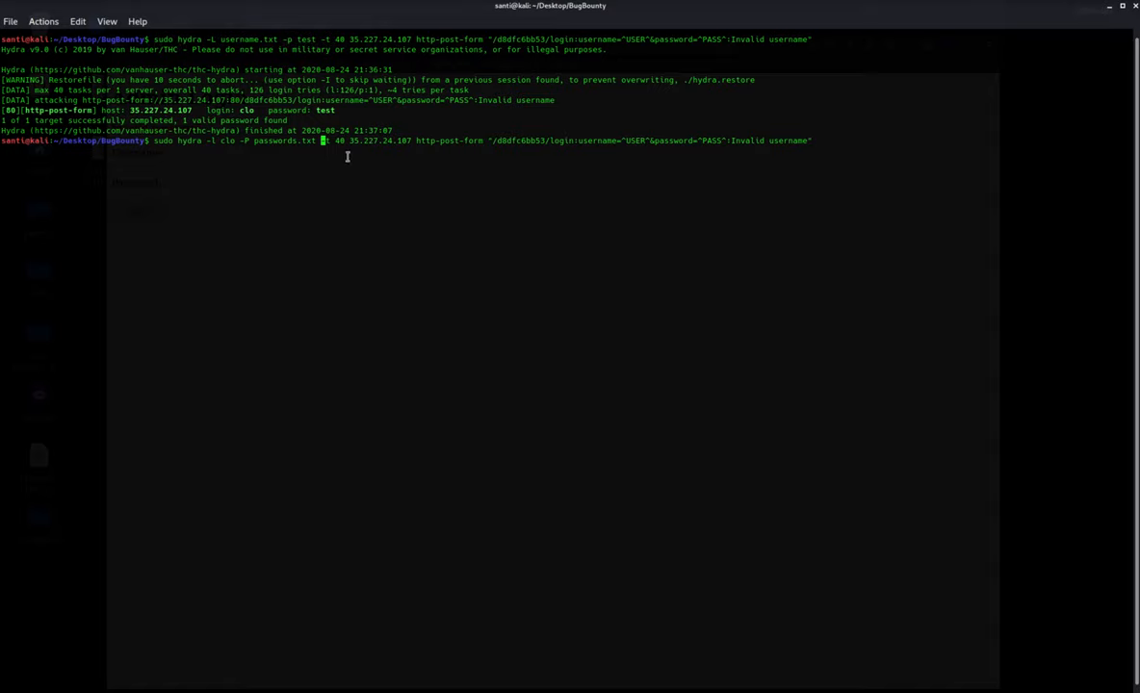
{"action": "double_click", "coordinate": [278, 141]}
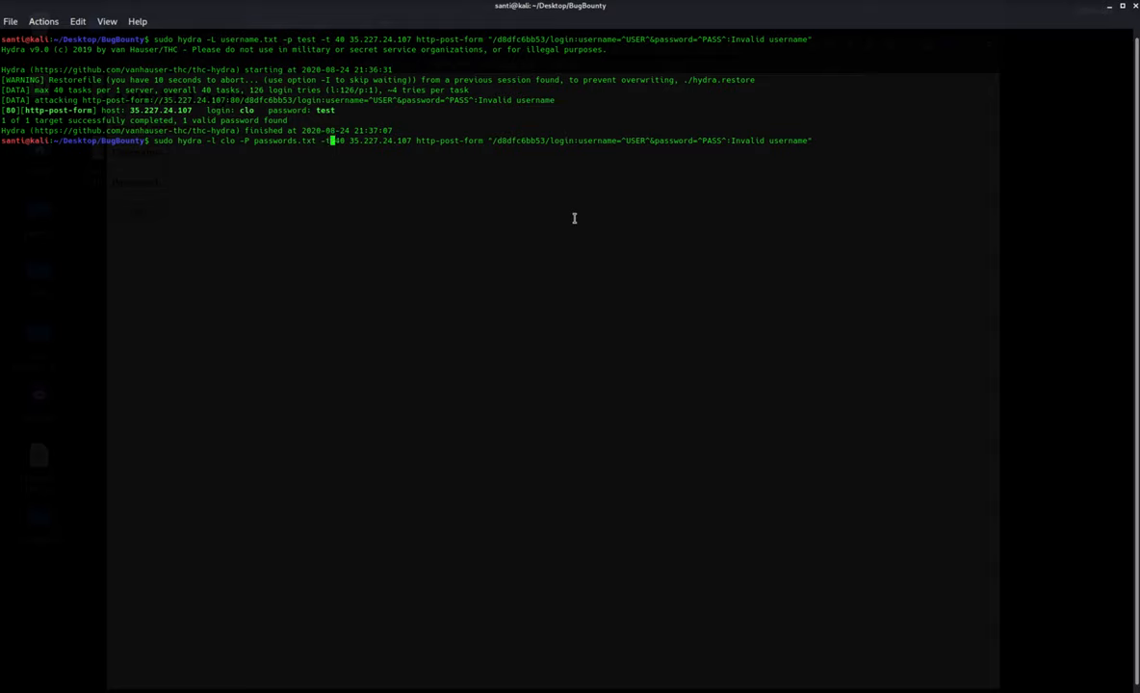
{"action": "mouse_move", "coordinate": [664, 141]}
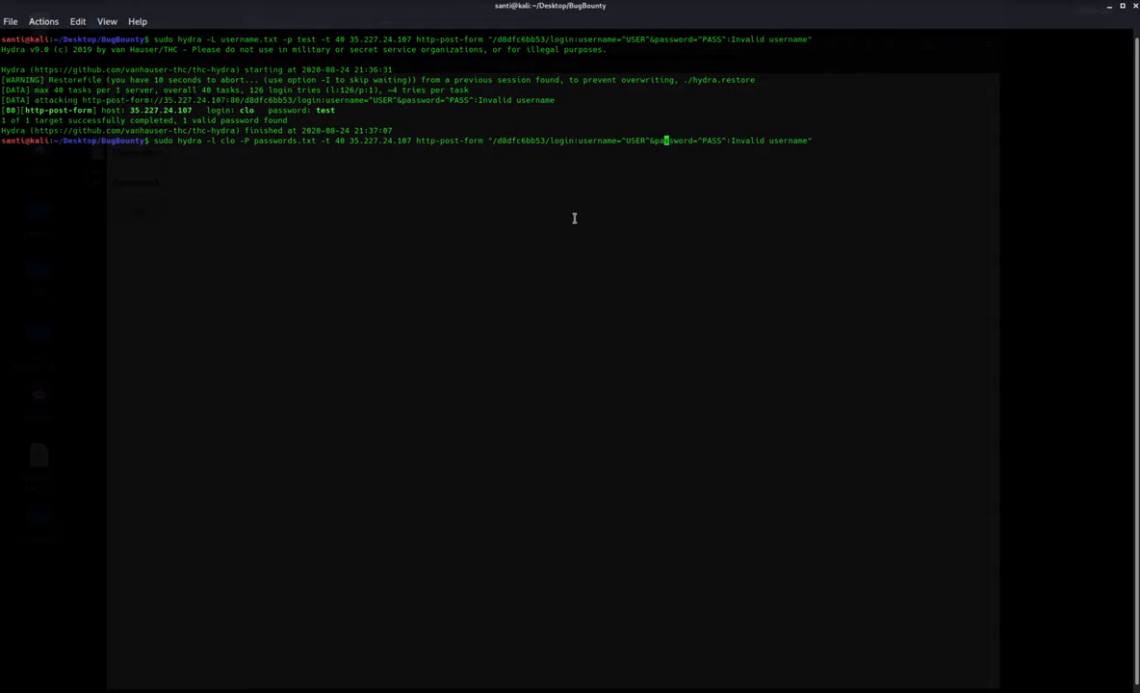
Change the failure string to Invalid password, run Hydra, and select the found password for cle
{"action": "key", "text": "End"}
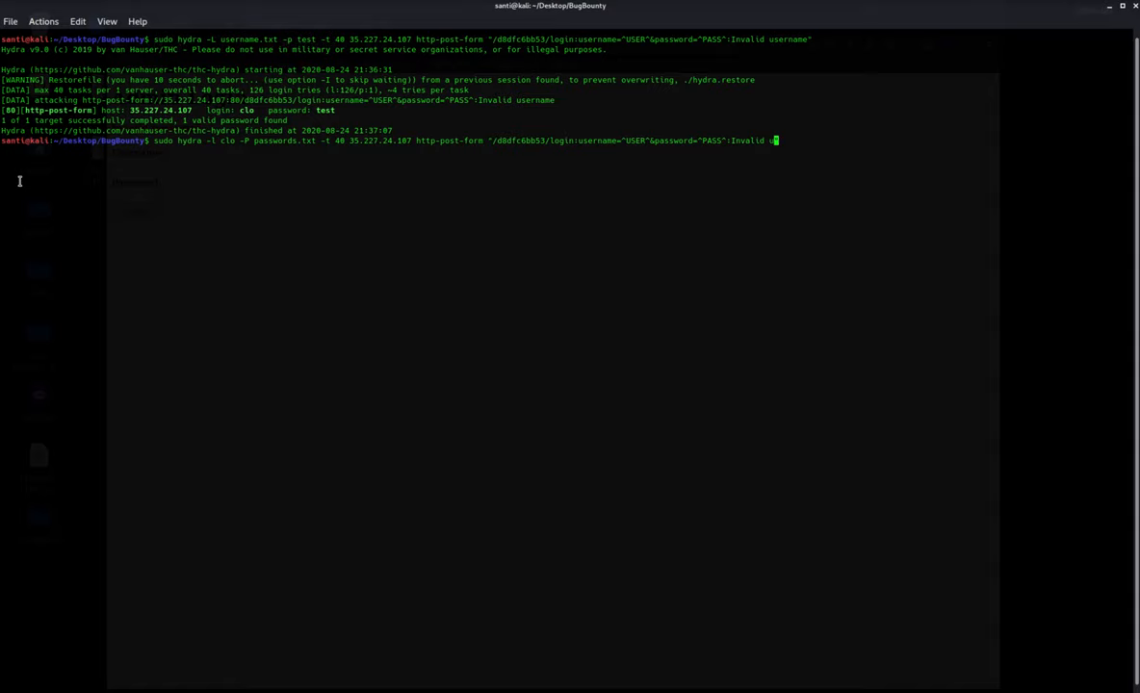
{"action": "type", "text": "assword"}
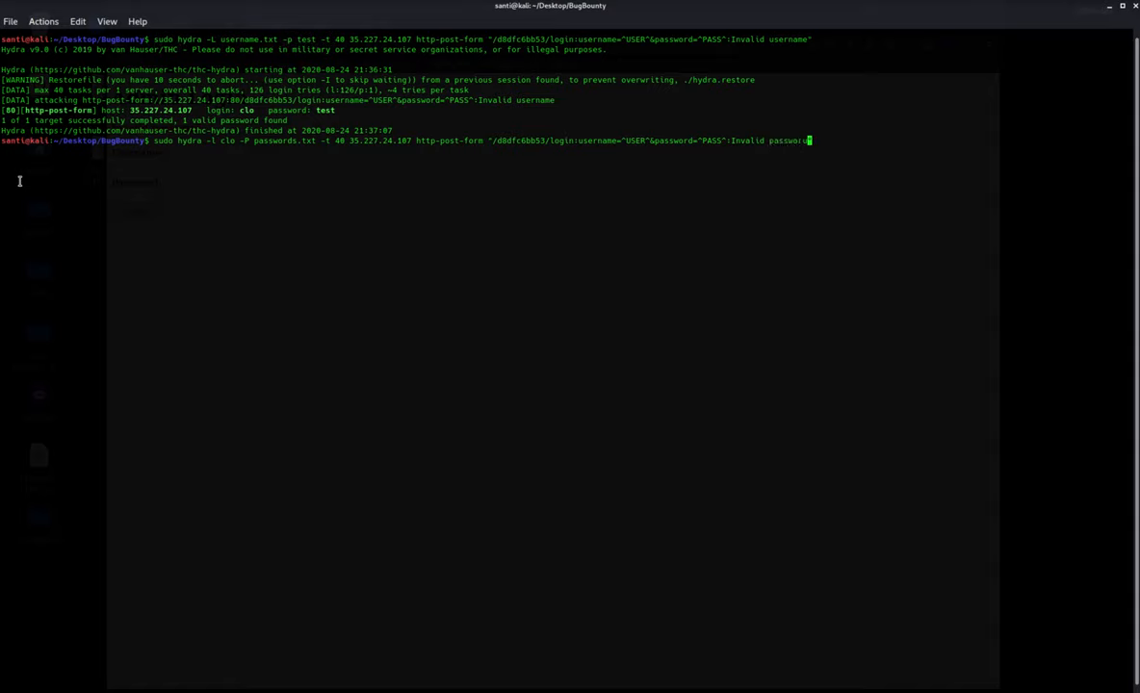
{"action": "mouse_move", "coordinate": [122, 185]}
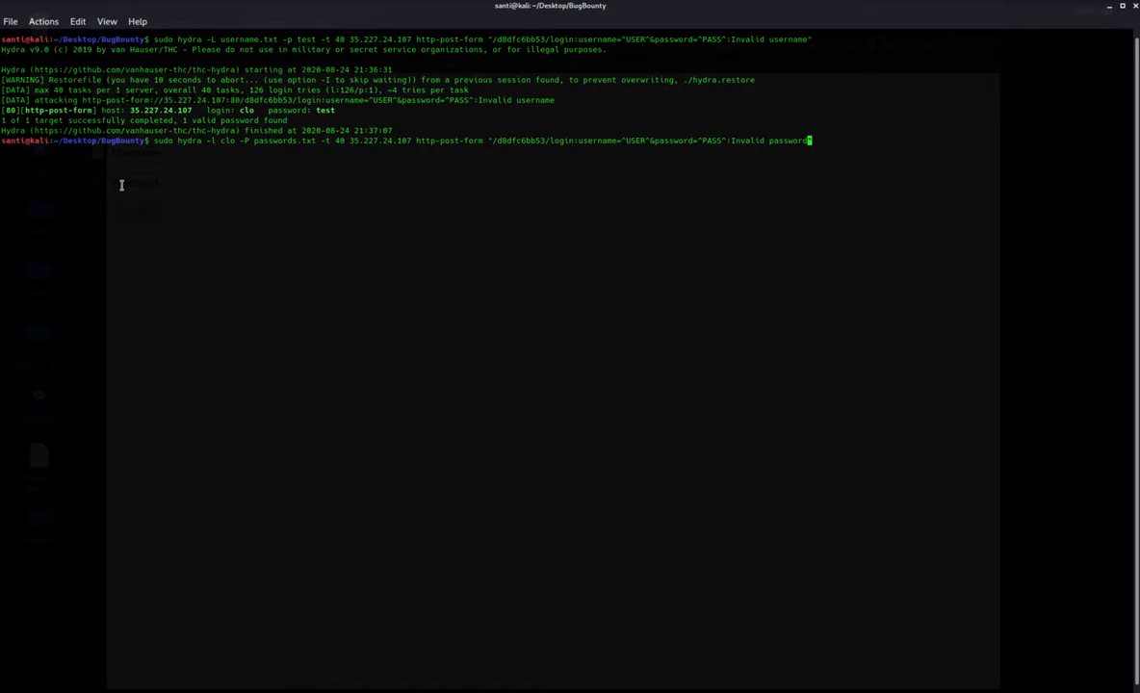
{"action": "mouse_move", "coordinate": [347, 141]}
{"action": "type", "text": "6"}
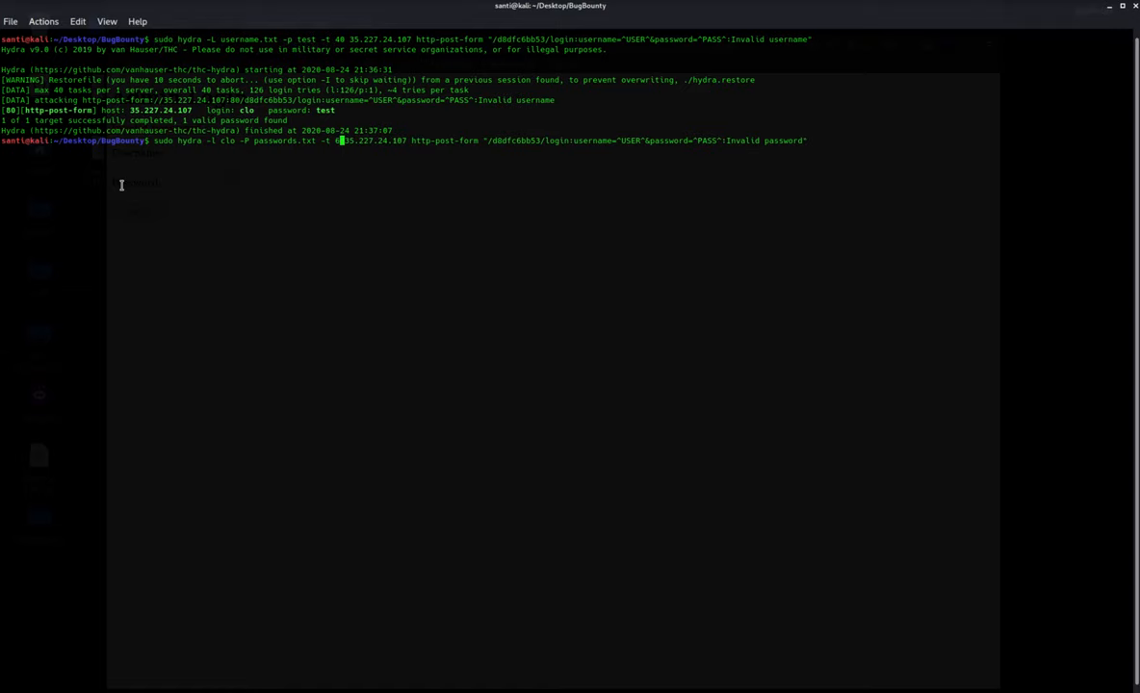
{"action": "type", "text": "4"}
{"action": "key", "text": "Return"}
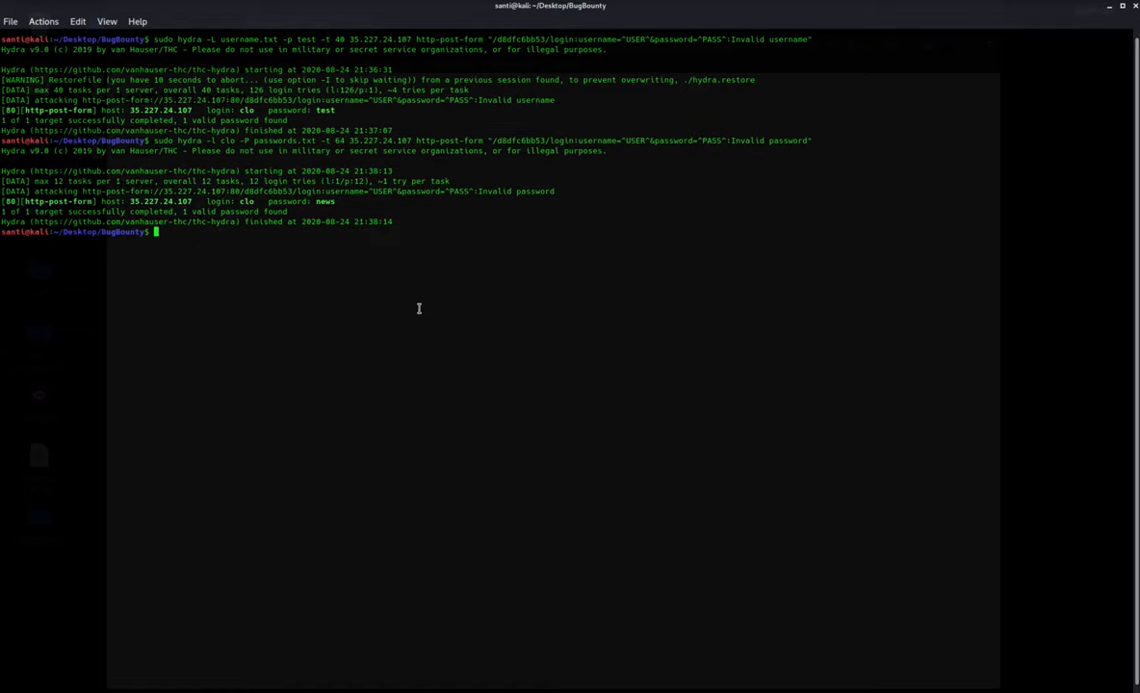
{"action": "mouse_move", "coordinate": [329, 195]}
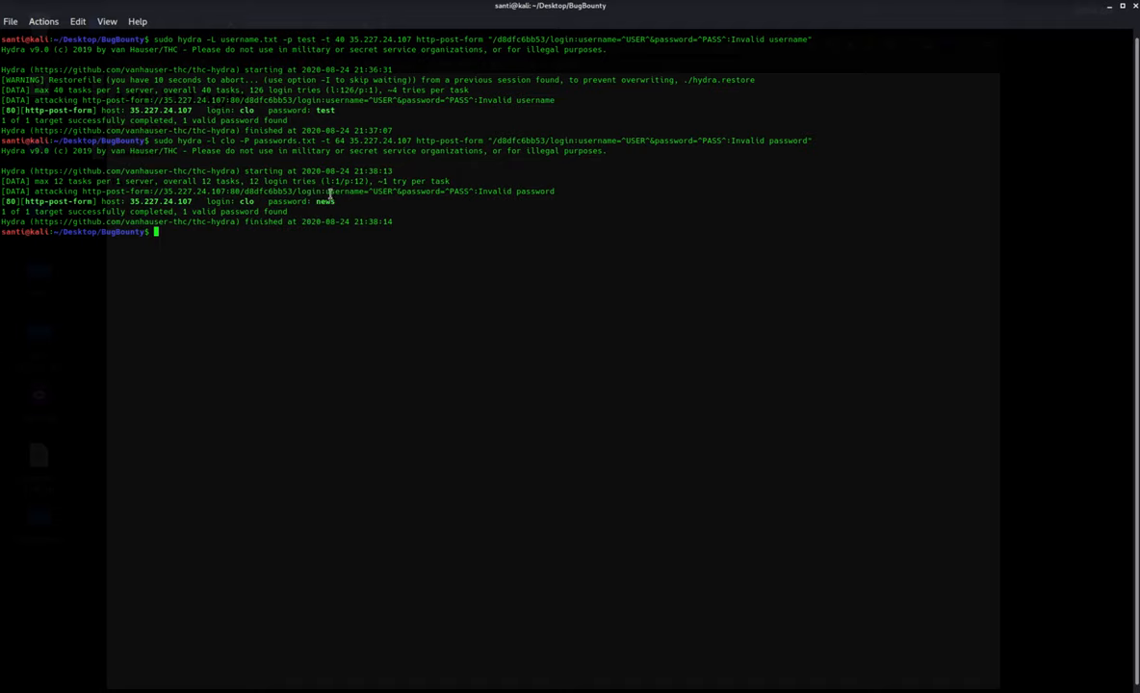
{"action": "double_click", "coordinate": [320, 202]}
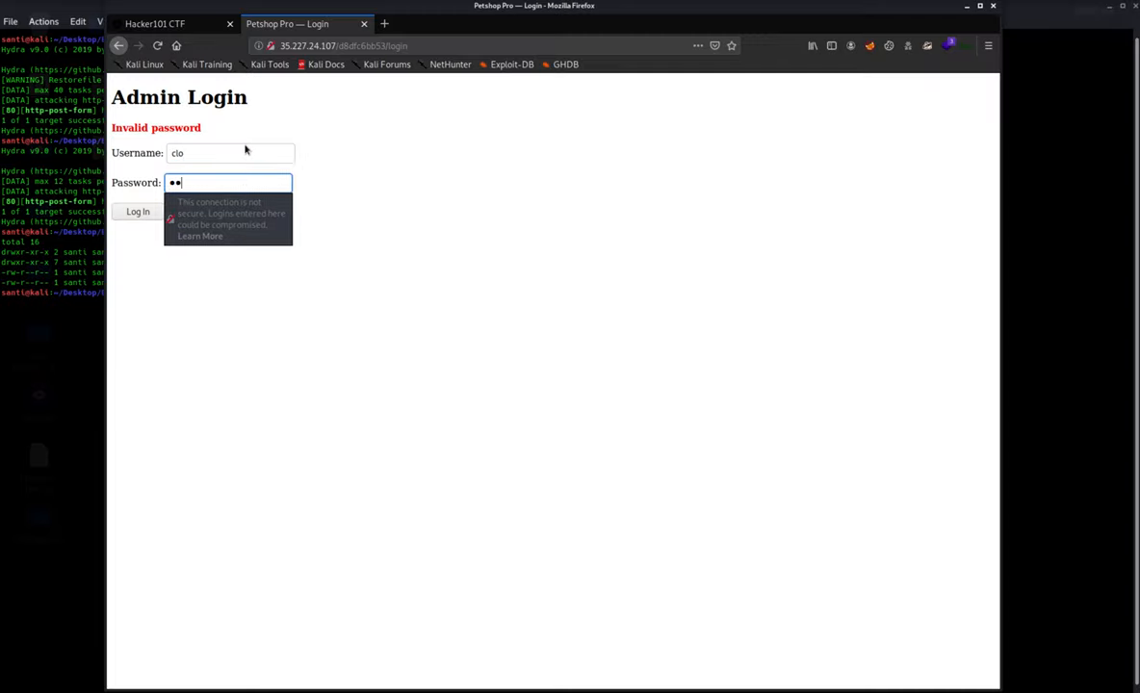
Log in as cle with the cracked password and decline saving credentials
{"action": "left_click", "coordinate": [139, 210]}
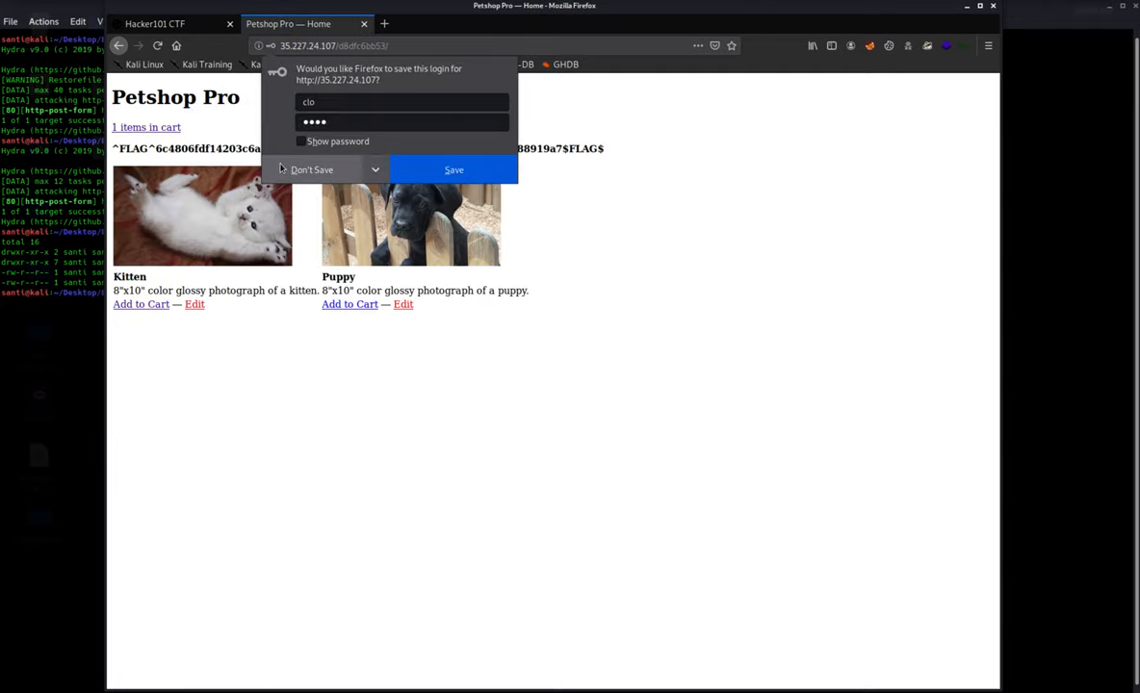
{"action": "left_click", "coordinate": [312, 169]}
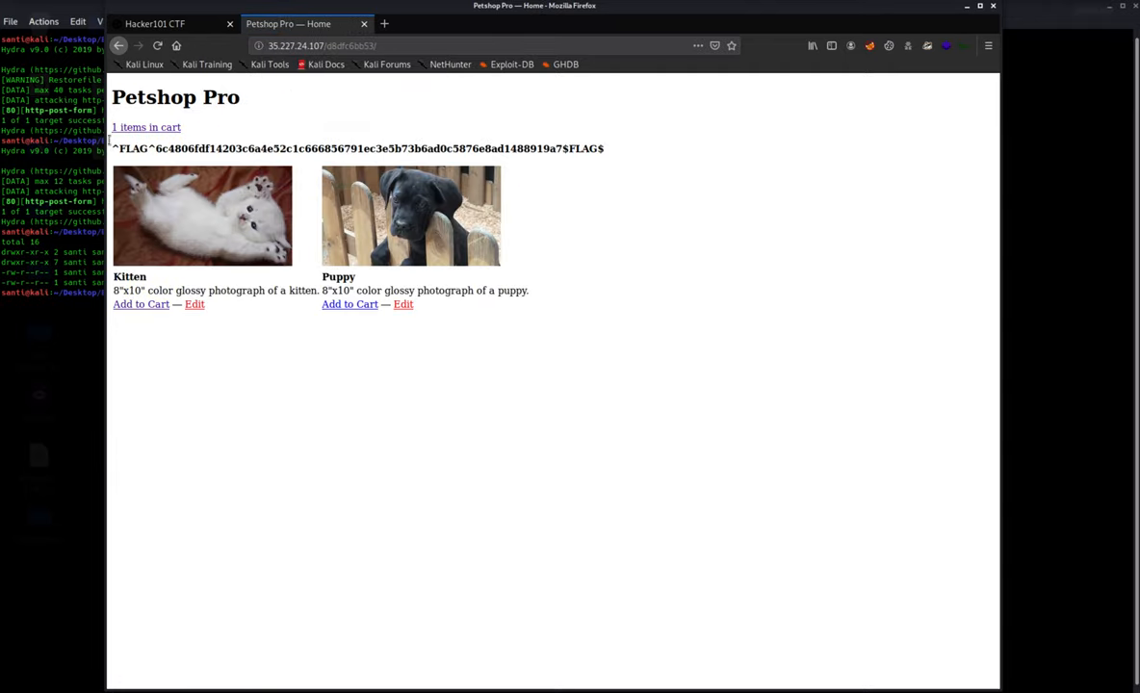
{"action": "mouse_move", "coordinate": [580, 327]}
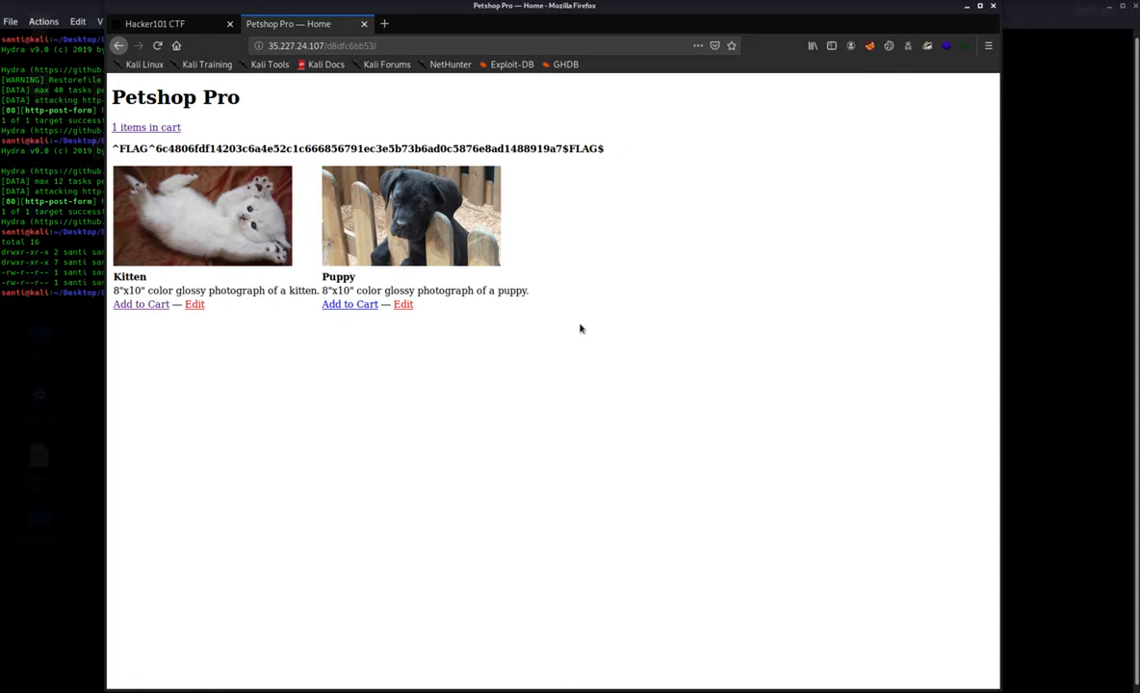
{"action": "mouse_move", "coordinate": [524, 273]}
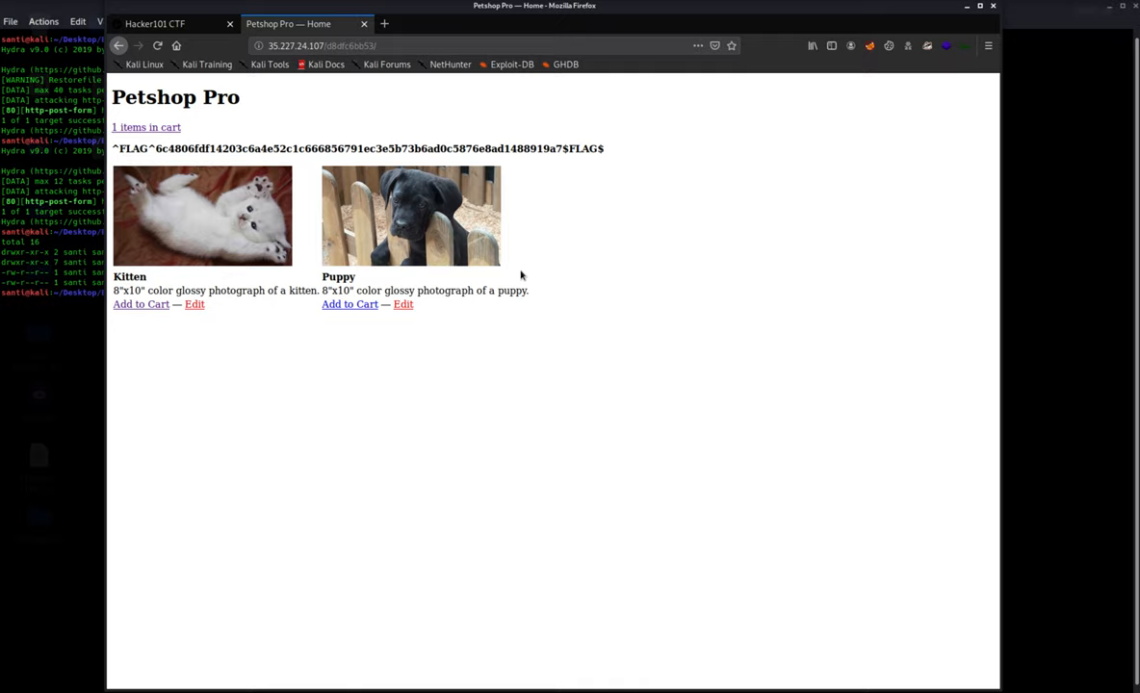
{"action": "mouse_move", "coordinate": [258, 285]}
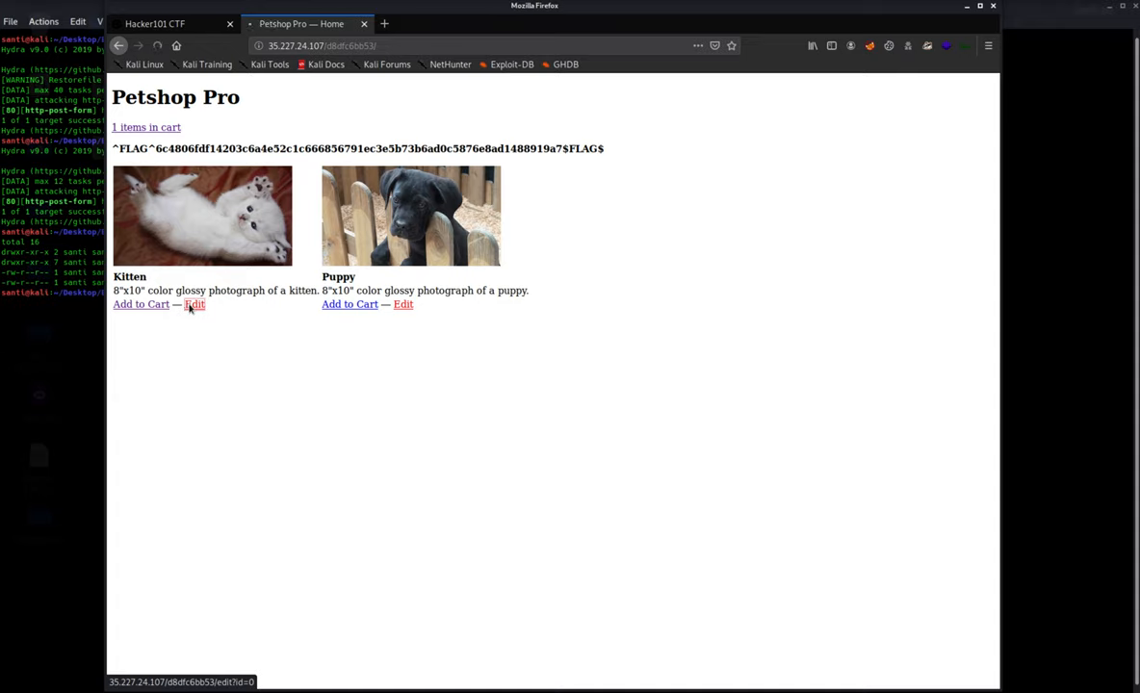
{"action": "left_click", "coordinate": [193, 304]}
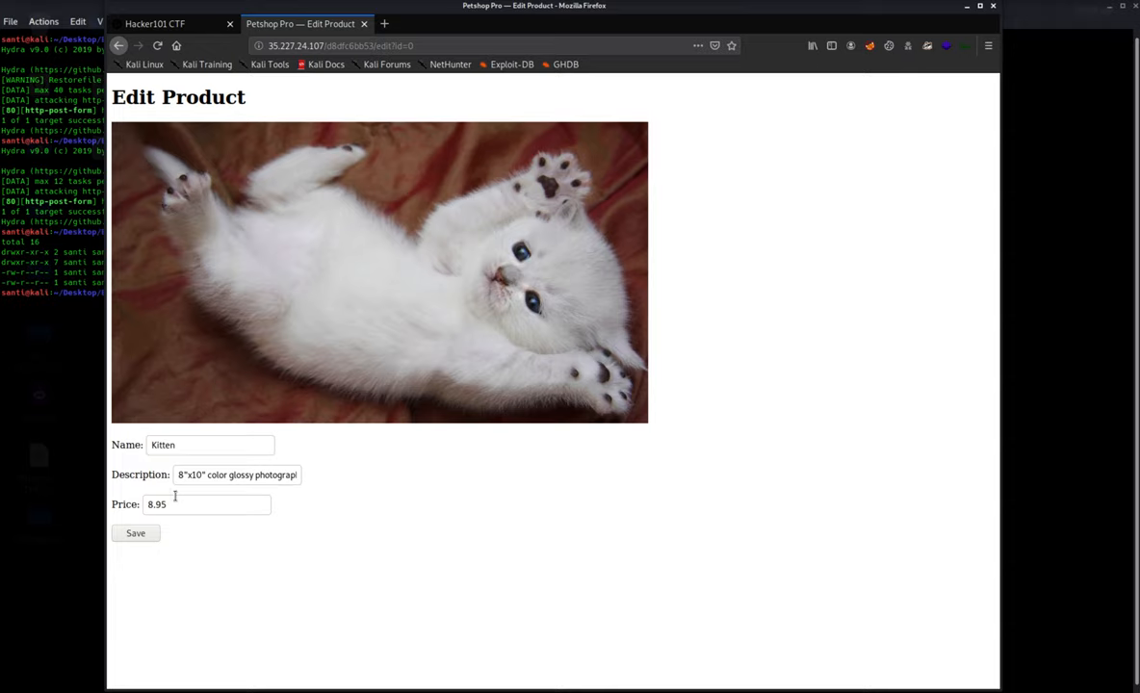
{"action": "left_click", "coordinate": [209, 445]}
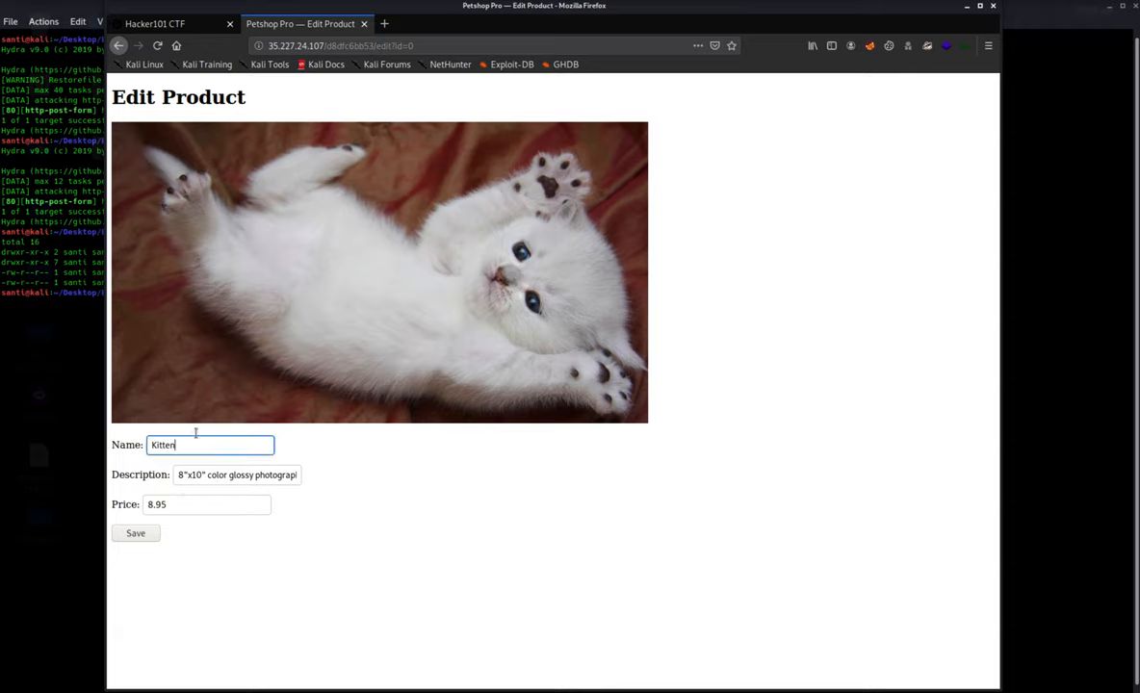
{"action": "left_click", "coordinate": [206, 504]}
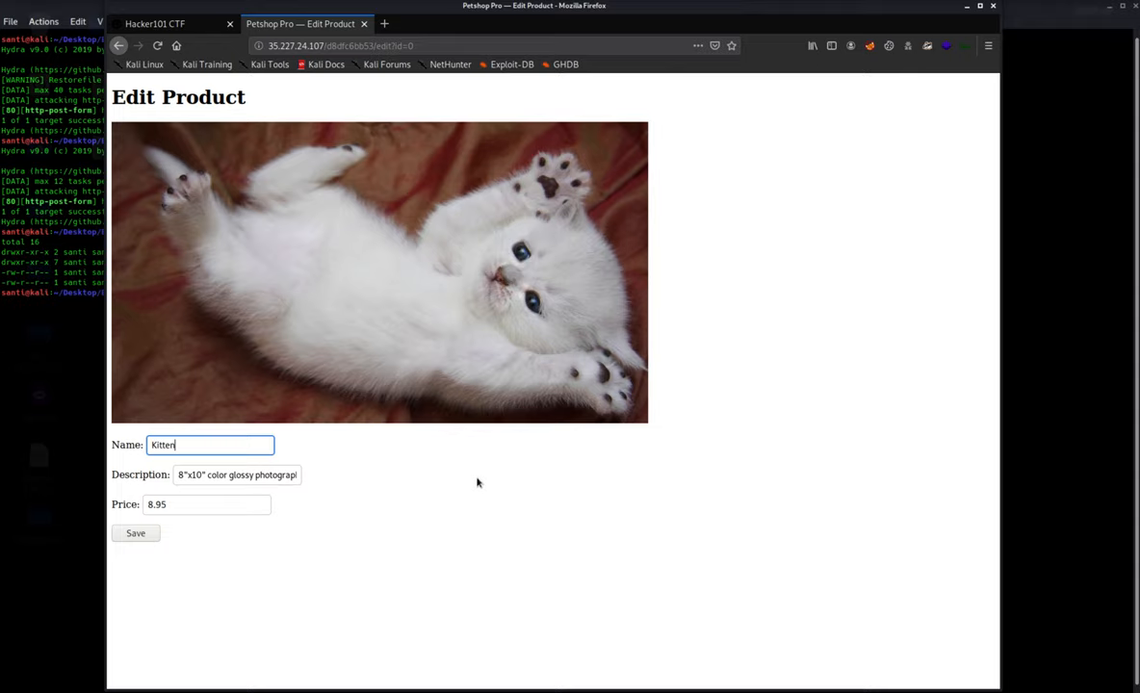
{"action": "left_click", "coordinate": [206, 505]}
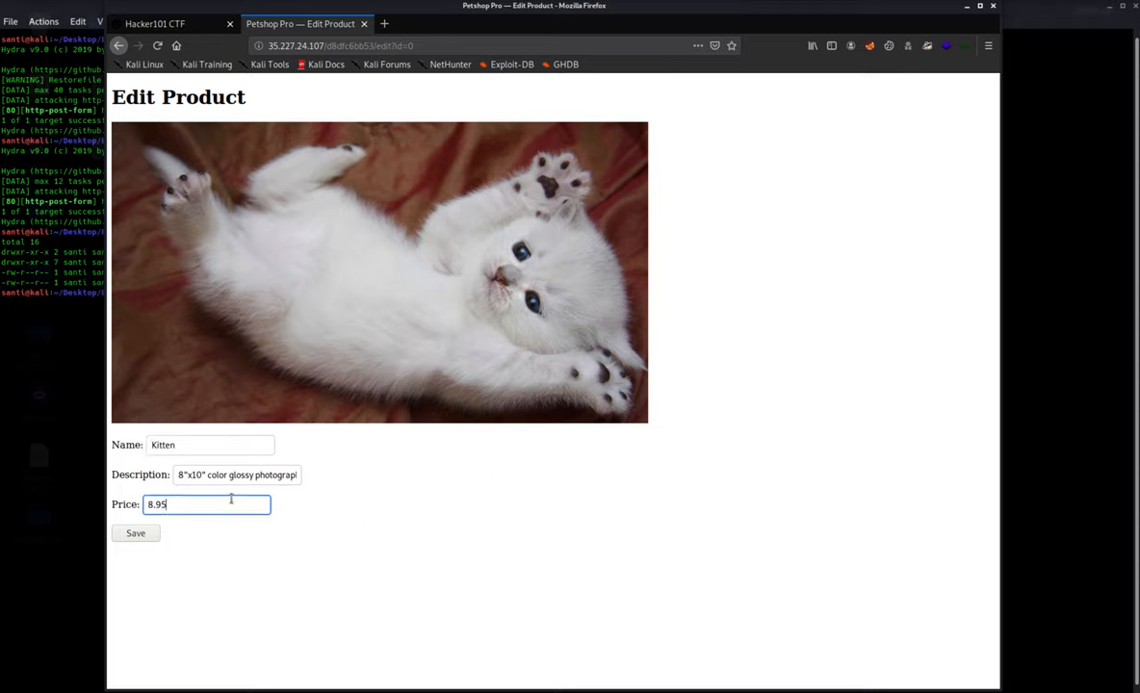
{"action": "mouse_move", "coordinate": [393, 551]}
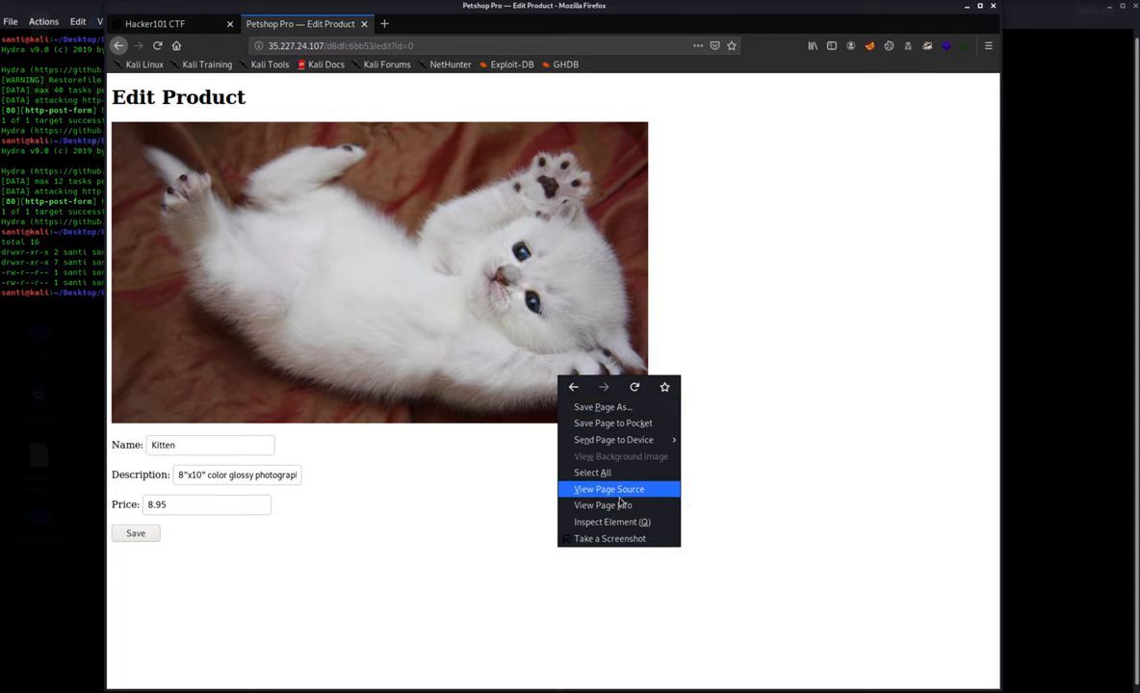
Inspect the Edit Product form markup, expanding the image, description, price and hidden id nodes
{"action": "left_click", "coordinate": [613, 521]}
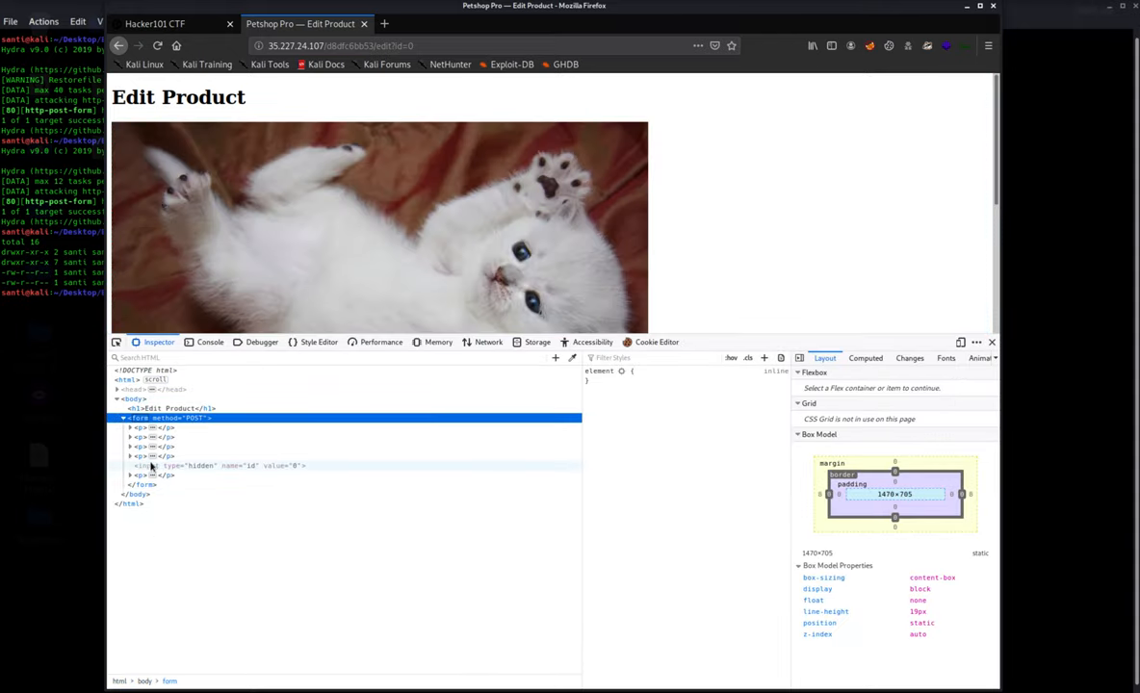
{"action": "left_click", "coordinate": [130, 454]}
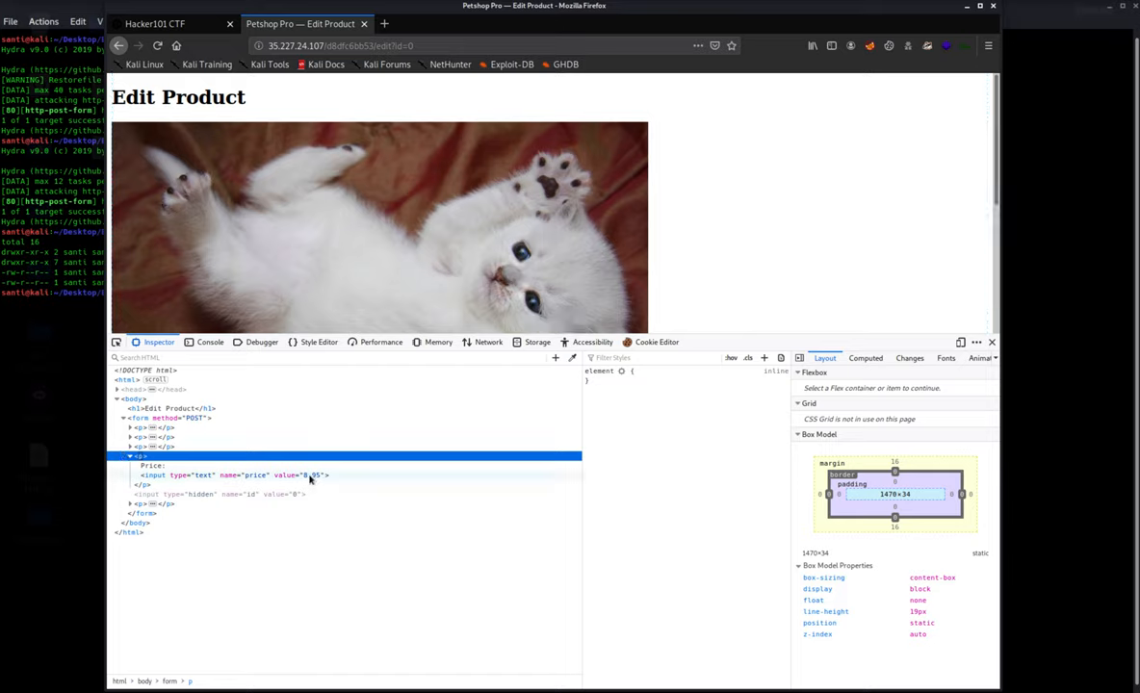
{"action": "left_click", "coordinate": [139, 447]}
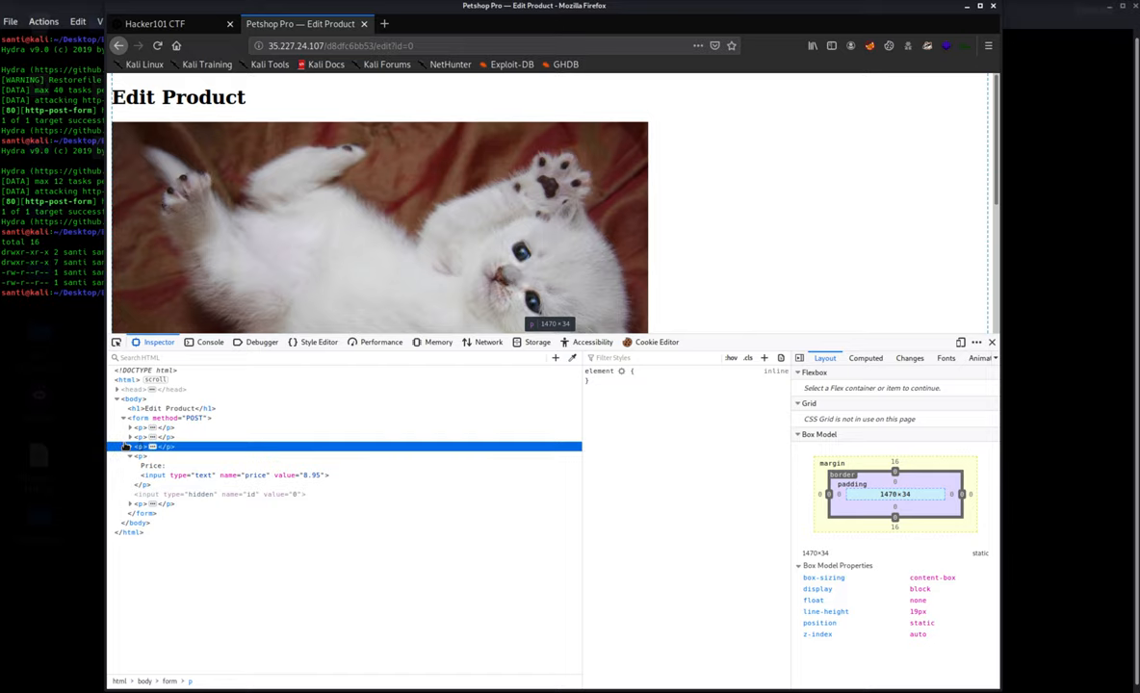
{"action": "left_click", "coordinate": [131, 446]}
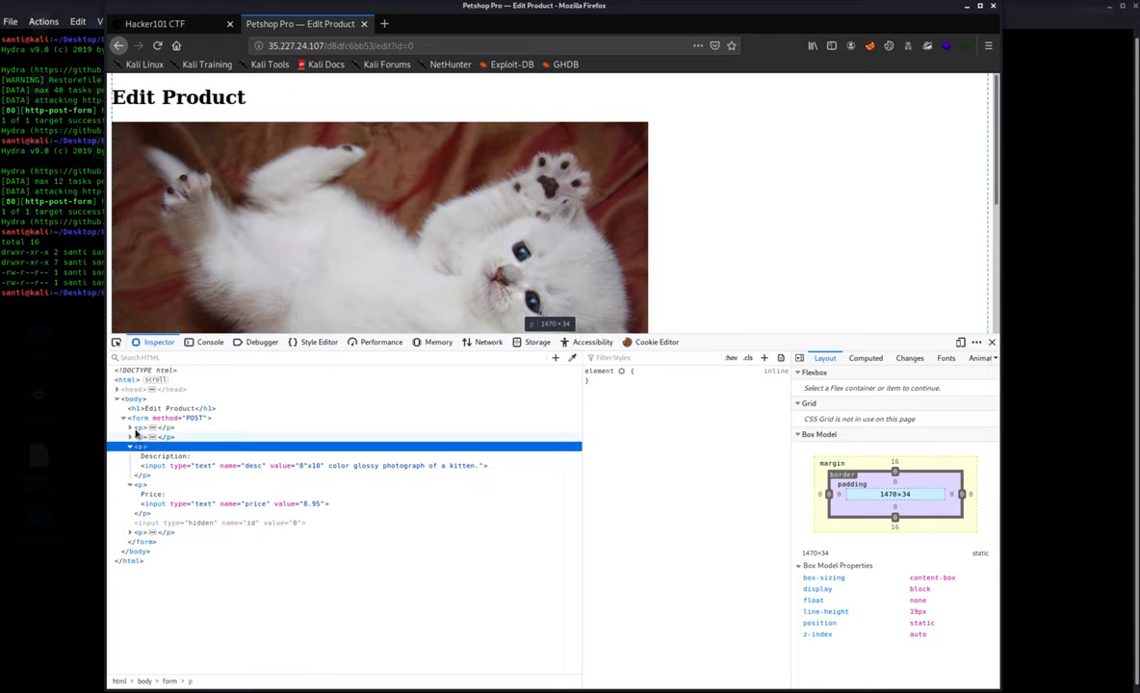
{"action": "left_click", "coordinate": [131, 427]}
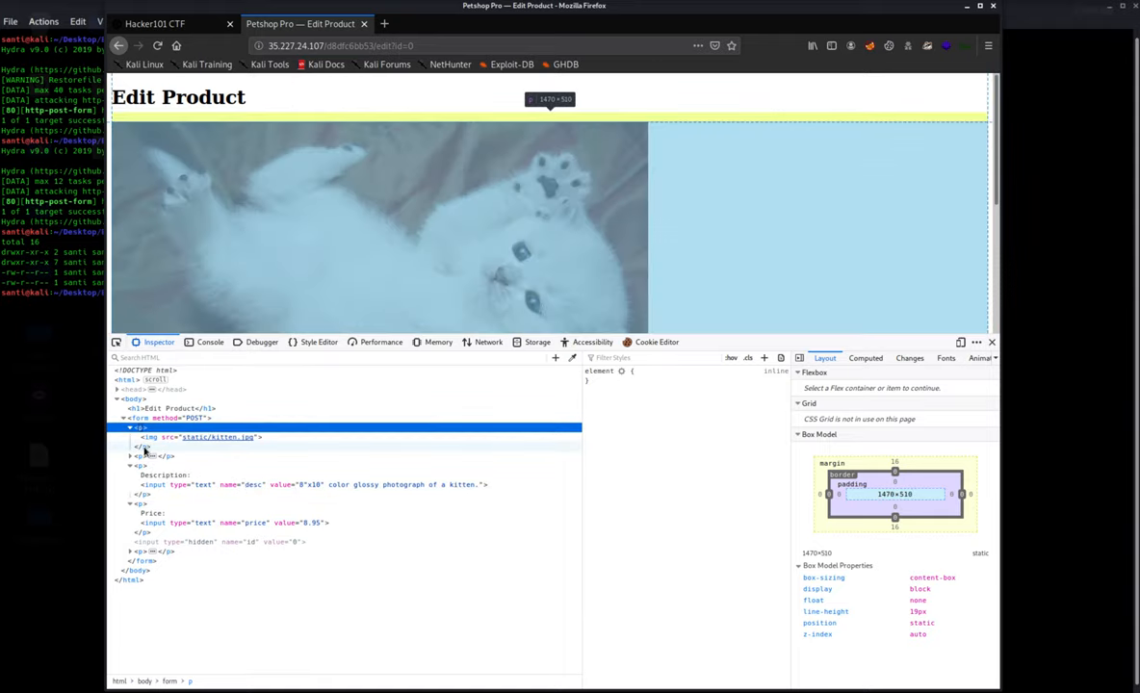
{"action": "left_click", "coordinate": [137, 455]}
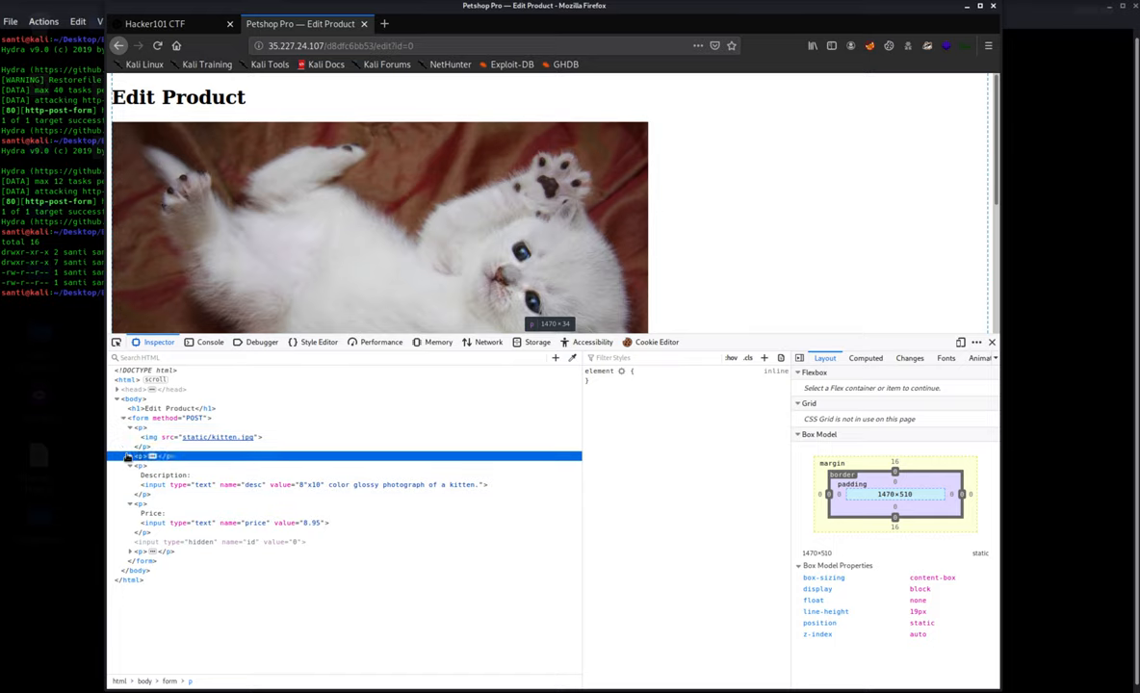
{"action": "left_click", "coordinate": [131, 454]}
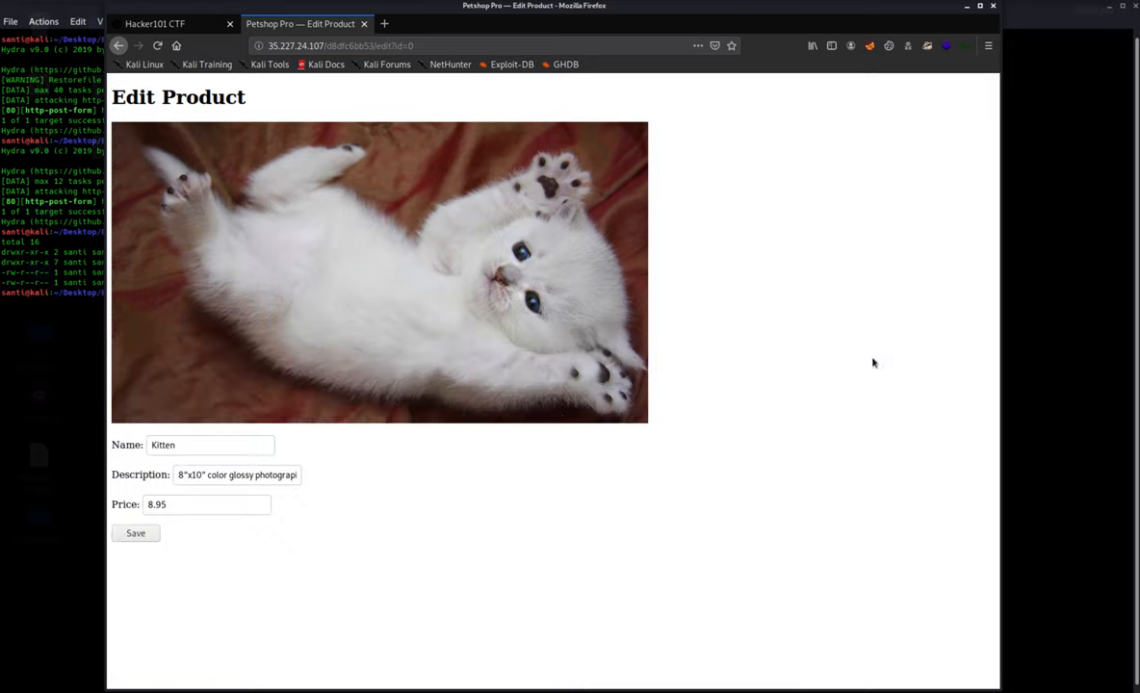
Replace the Kitten's price of 8.95 with 10.9
{"action": "left_click", "coordinate": [206, 505]}
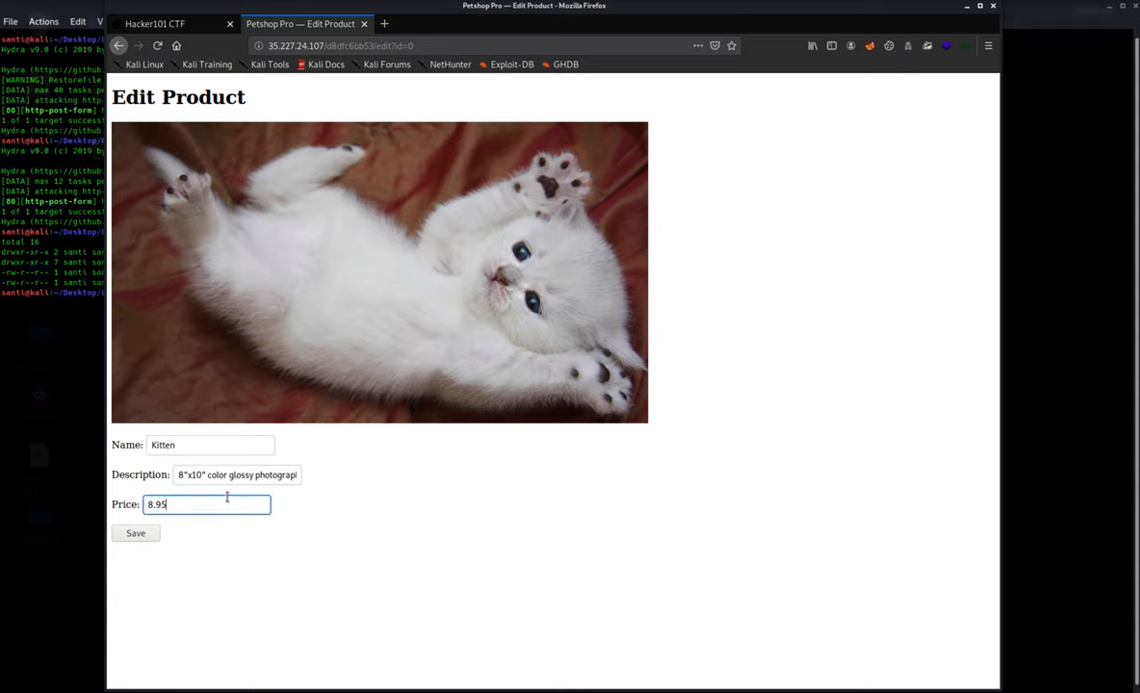
{"action": "type", "text": "<s"}
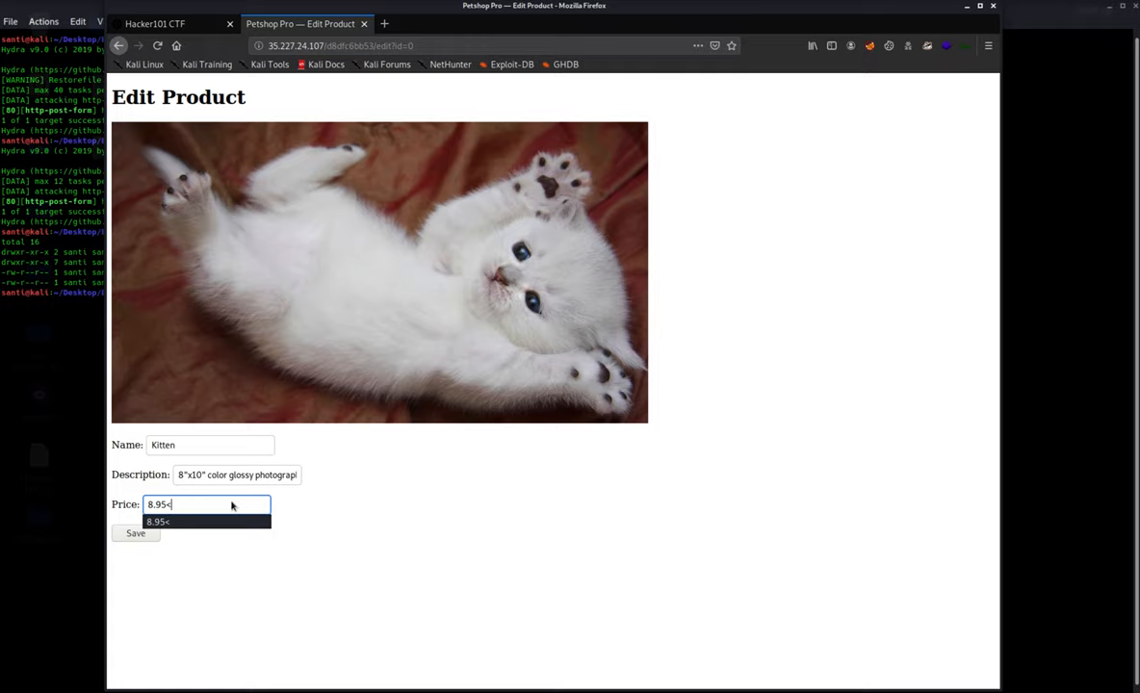
{"action": "left_click", "coordinate": [135, 533]}
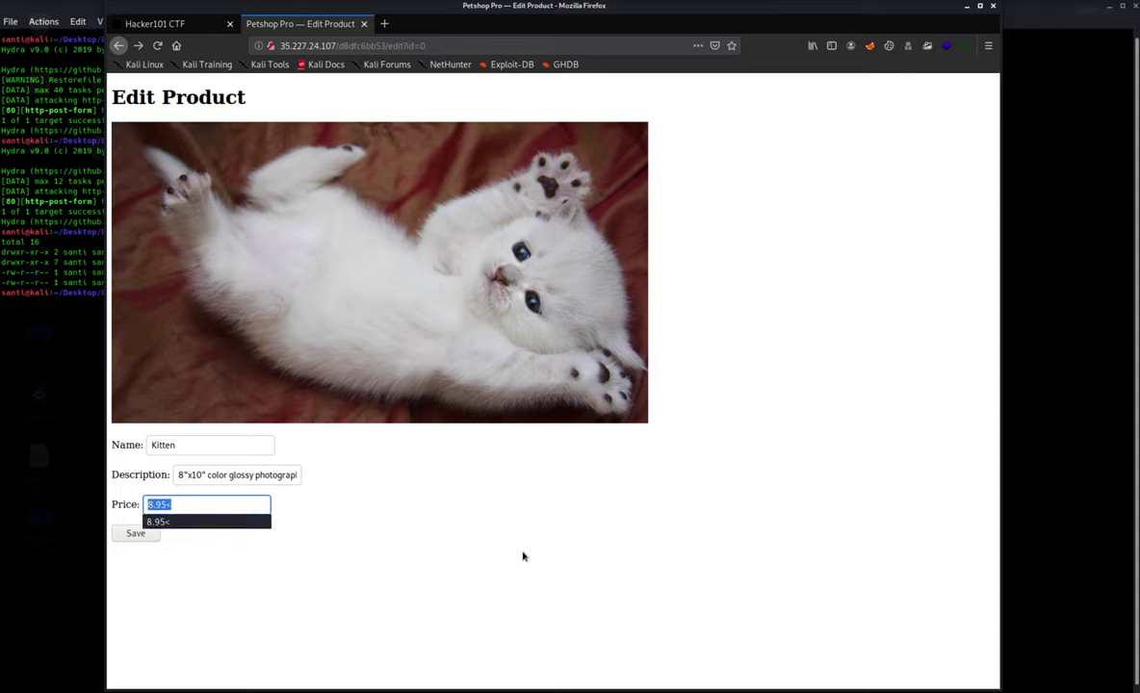
{"action": "type", "text": "8."}
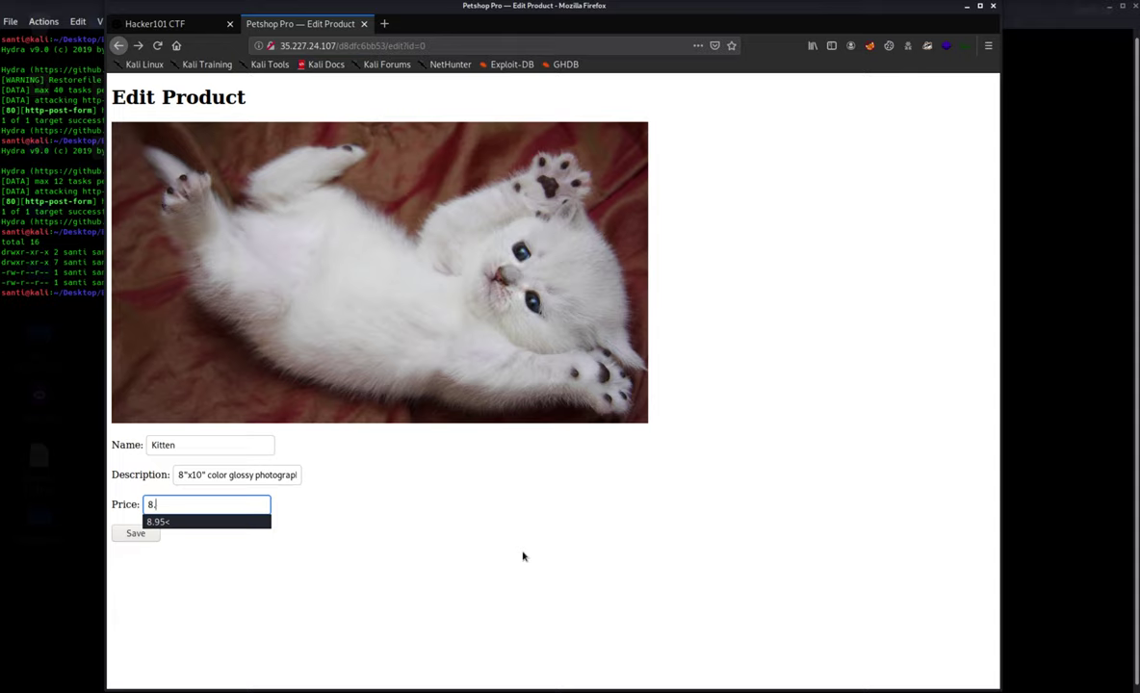
{"action": "type", "text": "10."}
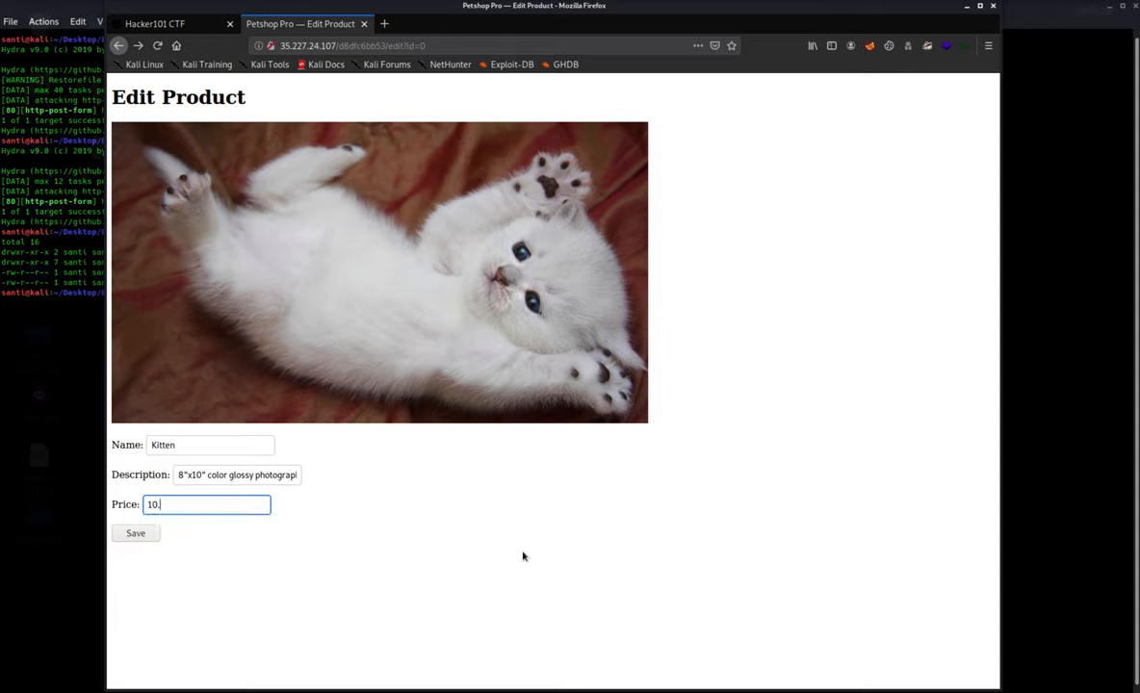
{"action": "type", "text": "9"}
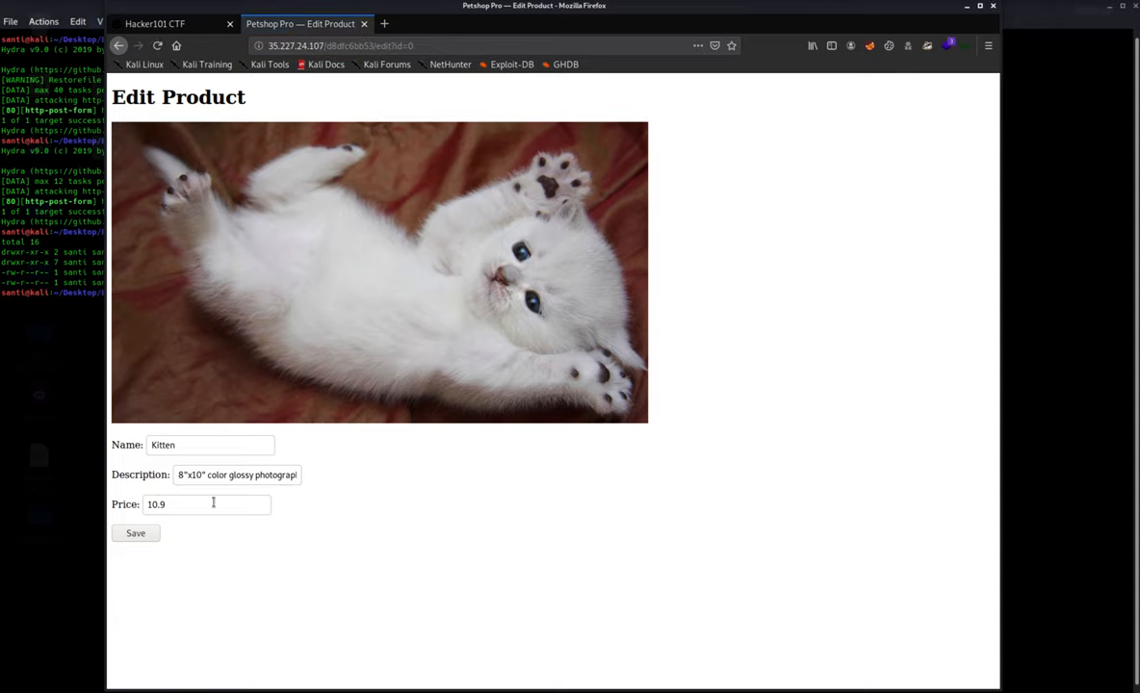
Select the Kitten's description text so it can be replaced
{"action": "left_click", "coordinate": [206, 505]}
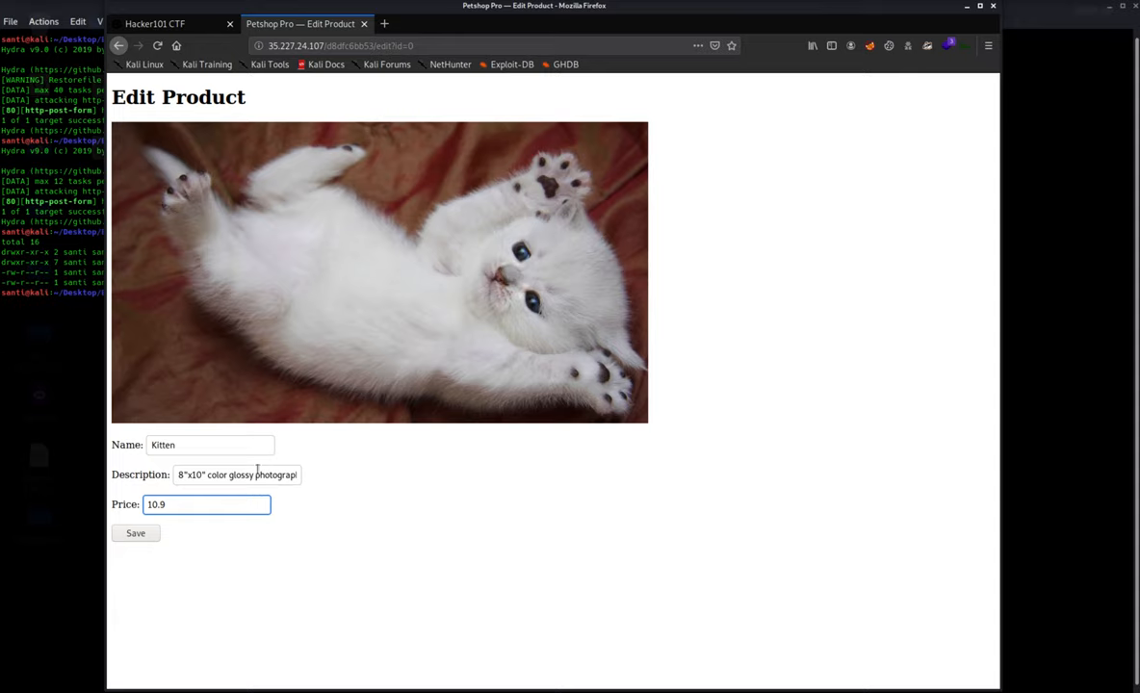
{"action": "double_click", "coordinate": [277, 474]}
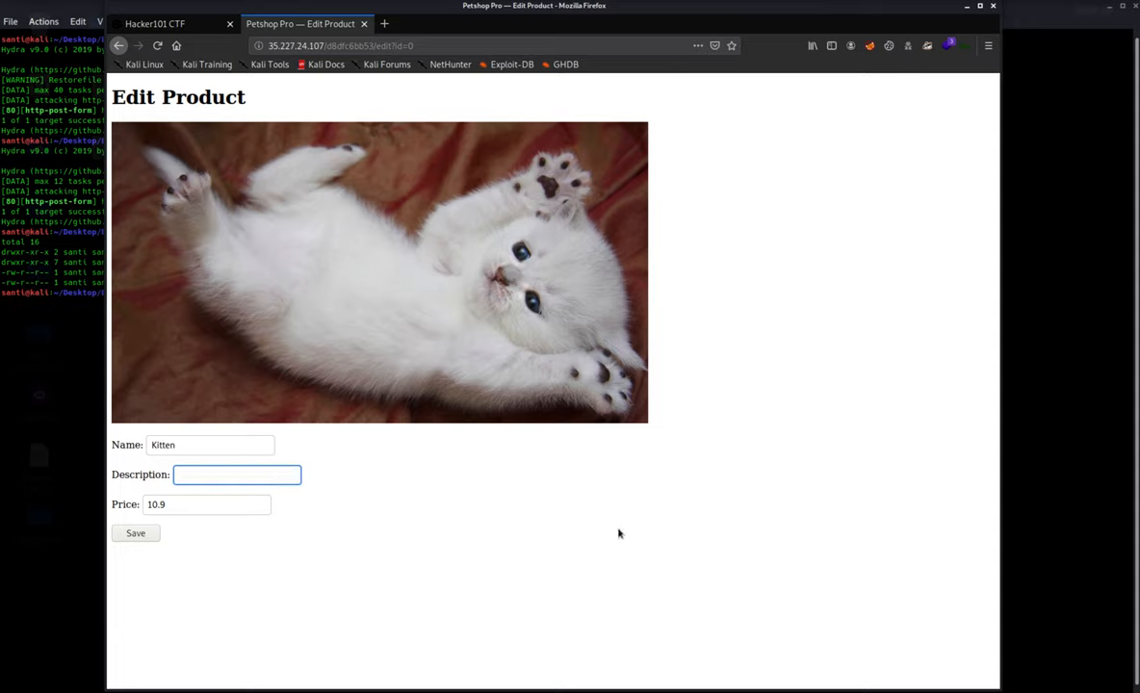
Fill the description with <script>alert(1)</script> and save the Kitten edit
{"action": "type", "text": "<"}
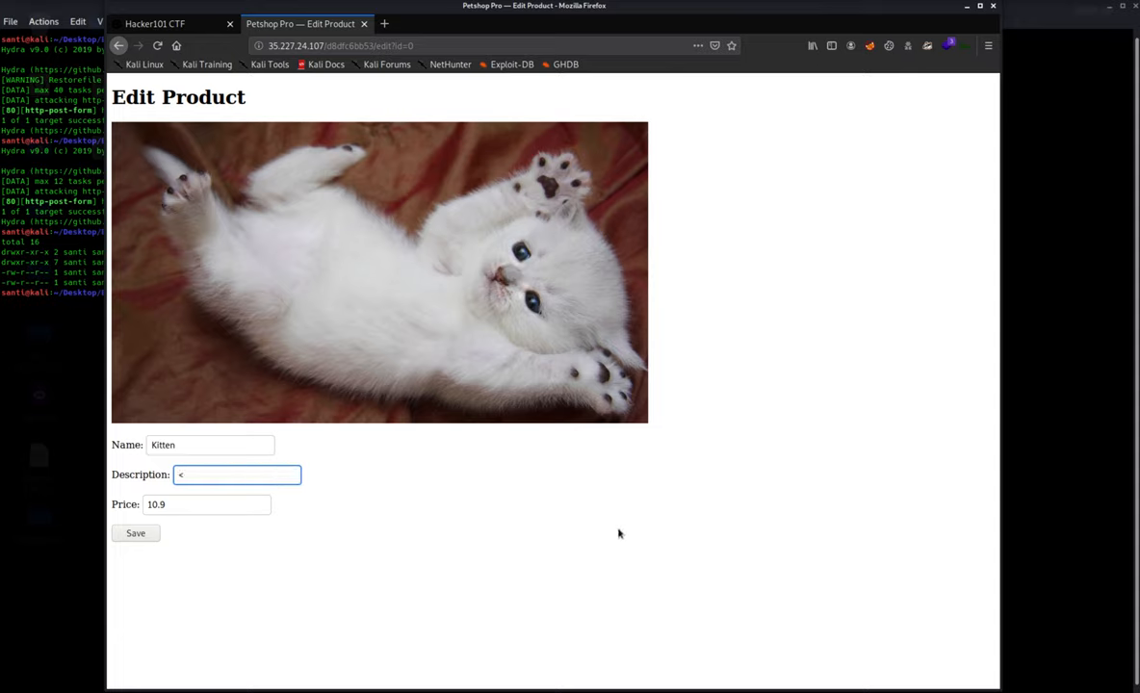
{"action": "type", "text": "scr"}
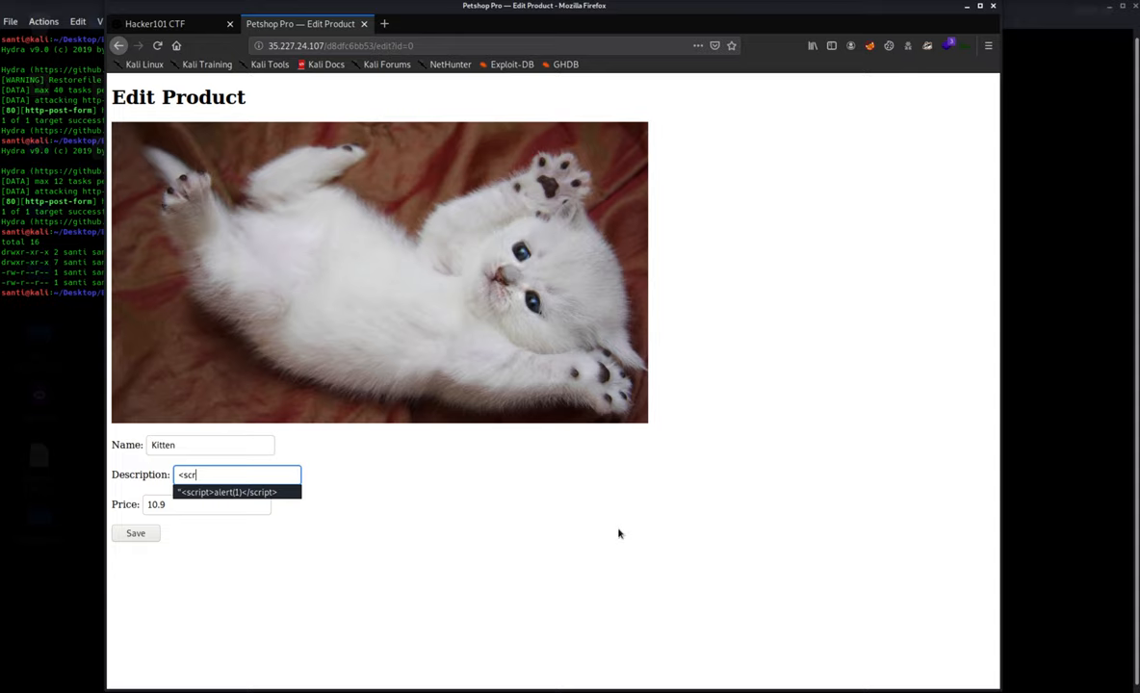
{"action": "left_click", "coordinate": [228, 493]}
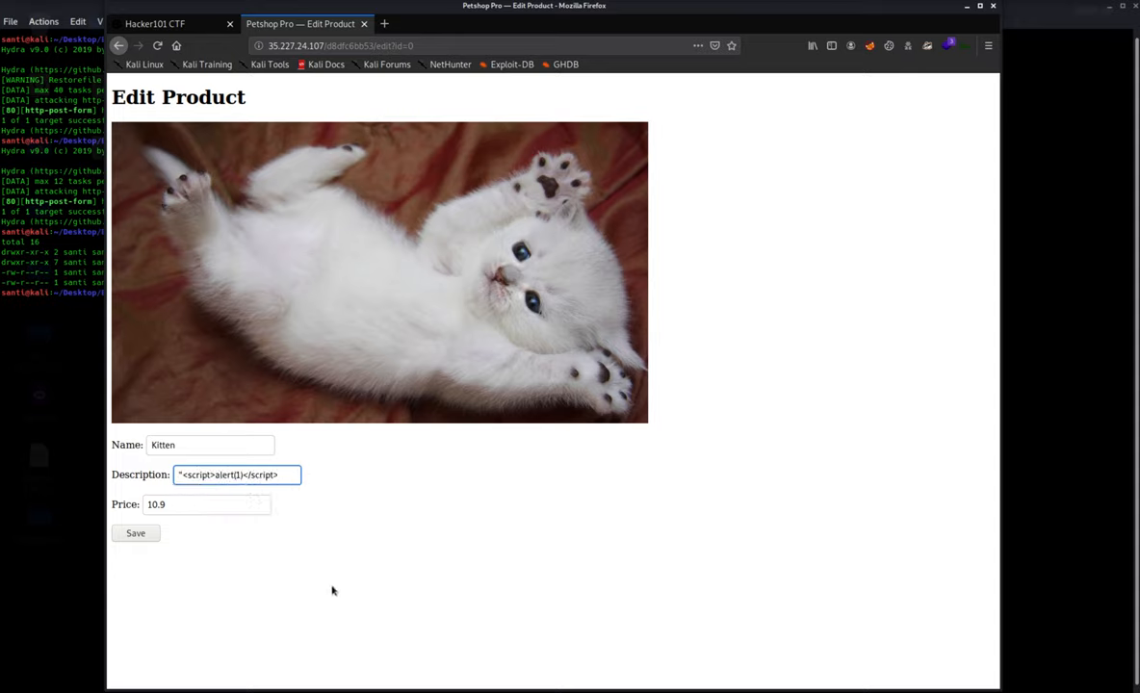
{"action": "left_click", "coordinate": [237, 474]}
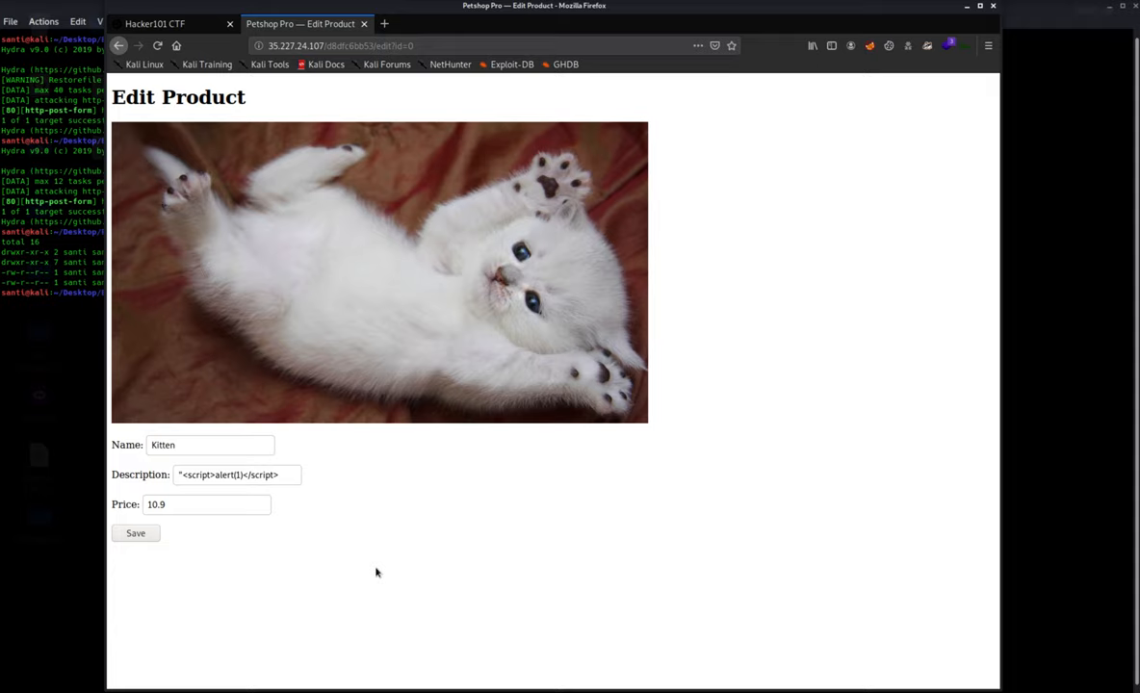
{"action": "mouse_move", "coordinate": [418, 585]}
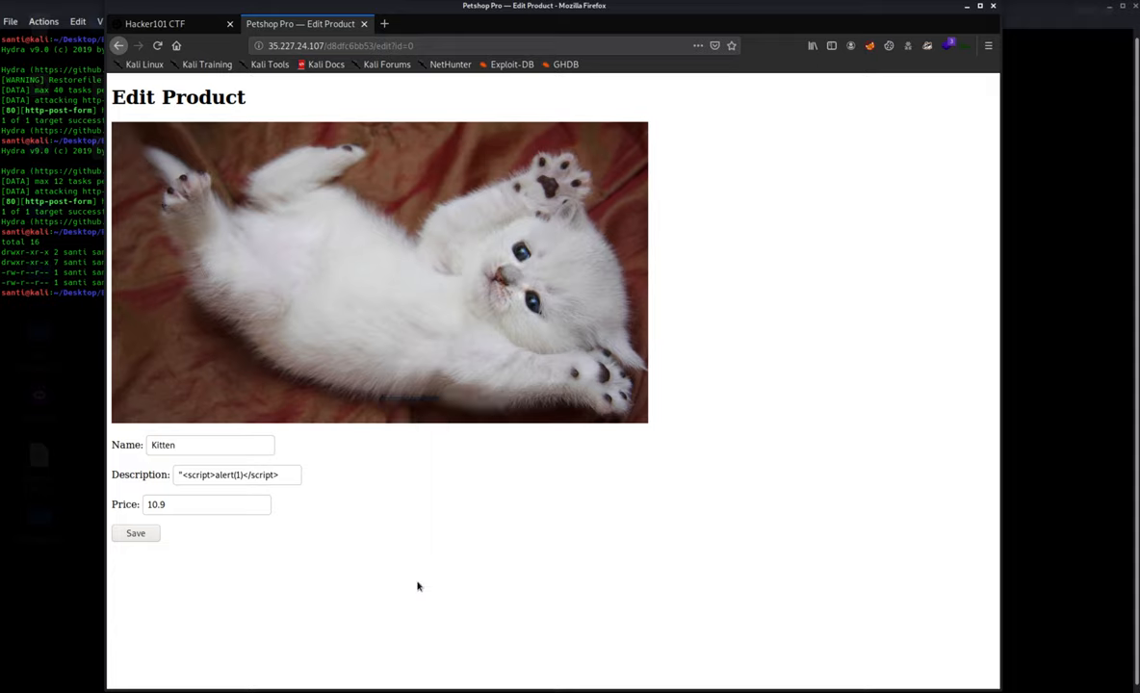
{"action": "mouse_move", "coordinate": [135, 533]}
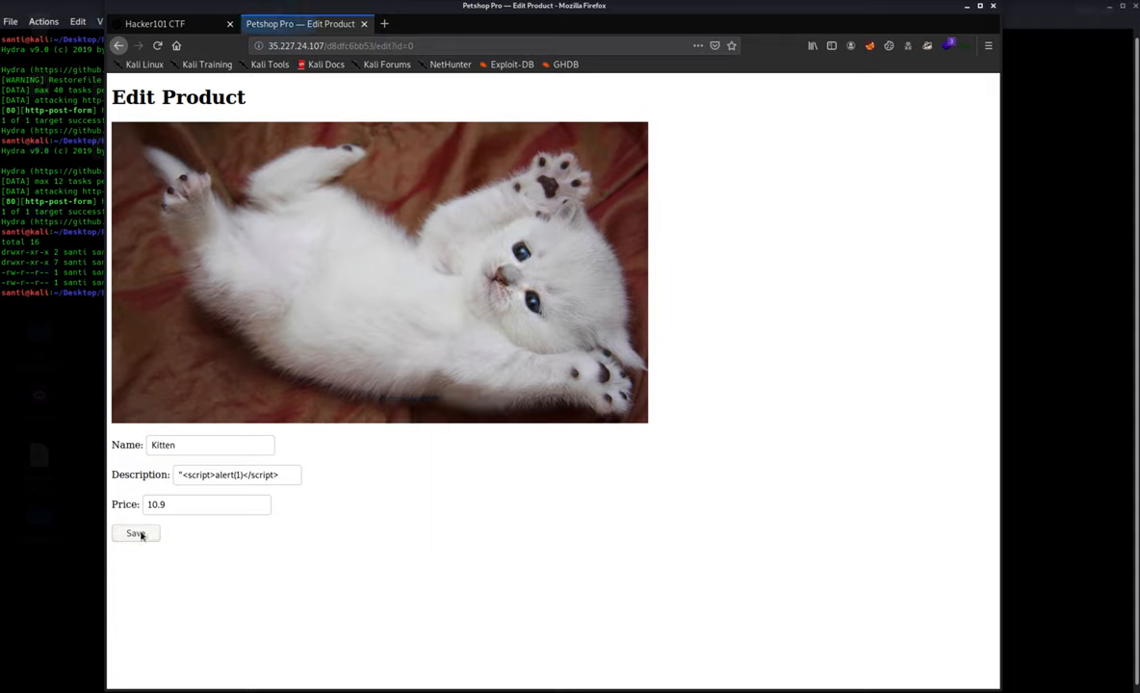
{"action": "mouse_move", "coordinate": [351, 146]}
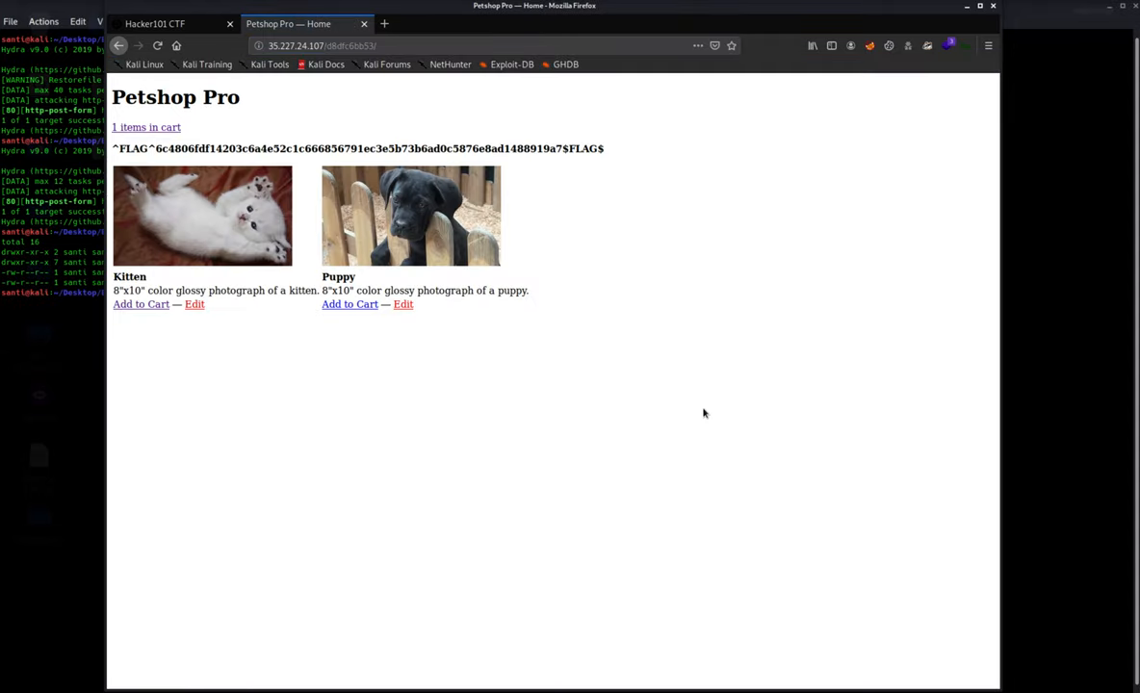
{"action": "mouse_move", "coordinate": [315, 226]}
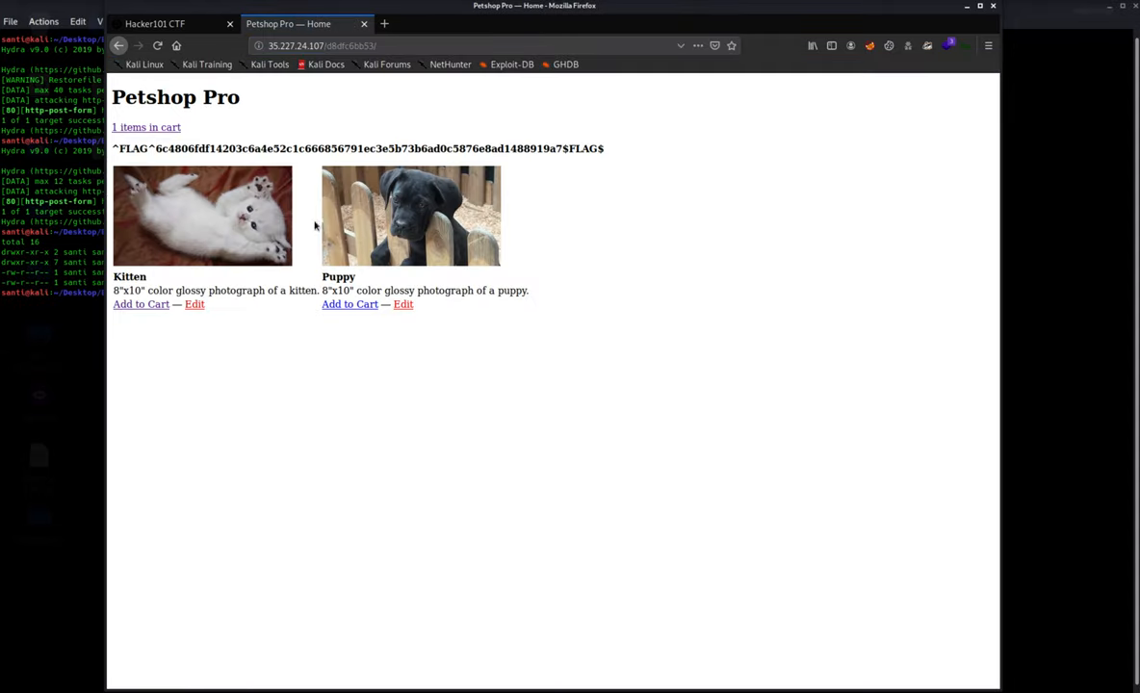
Dismiss the stored-XSS alert popups in the cart and select the flag text
{"action": "left_click", "coordinate": [193, 304]}
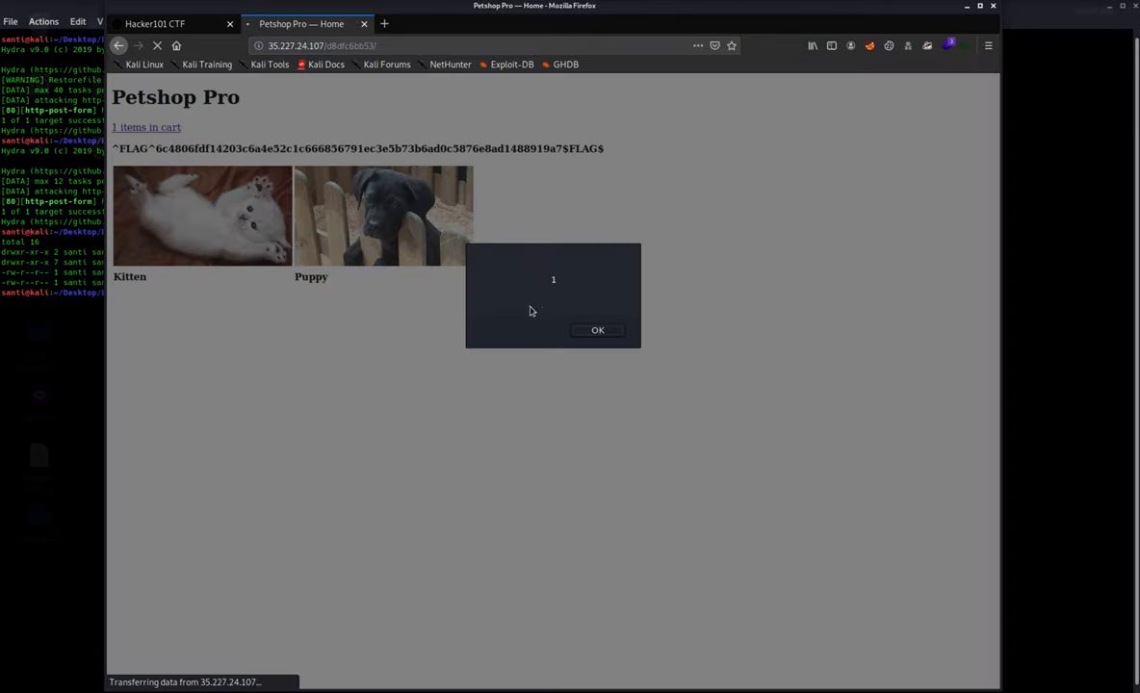
{"action": "left_click", "coordinate": [597, 330]}
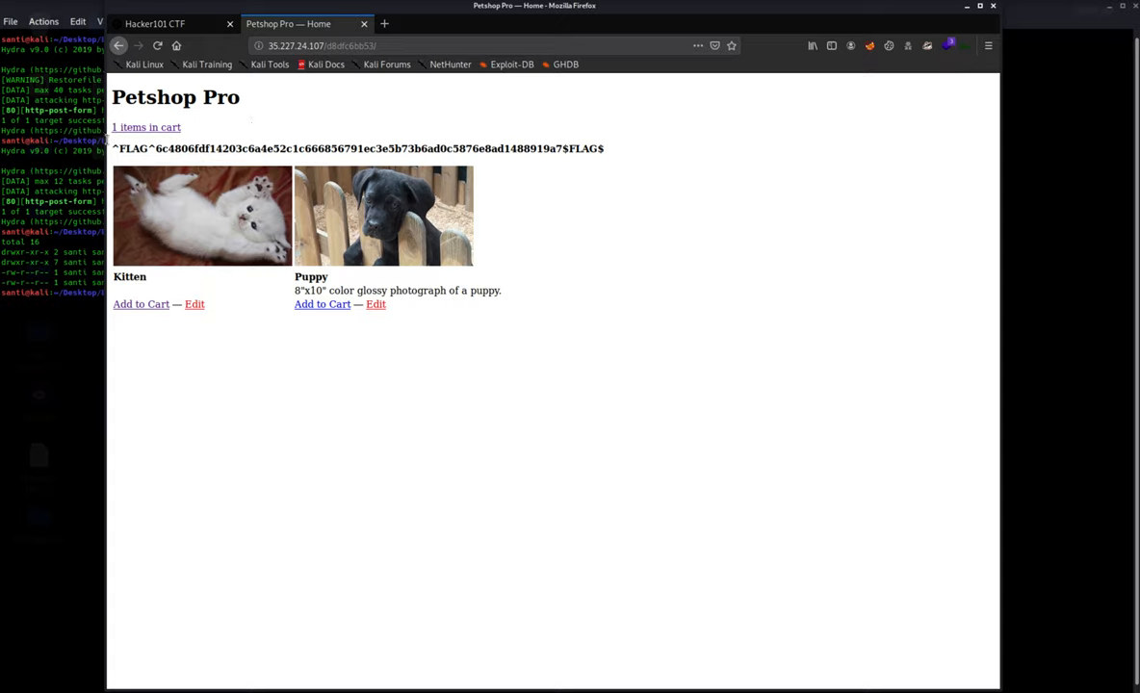
{"action": "left_click_drag", "start_coordinate": [604, 148], "coordinate": [562, 148]}
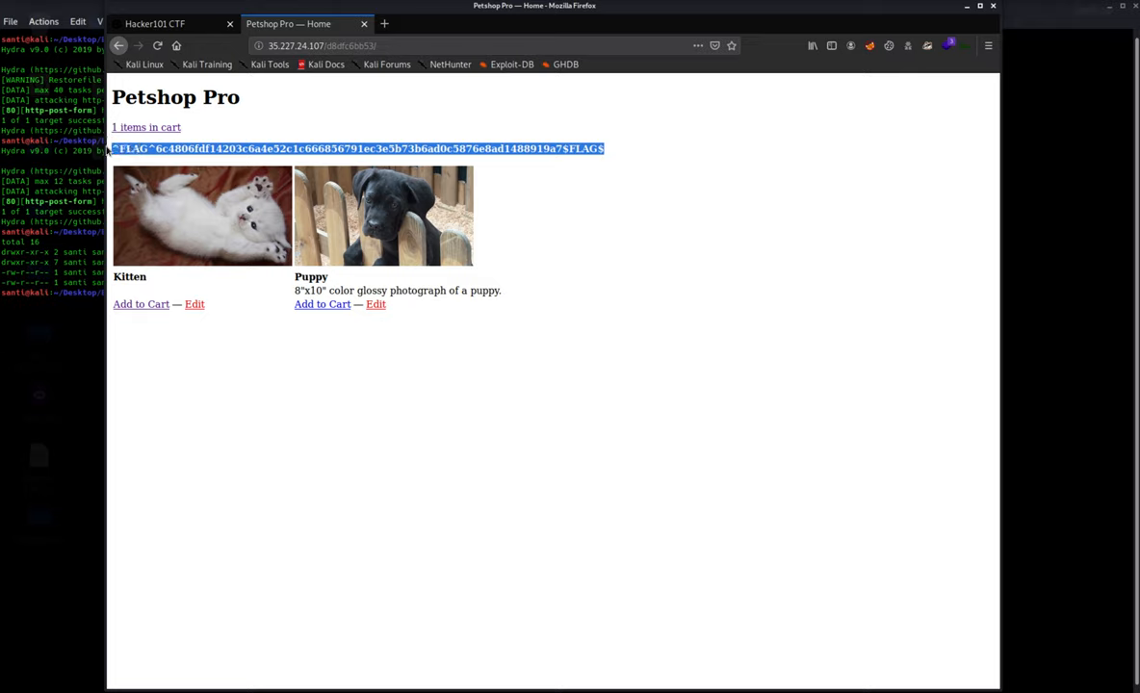
{"action": "mouse_move", "coordinate": [131, 304]}
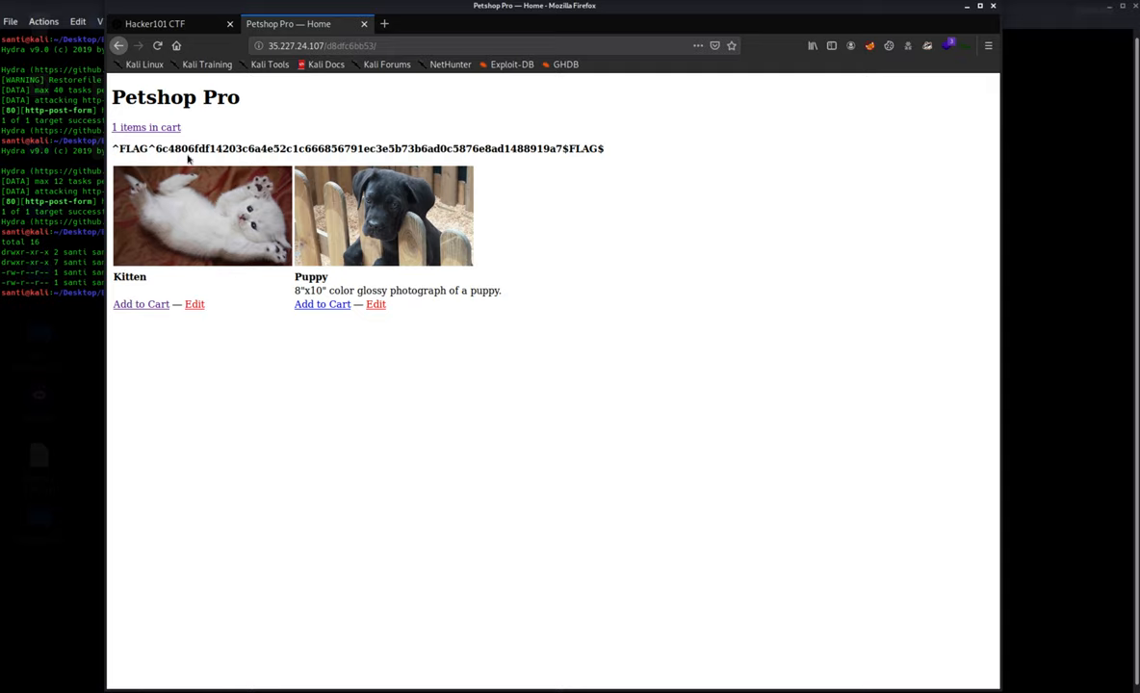
{"action": "mouse_move", "coordinate": [146, 316]}
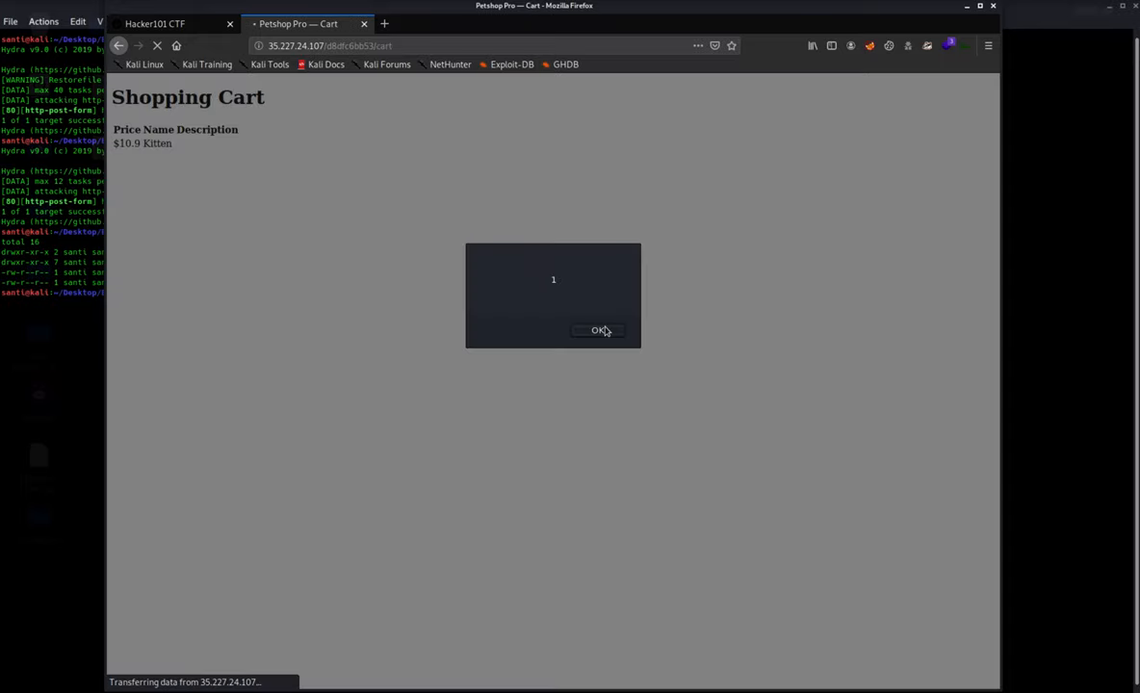
{"action": "left_click", "coordinate": [597, 331]}
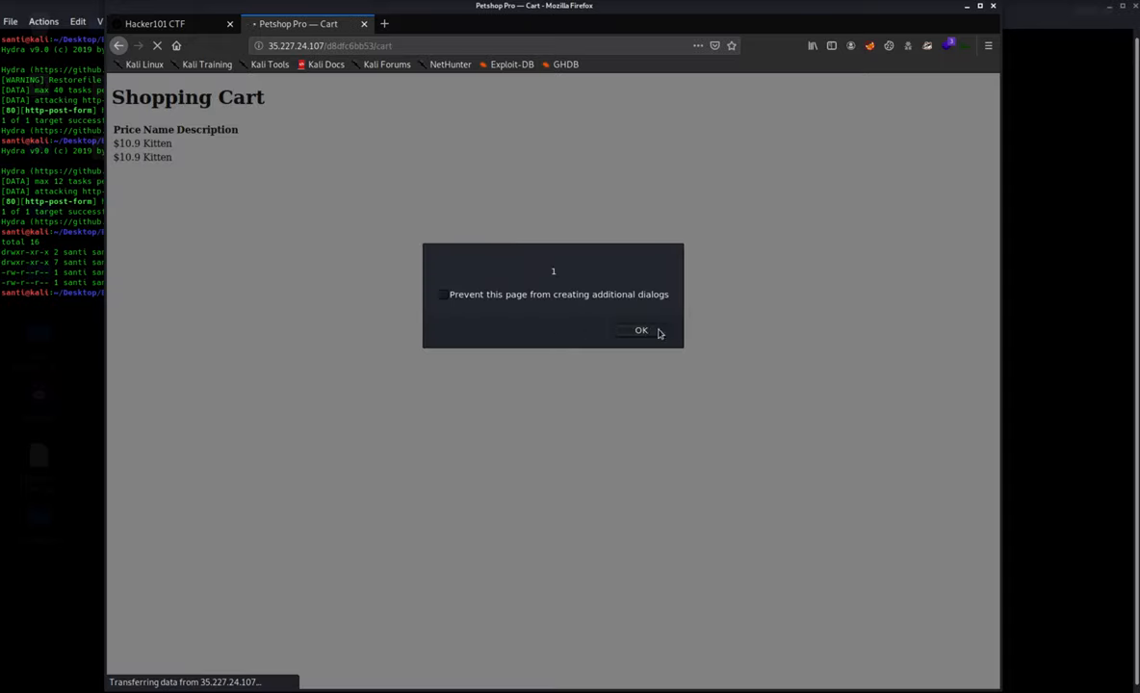
{"action": "left_click", "coordinate": [639, 331]}
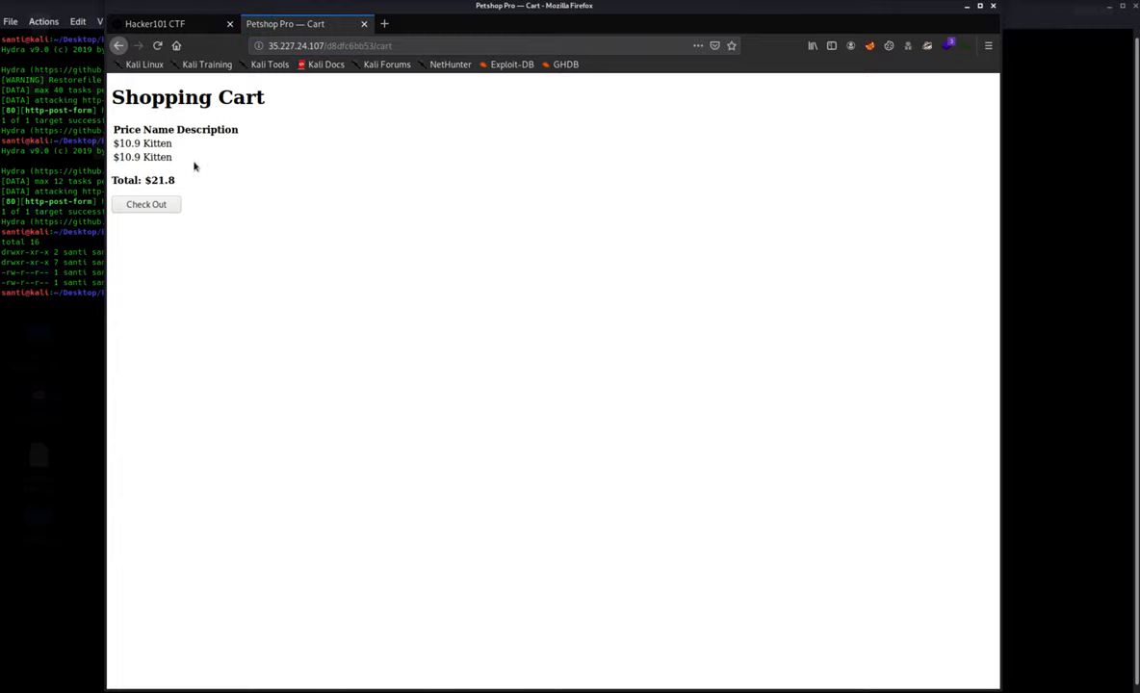
{"action": "mouse_move", "coordinate": [146, 204]}
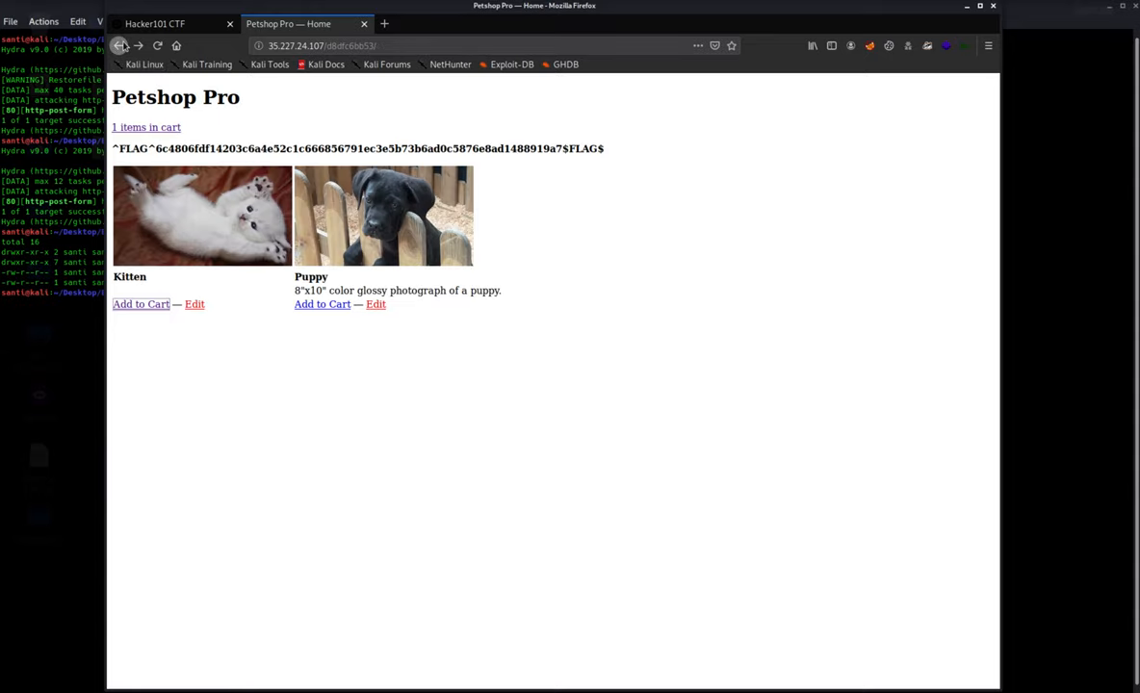
{"action": "mouse_move", "coordinate": [192, 304]}
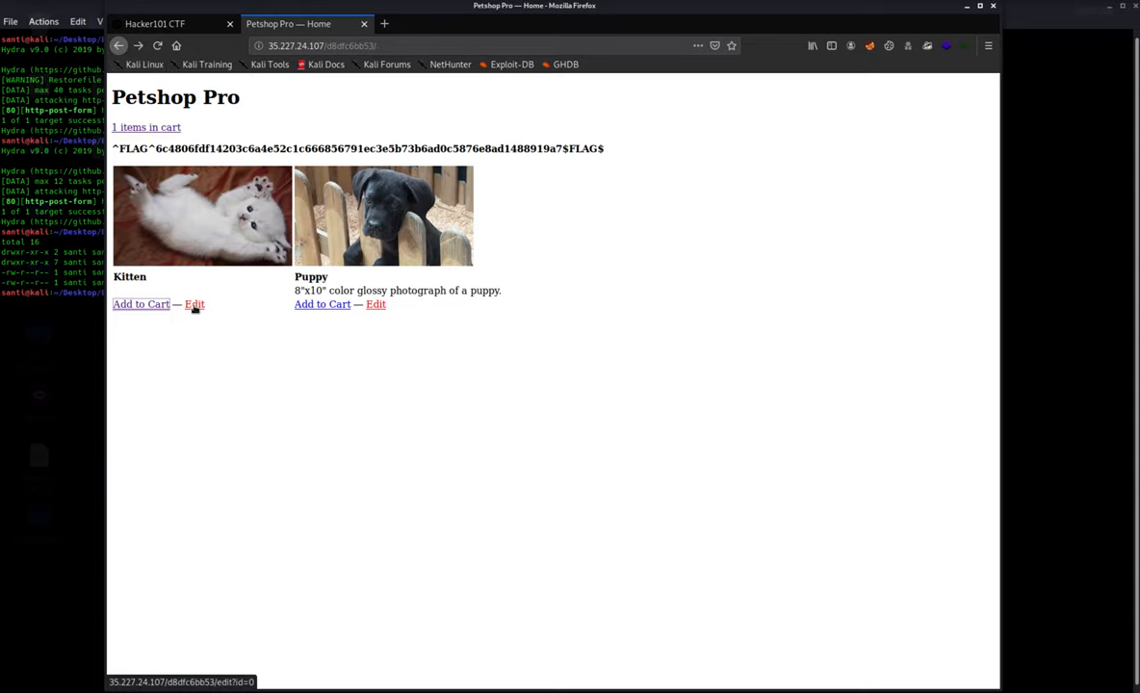
Edit the Kitten product and begin an <img> XSS payload in its Name field
{"action": "left_click", "coordinate": [192, 304]}
{"action": "type", "text": "fjakfjajfl"}
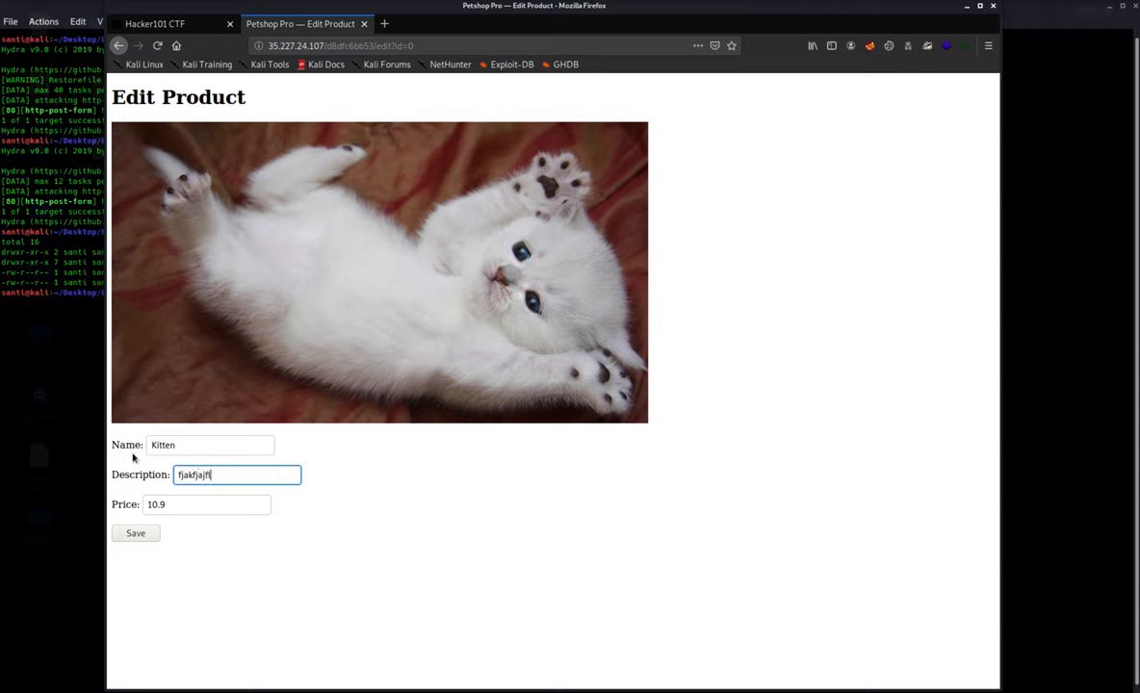
{"action": "left_click", "coordinate": [210, 445]}
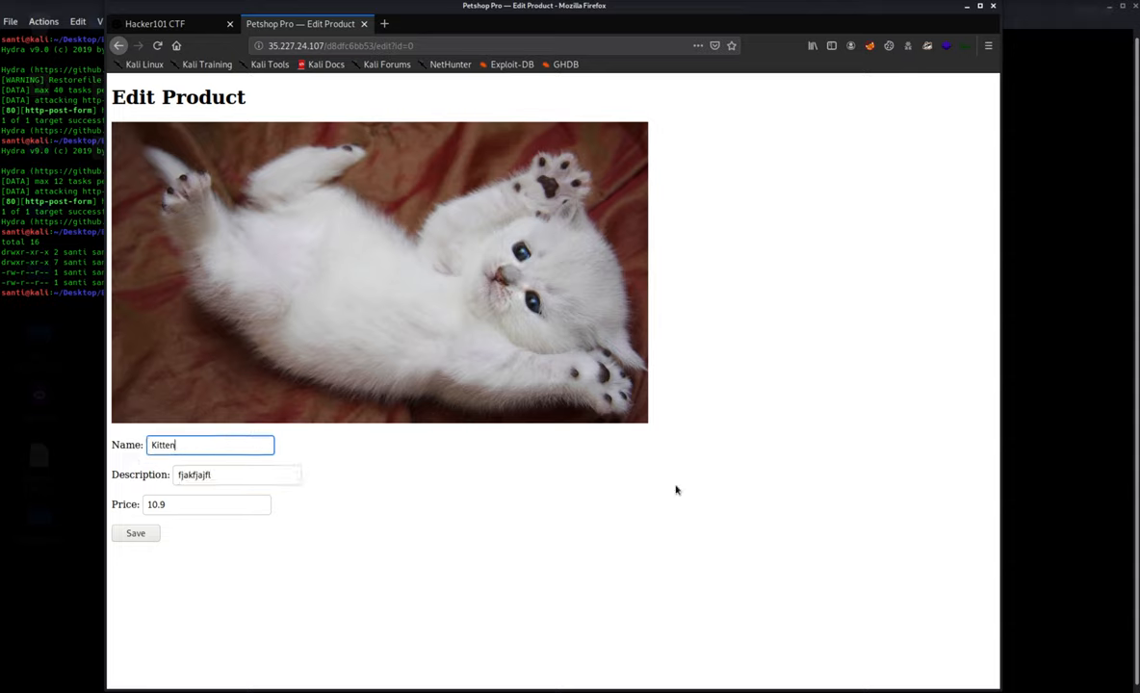
{"action": "type", "text": "<"}
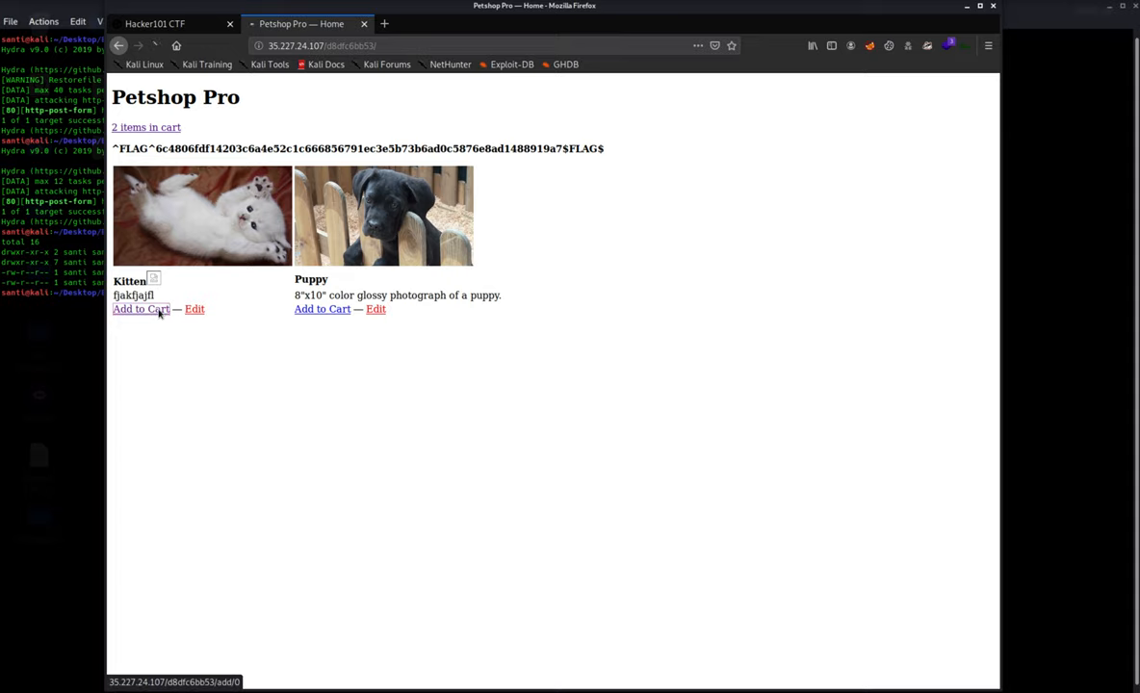
Add the modified Kitten to the cart, check out, view the cart and dismiss the injected alert
{"action": "left_click", "coordinate": [141, 308]}
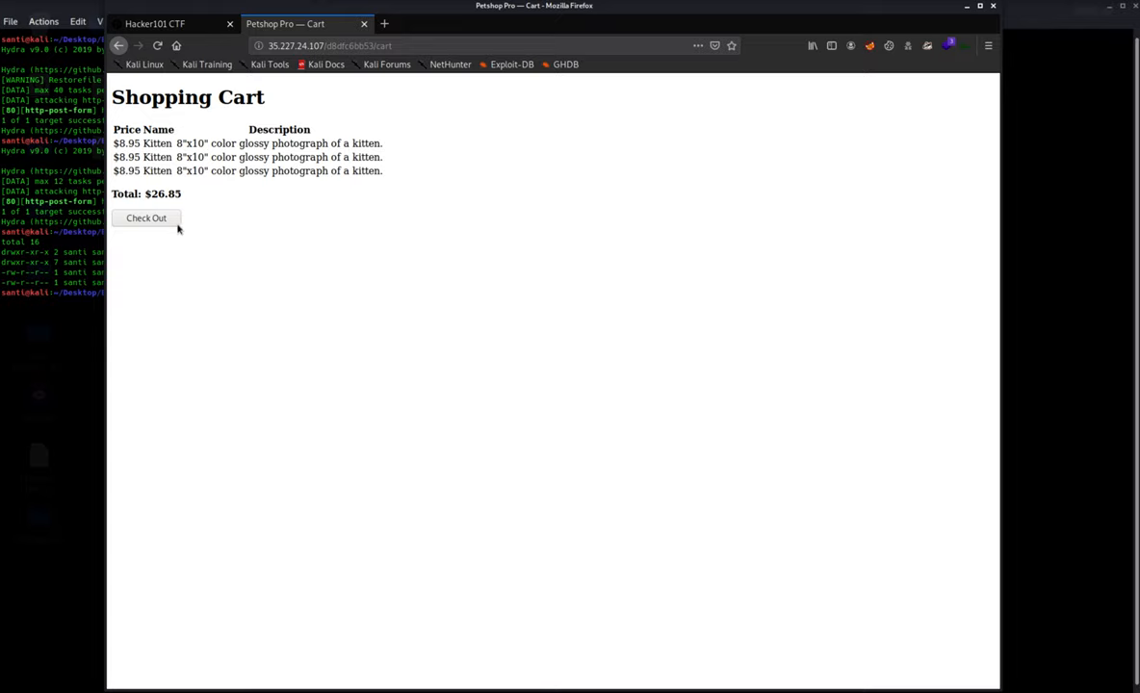
{"action": "left_click", "coordinate": [146, 218]}
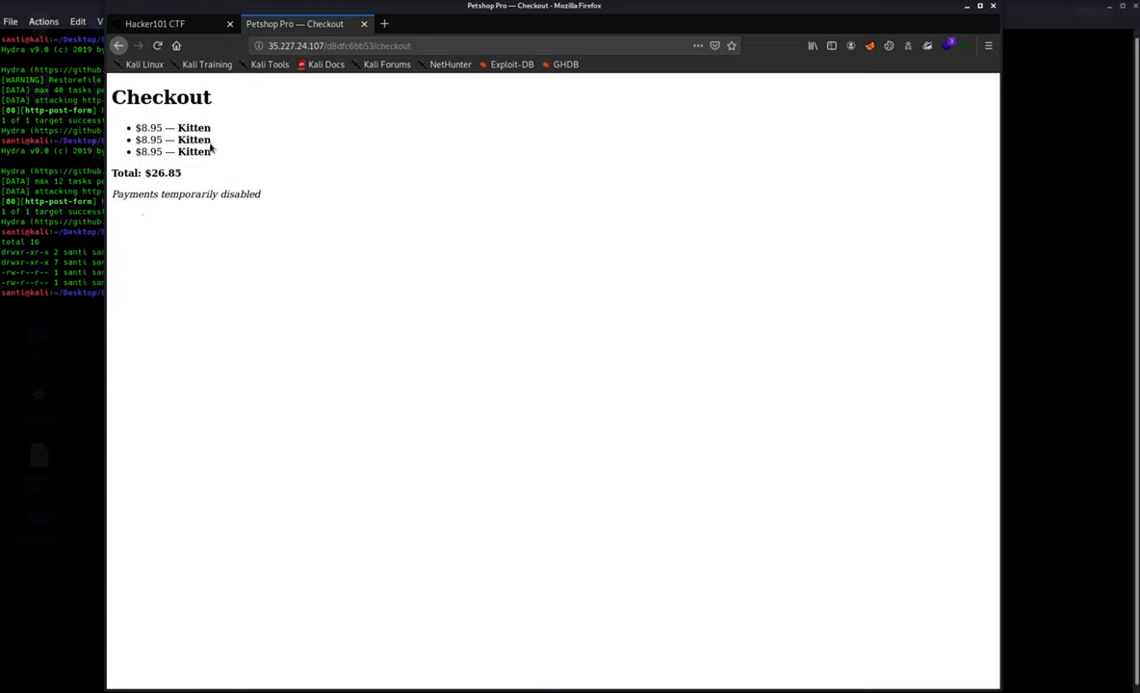
{"action": "mouse_move", "coordinate": [289, 212]}
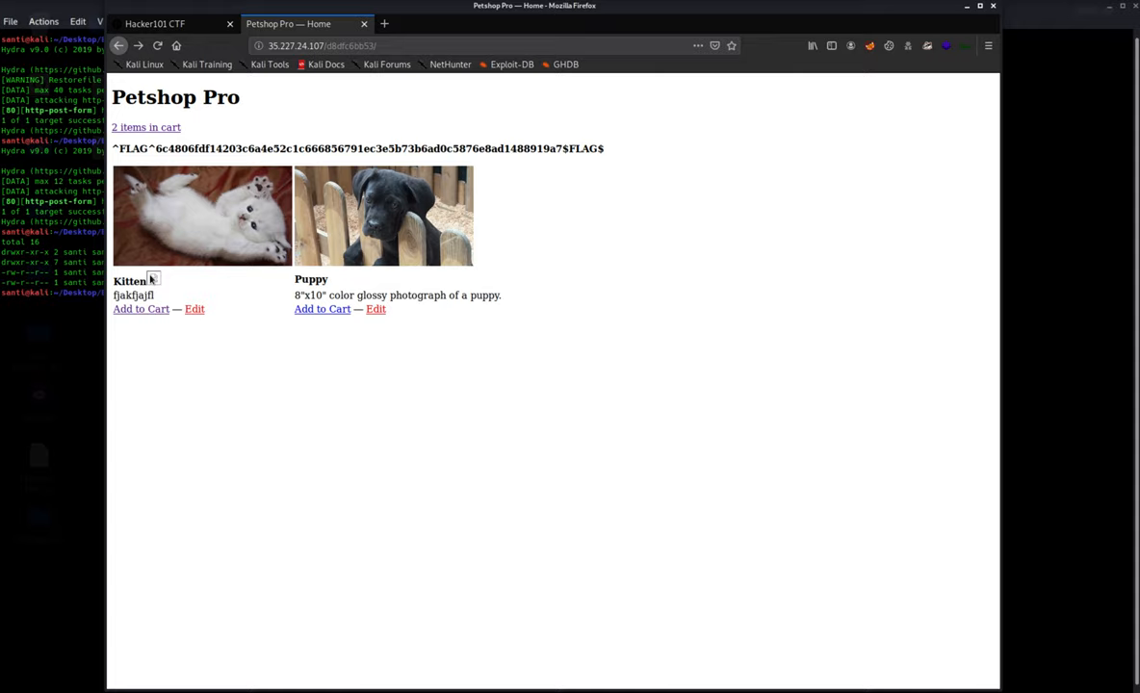
{"action": "left_click", "coordinate": [146, 127]}
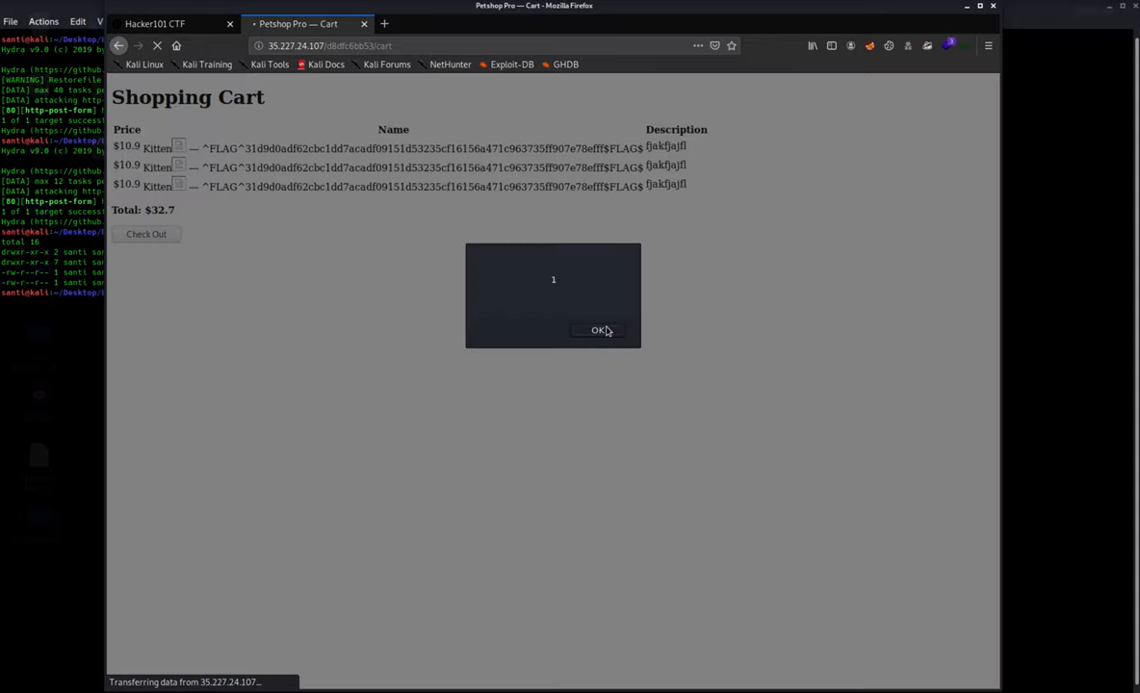
{"action": "left_click", "coordinate": [597, 329]}
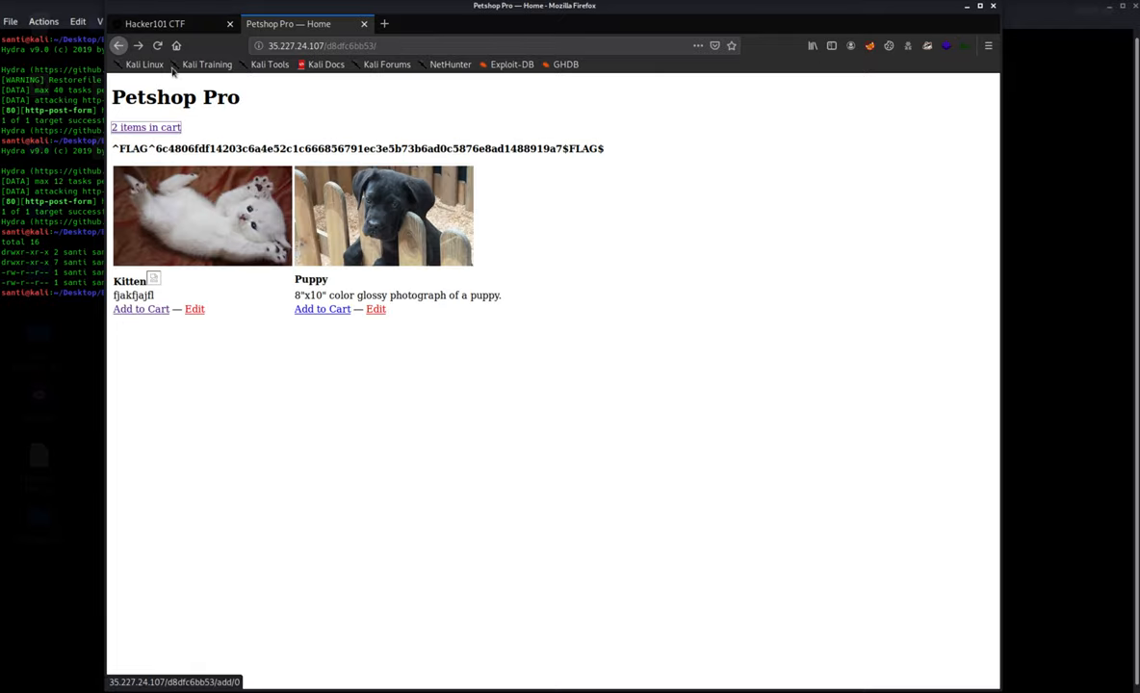
Reopen the cart, dismiss the alert, and view the third flag in each Kitten item name
{"action": "left_click", "coordinate": [147, 128]}
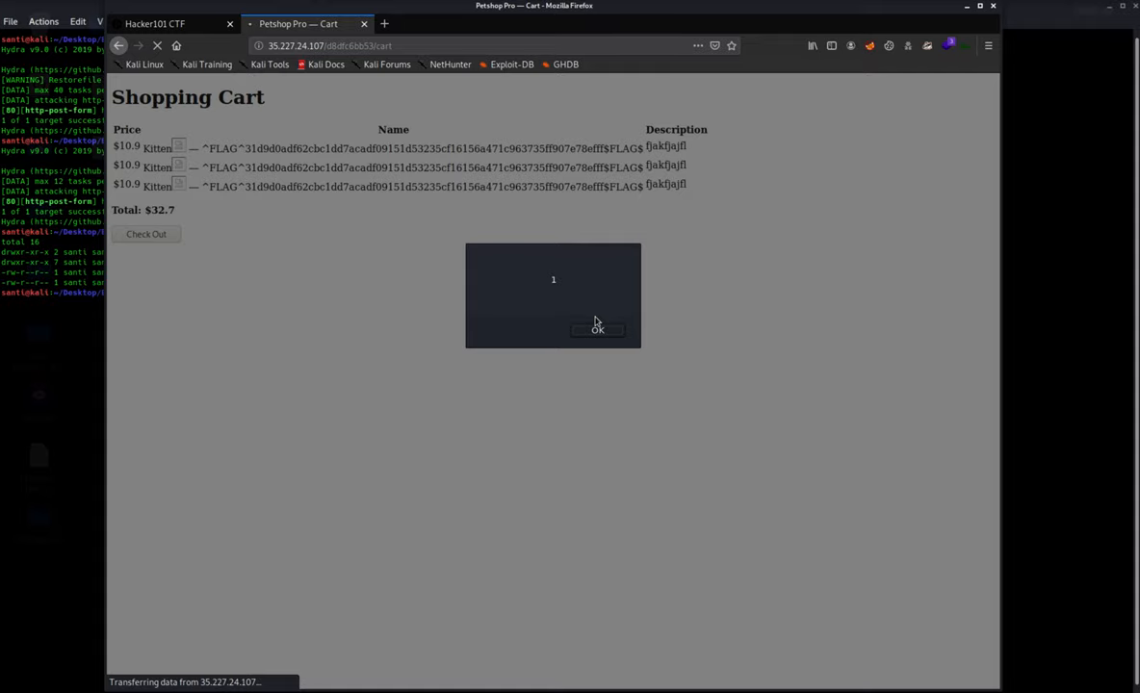
{"action": "left_click", "coordinate": [597, 328]}
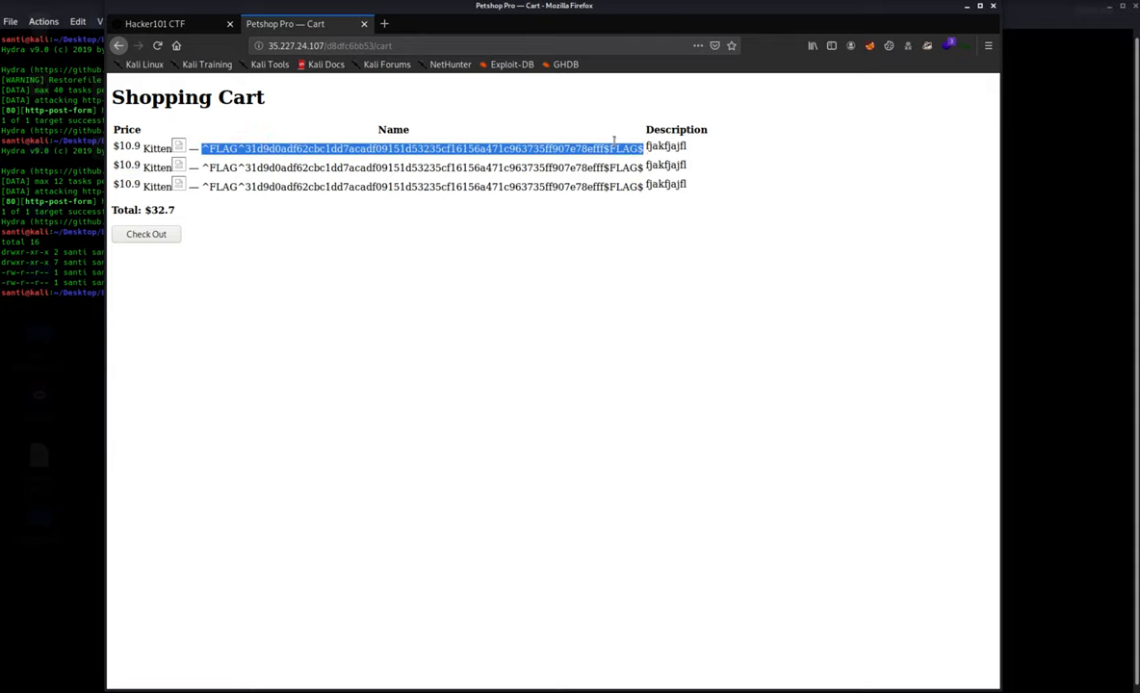
{"action": "left_click", "coordinate": [335, 308]}
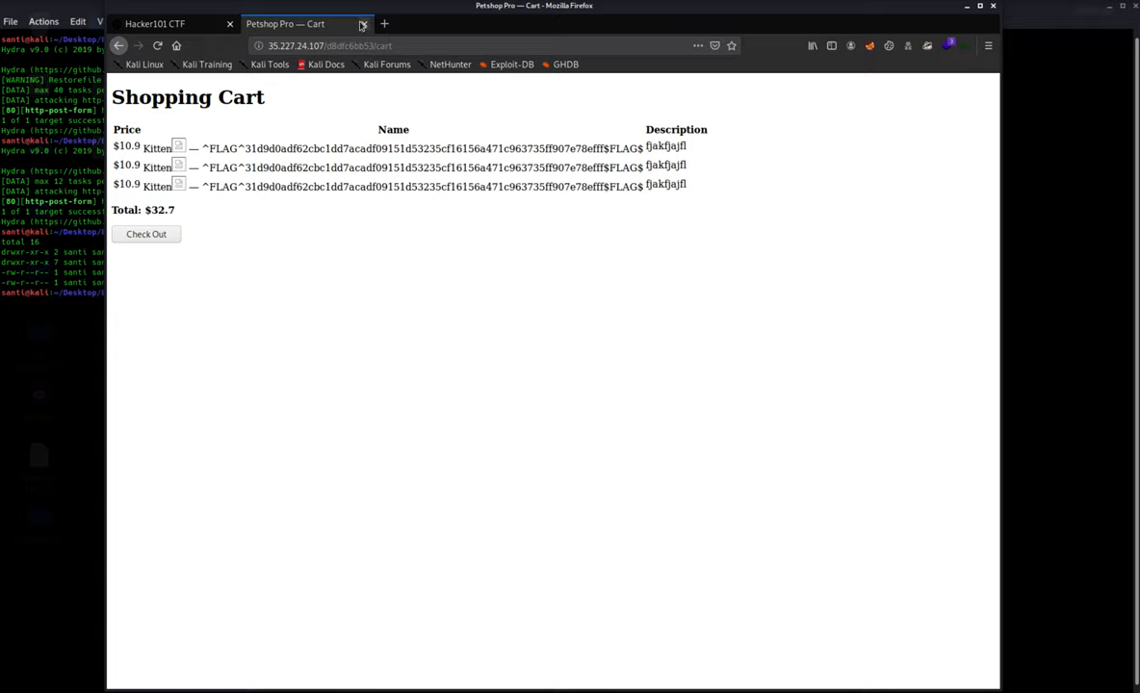
{"action": "mouse_move", "coordinate": [447, 343]}
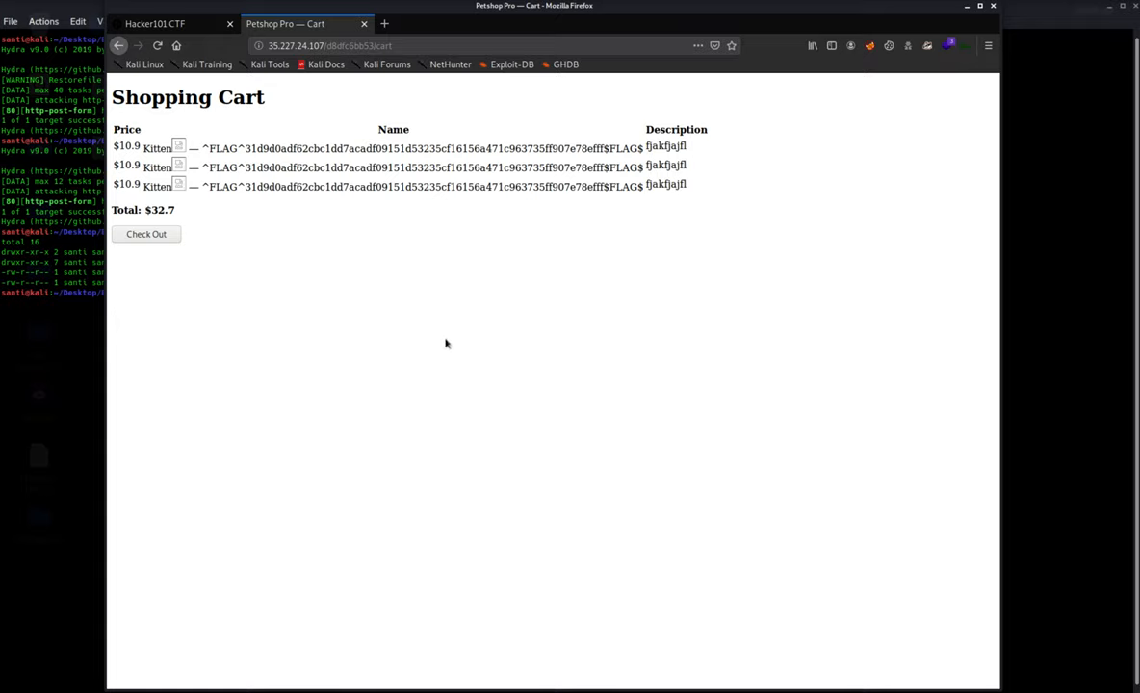
{"action": "mouse_move", "coordinate": [119, 46]}
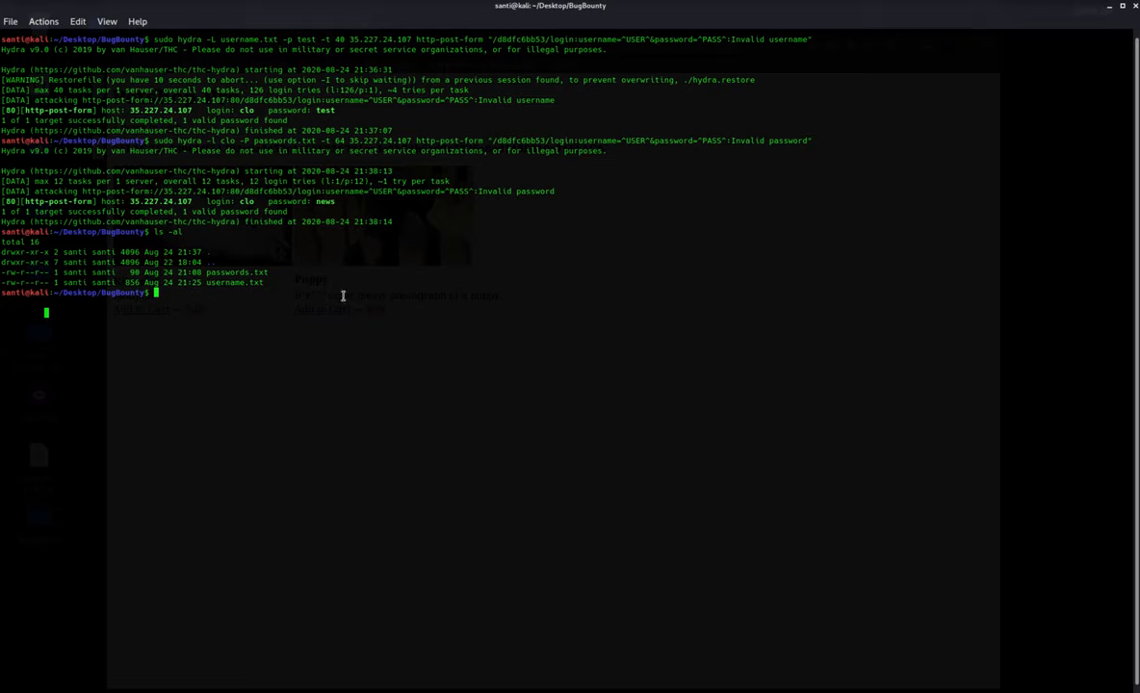
List the BugBounty folder and remove the passwords.txt and username.txt wordlists with rm
{"action": "key", "text": "Return"}
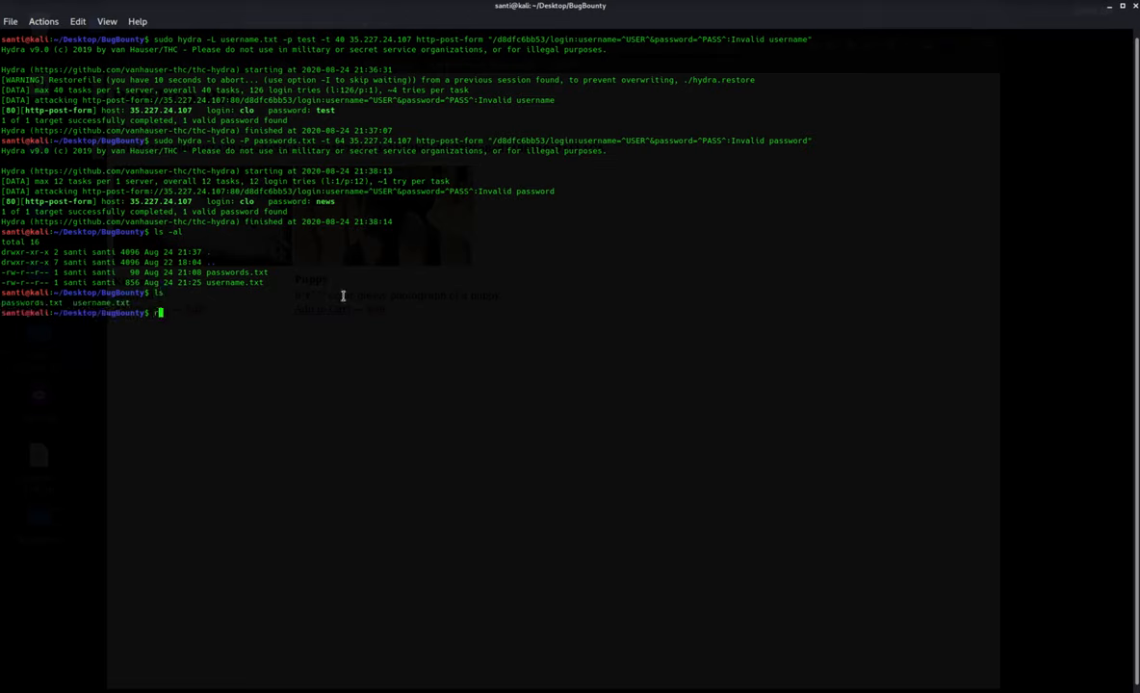
{"action": "type", "text": "rm passwords.txt"}
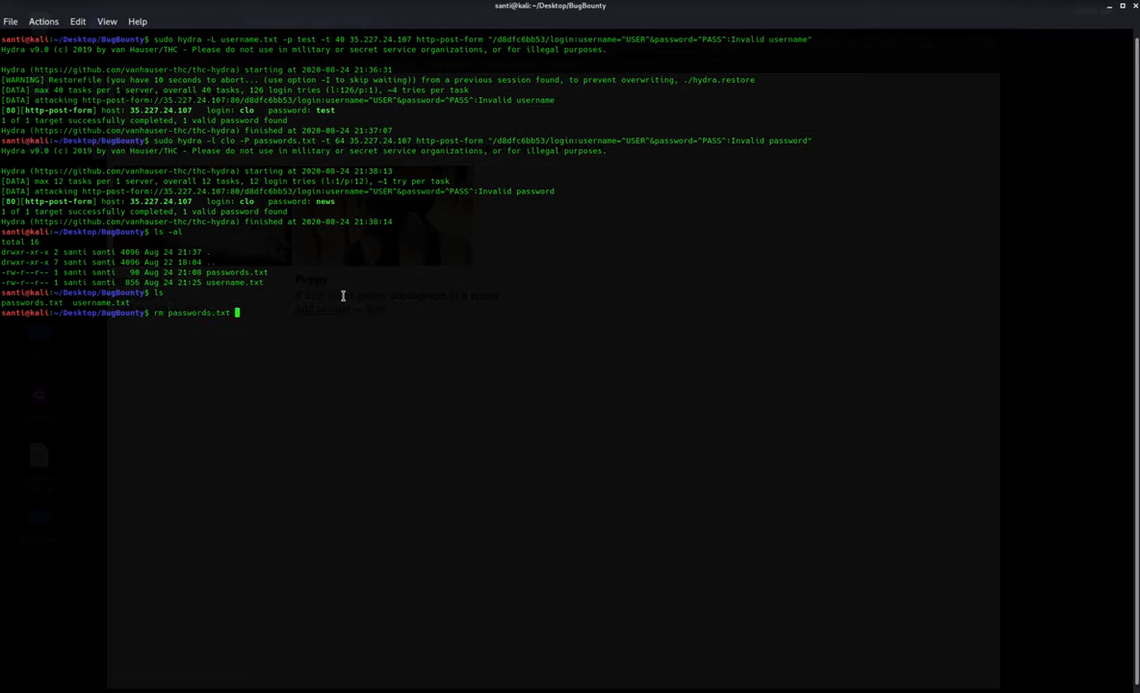
{"action": "key", "text": "Return"}
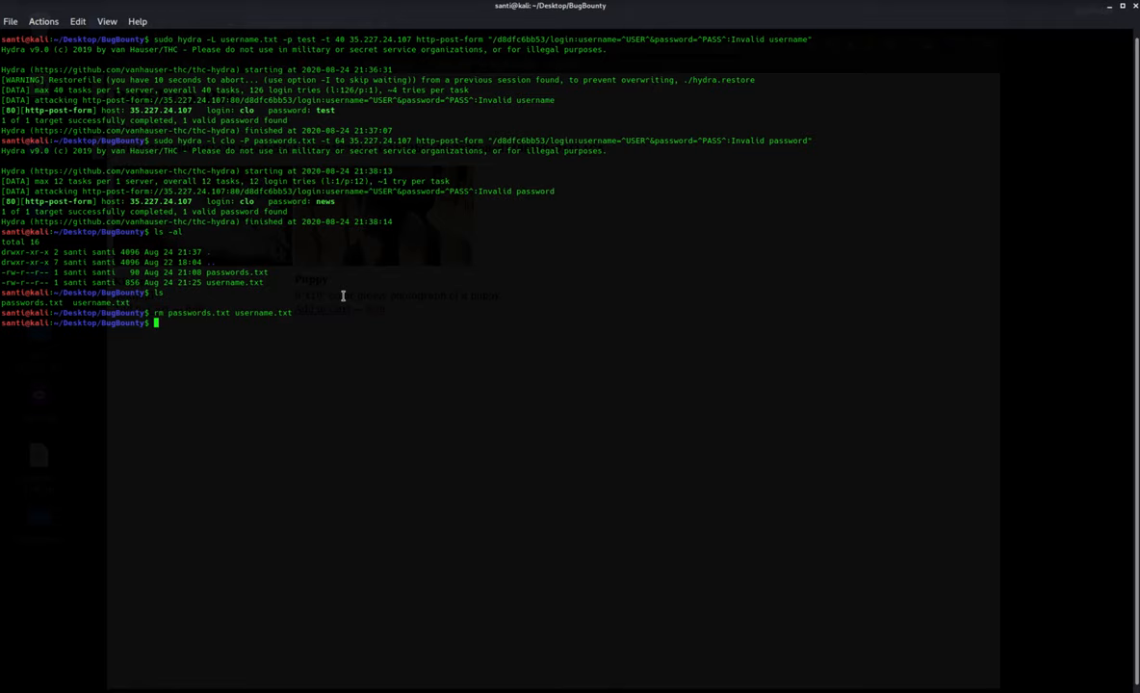
{"action": "mouse_move", "coordinate": [362, 248]}
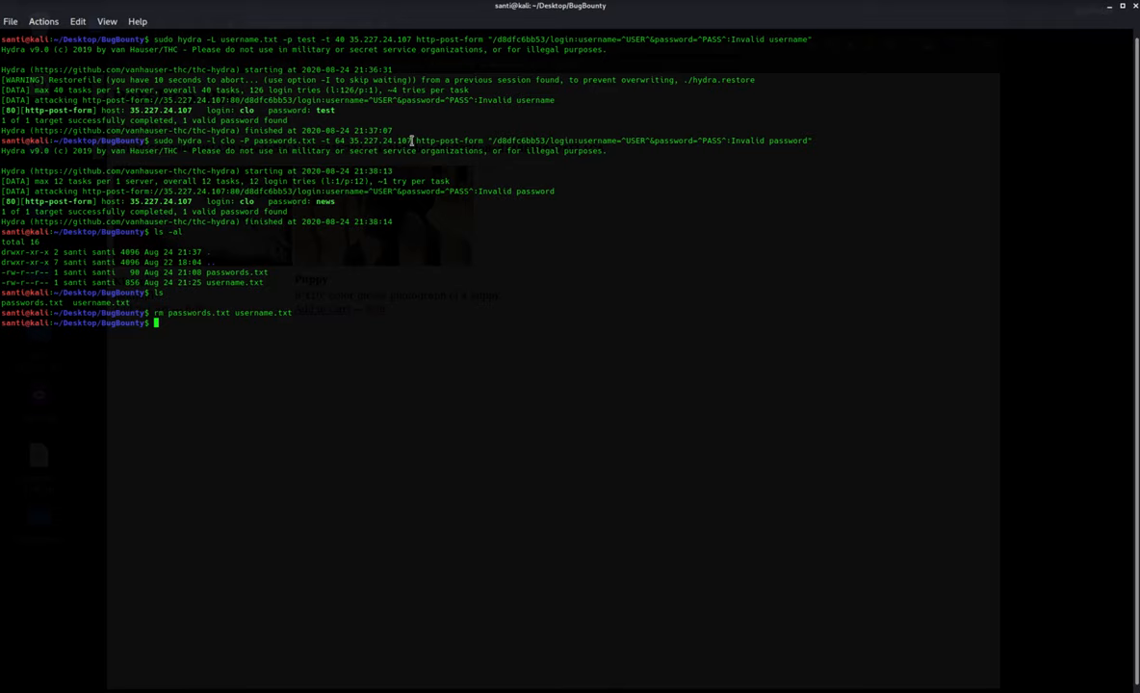
{"action": "mouse_move", "coordinate": [289, 314]}
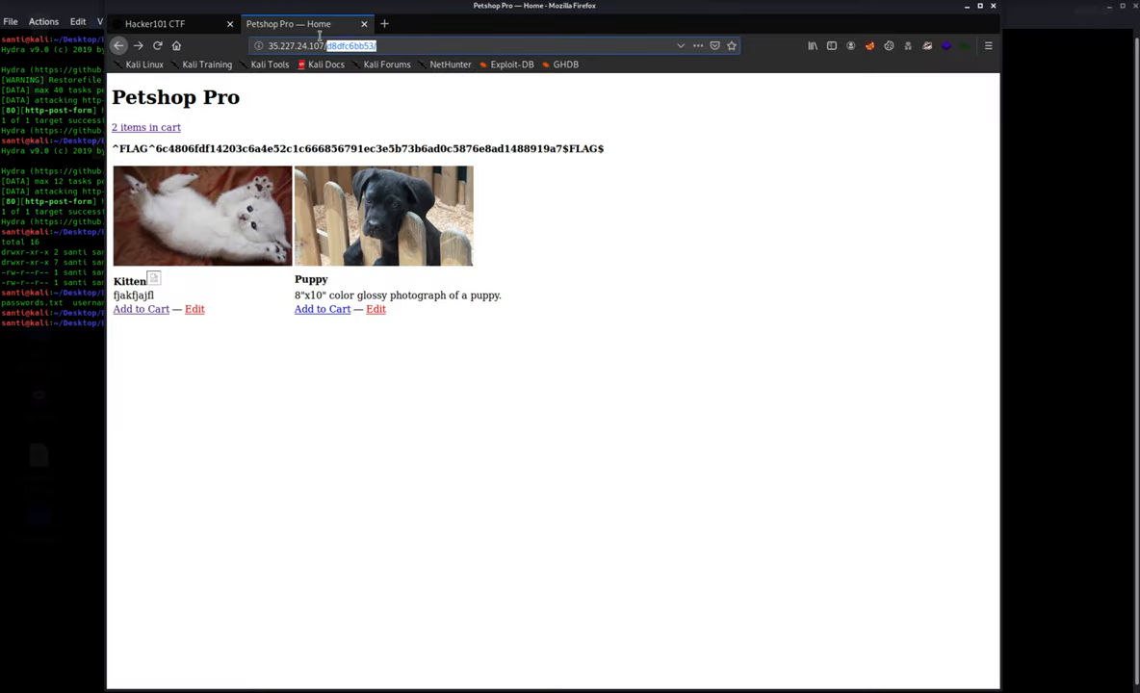
{"action": "mouse_move", "coordinate": [655, 258]}
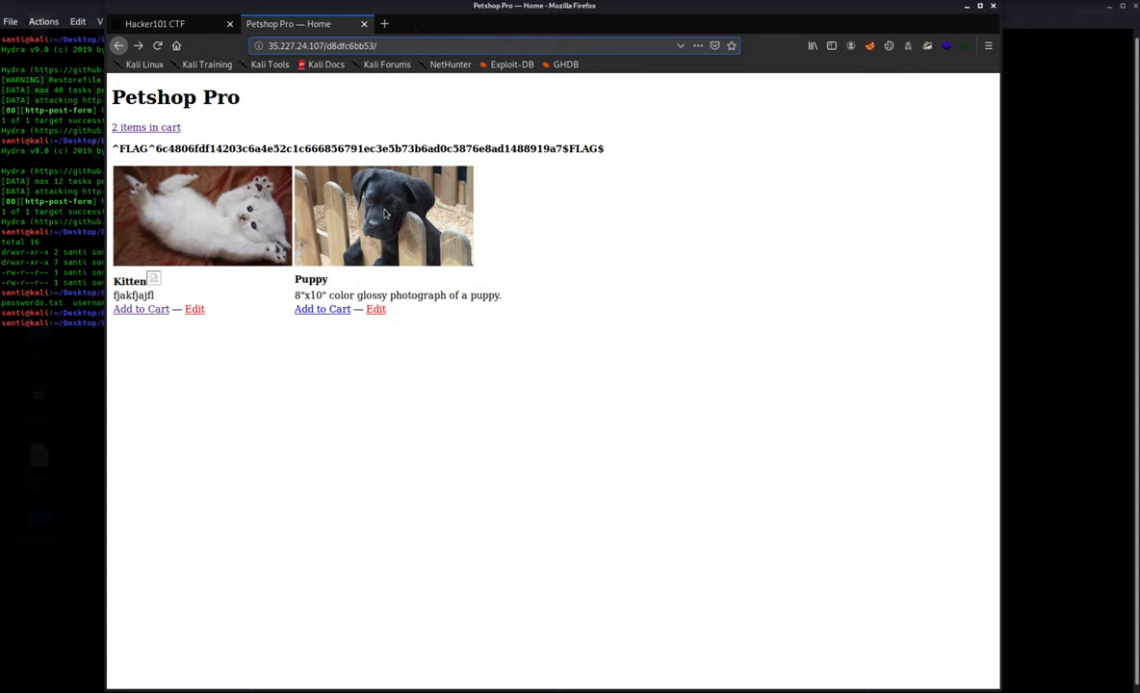
{"action": "mouse_move", "coordinate": [253, 397]}
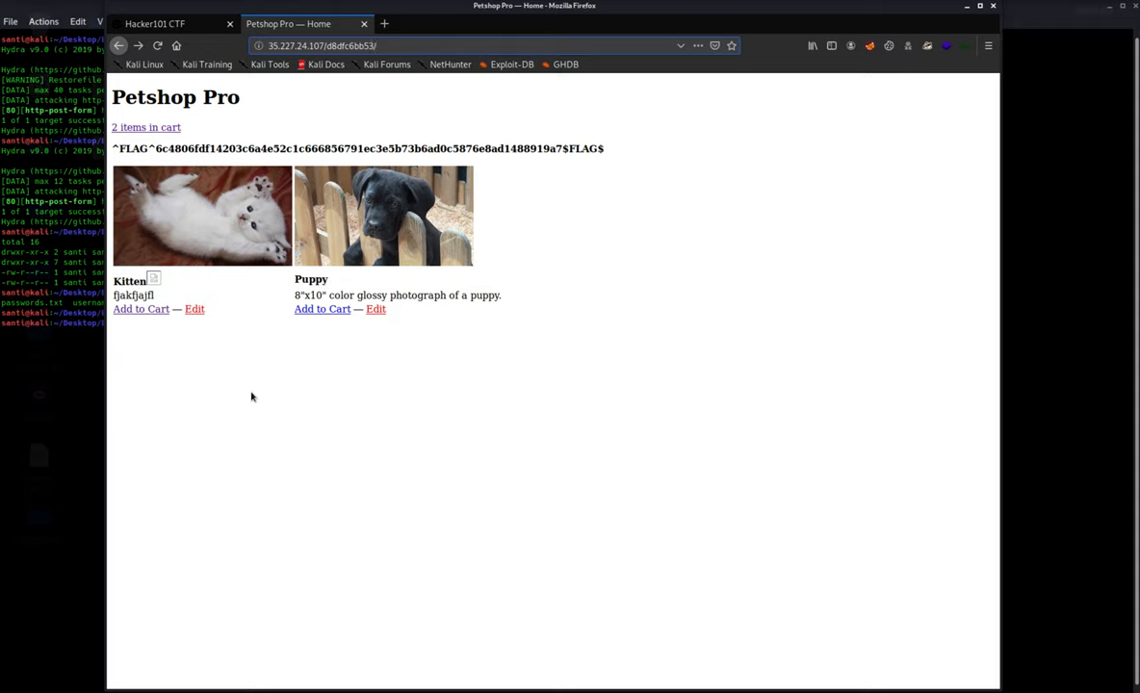
Reload the Petshop Pro site, reopen the cart and dismiss the injected alert to reveal the flagged Kittens
{"action": "left_click", "coordinate": [385, 46]}
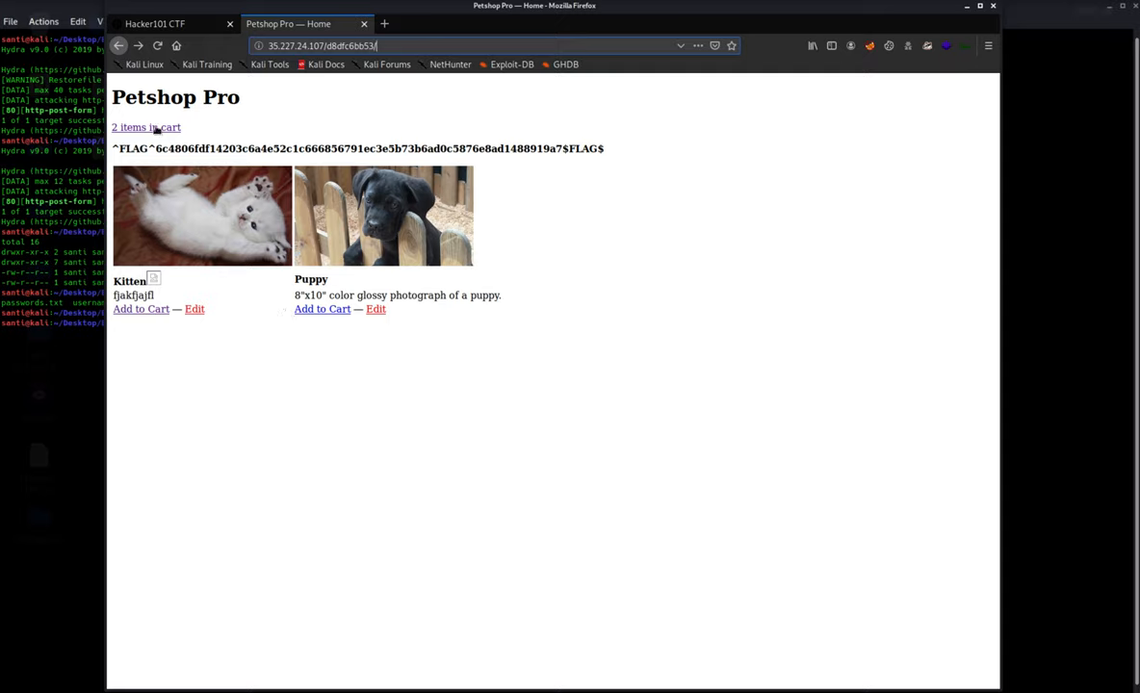
{"action": "left_click", "coordinate": [146, 127]}
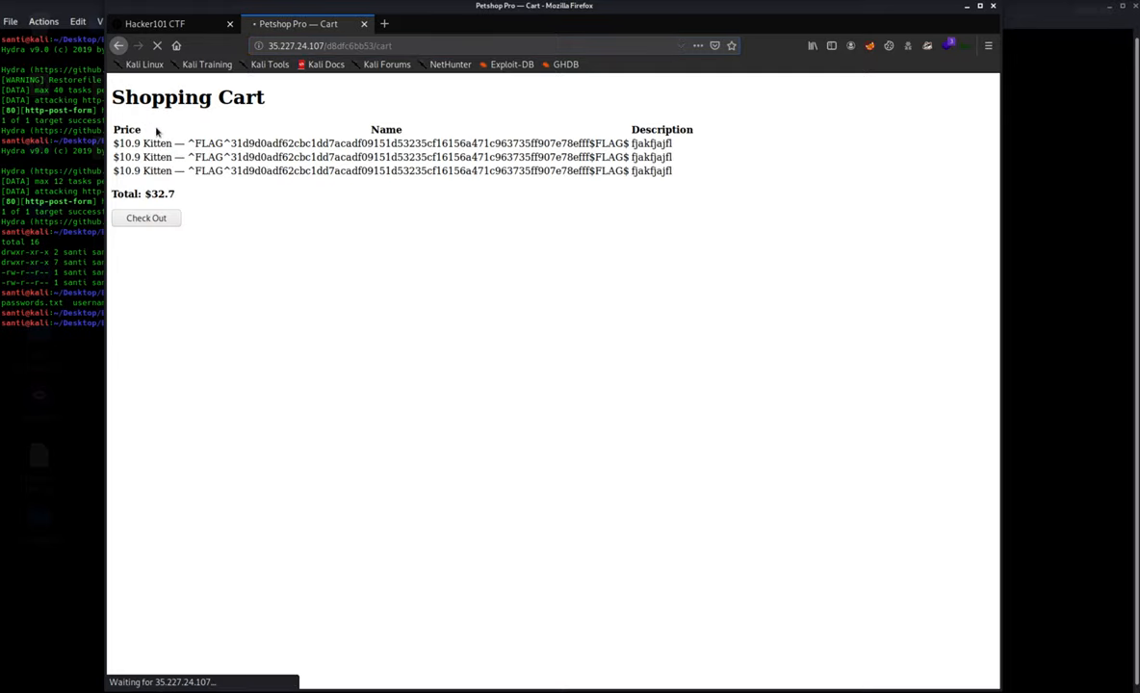
{"action": "left_click", "coordinate": [146, 217]}
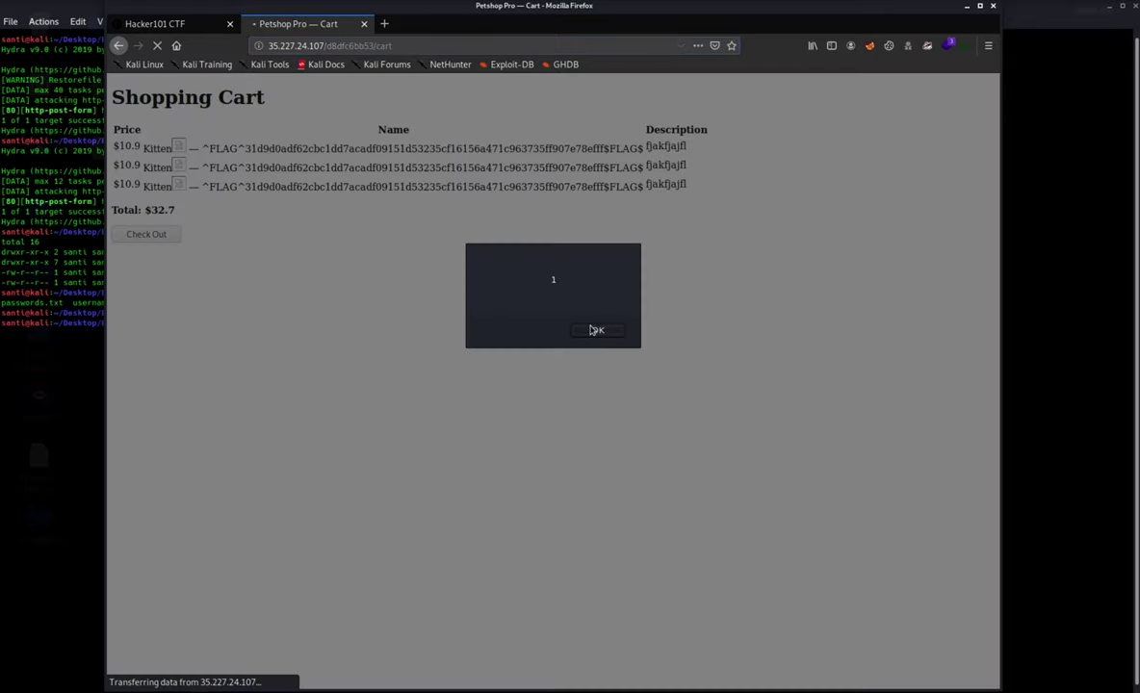
{"action": "left_click", "coordinate": [597, 329]}
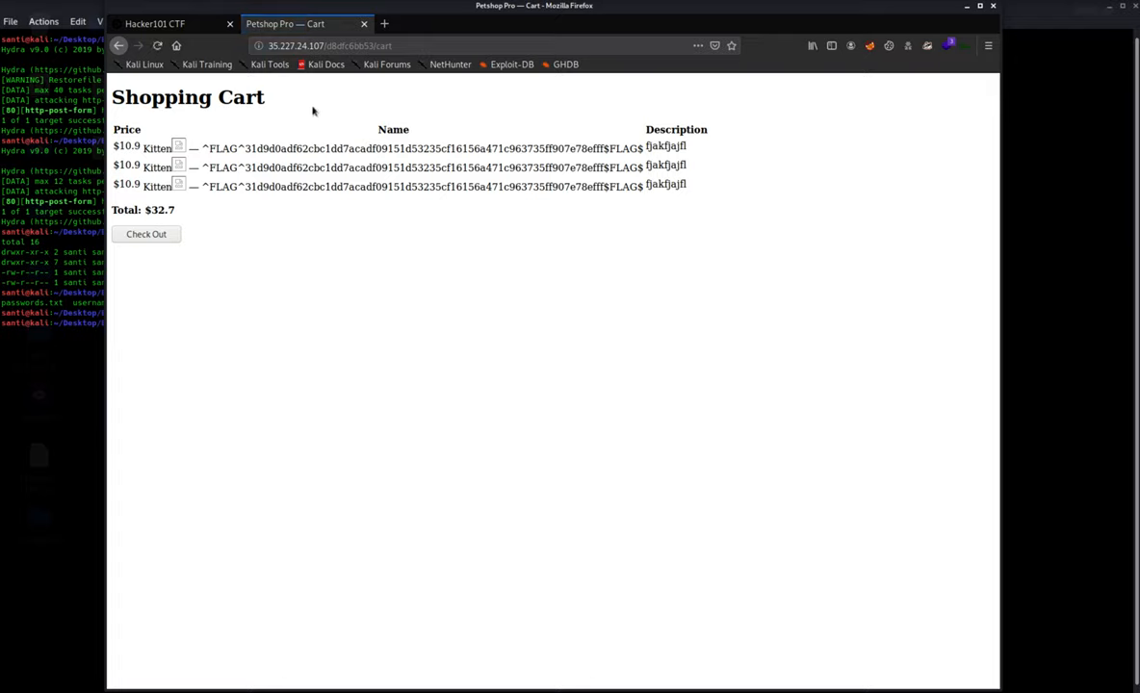
{"action": "mouse_move", "coordinate": [364, 23]}
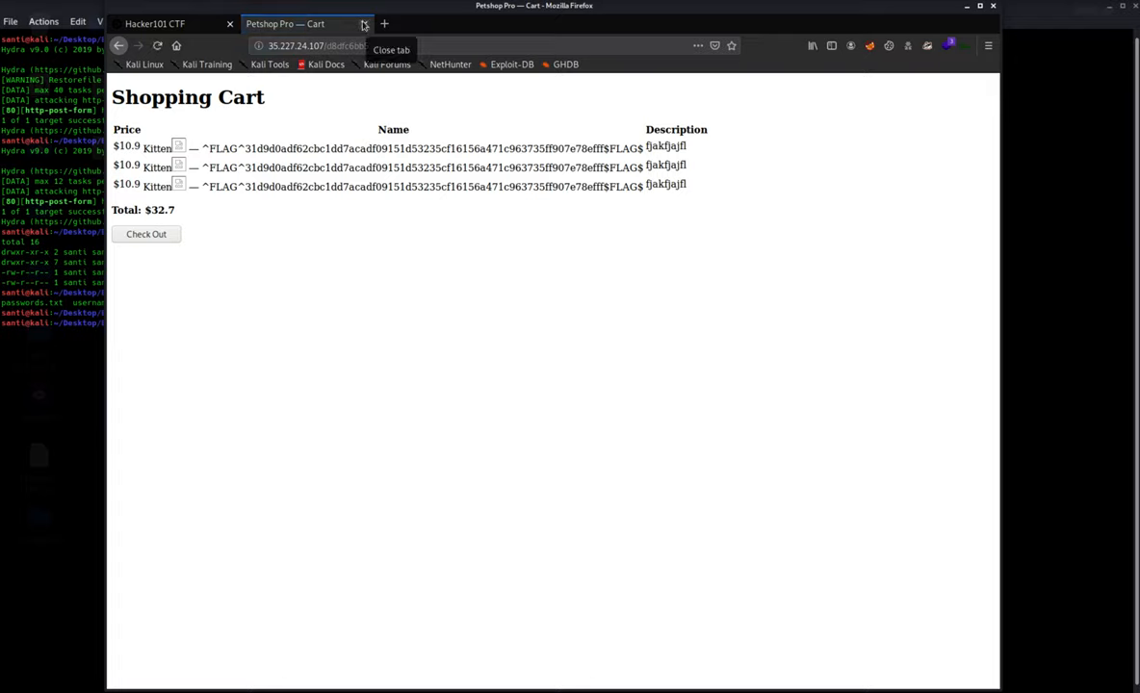
{"action": "mouse_move", "coordinate": [464, 316]}
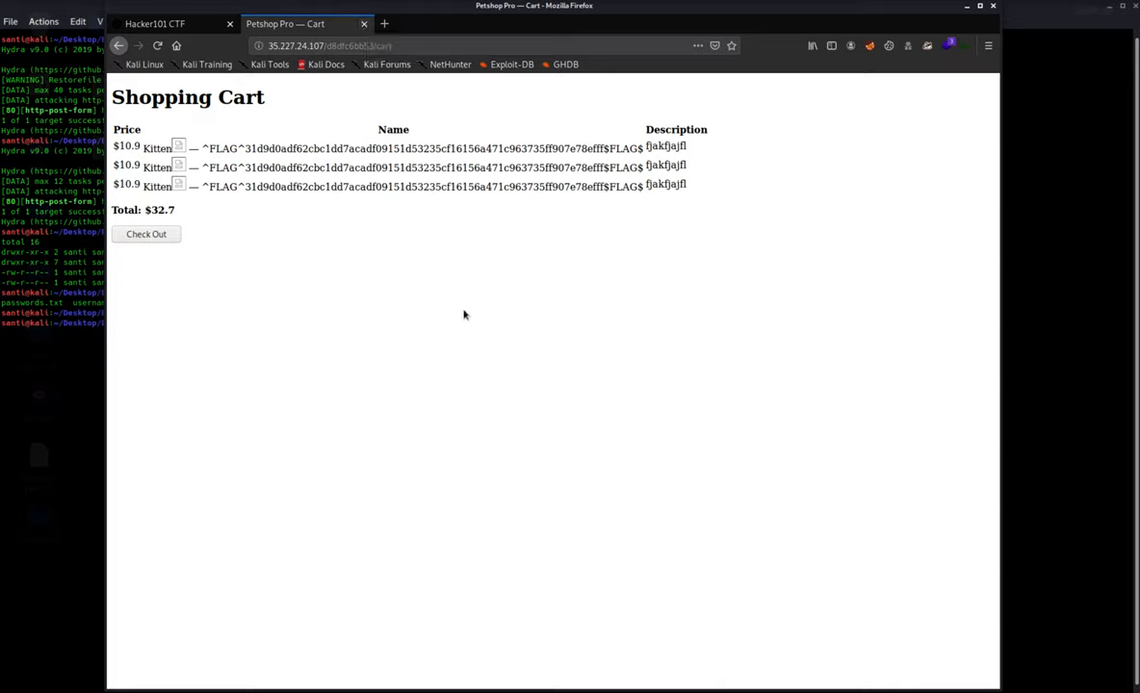